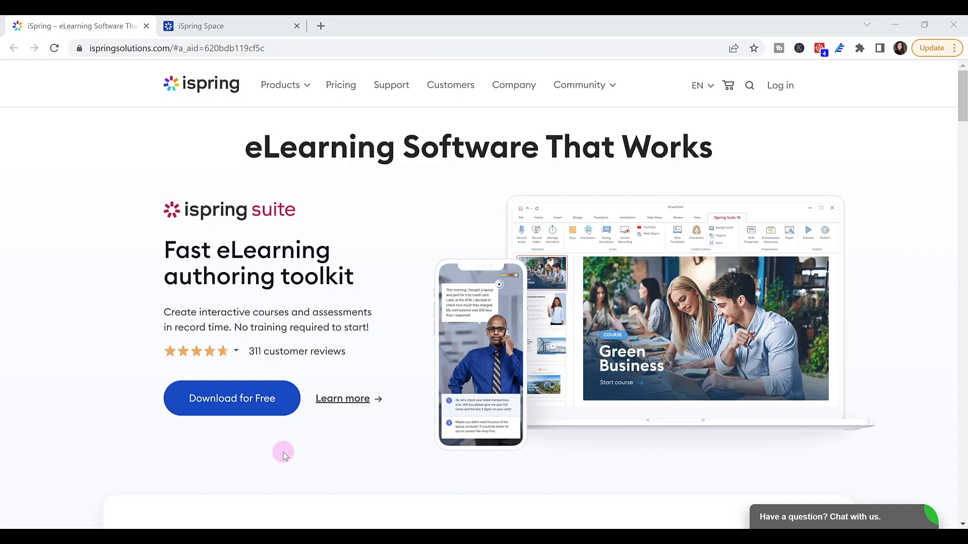
{"action": "mouse_move", "coordinate": [265, 446]}
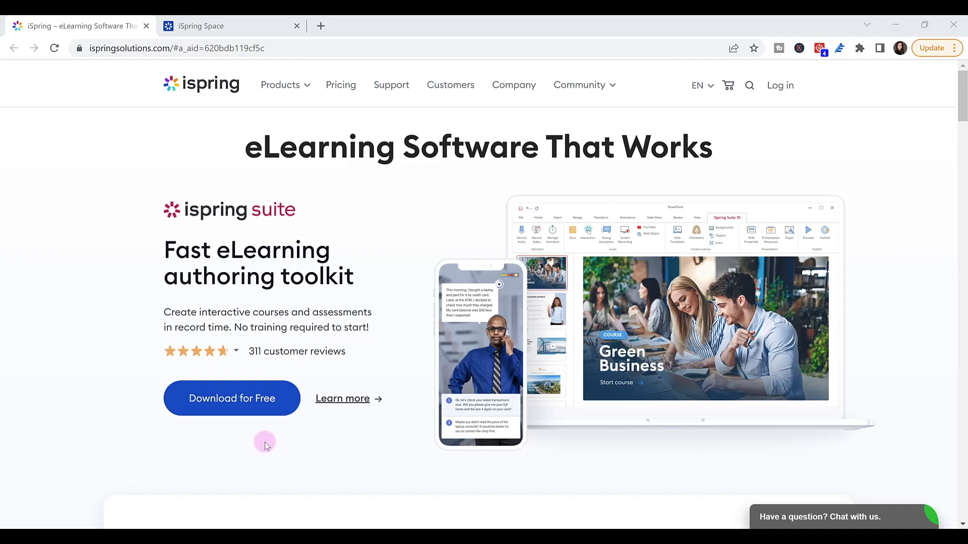
{"action": "mouse_move", "coordinate": [249, 413]}
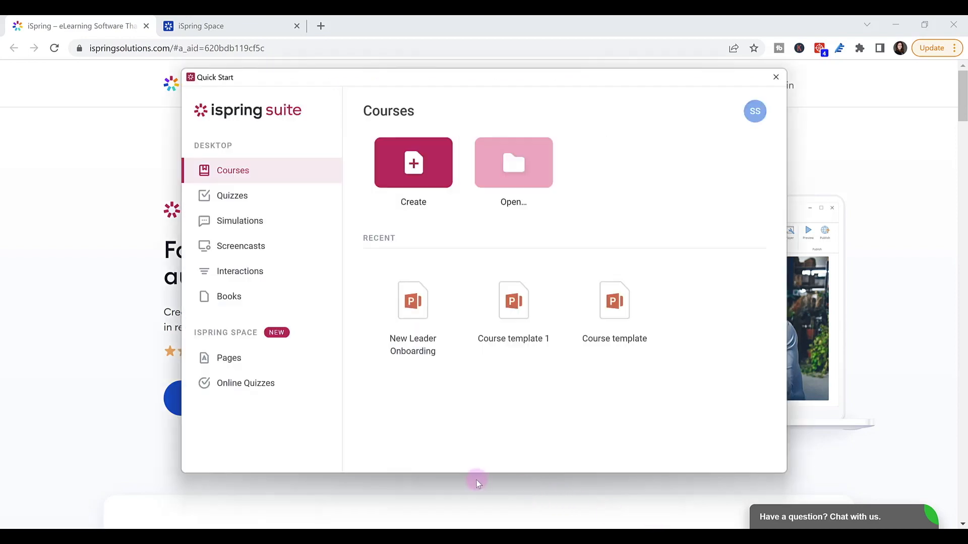
{"action": "mouse_move", "coordinate": [401, 423]}
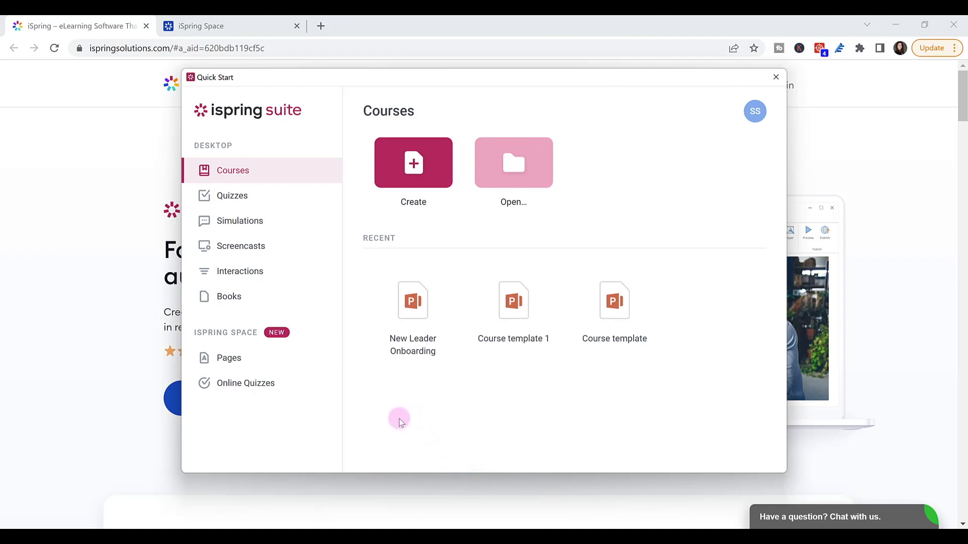
{"action": "mouse_move", "coordinate": [414, 173]}
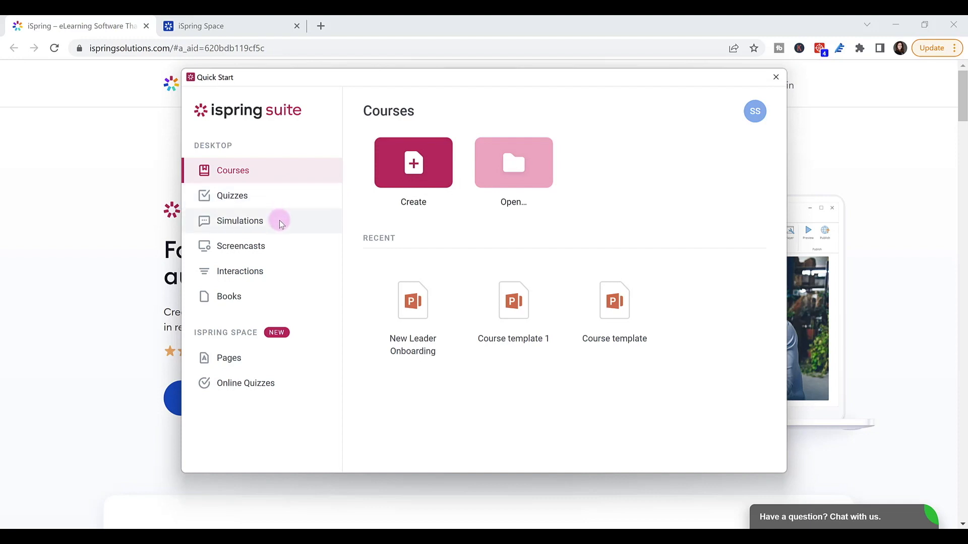
{"action": "mouse_move", "coordinate": [271, 271]}
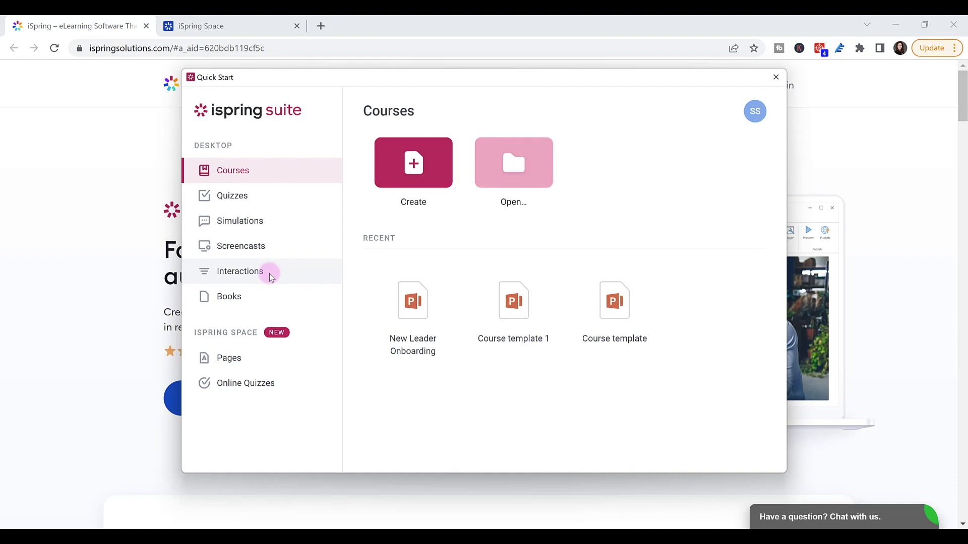
{"action": "mouse_move", "coordinate": [261, 301]}
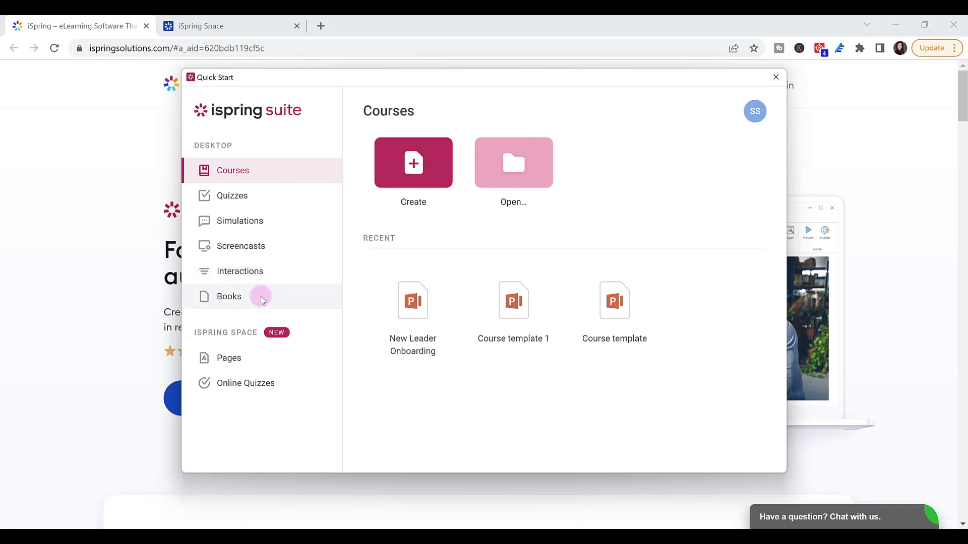
Browse the Books options, switch to the iSpring Space workspace and open the New Leader Onboarding presentation.
{"action": "left_click", "coordinate": [229, 297]}
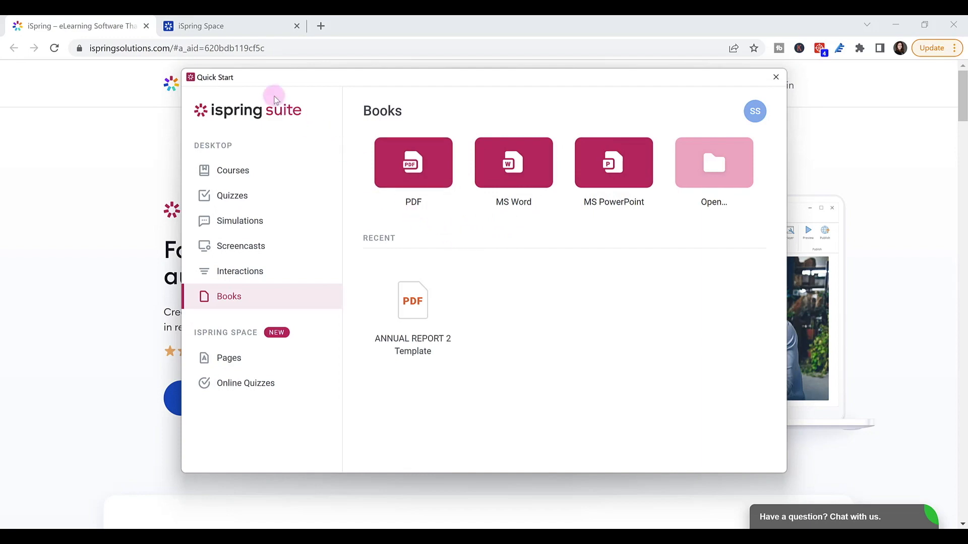
{"action": "left_click", "coordinate": [204, 26]}
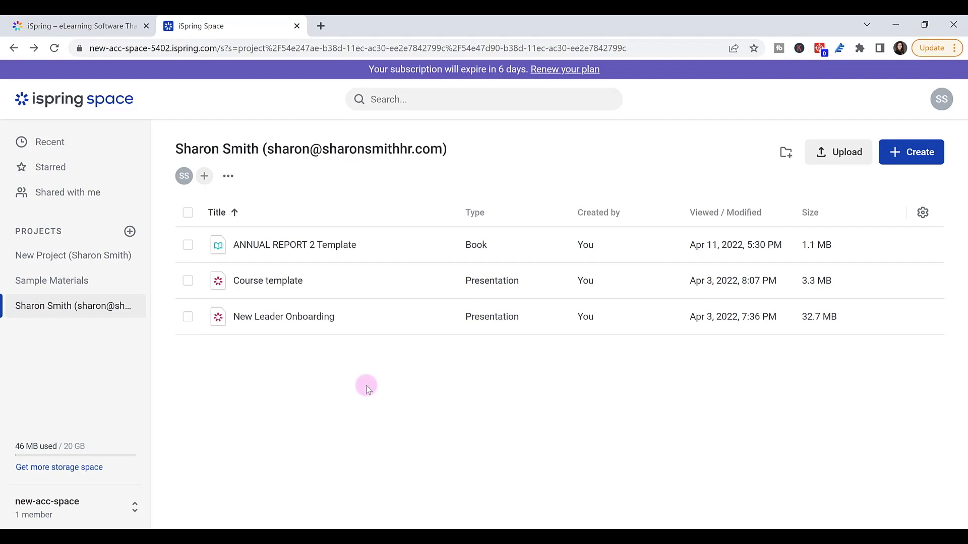
{"action": "mouse_move", "coordinate": [519, 430]}
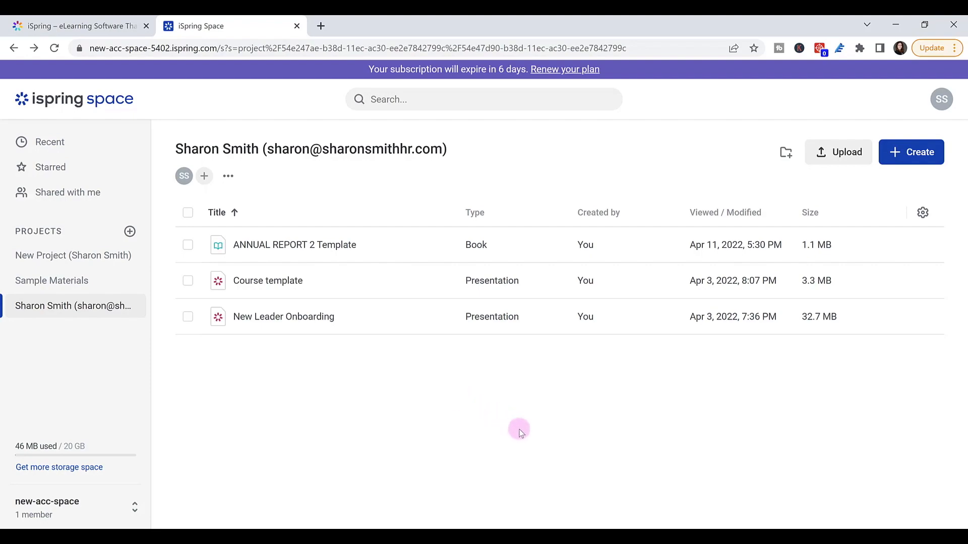
{"action": "double_click", "coordinate": [283, 316]}
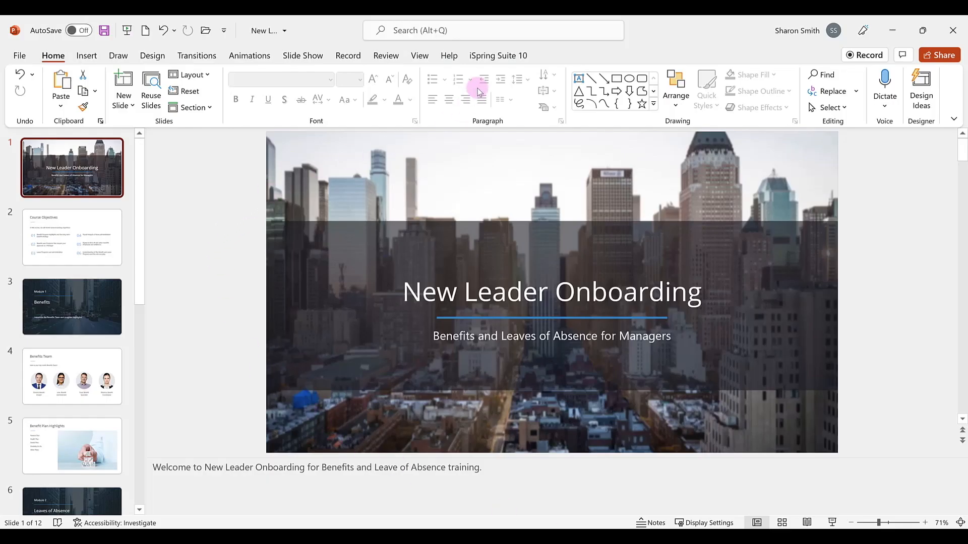
Show the iSpring Suite 10 authoring tools for the New Leader Onboarding presentation.
{"action": "left_click", "coordinate": [497, 55]}
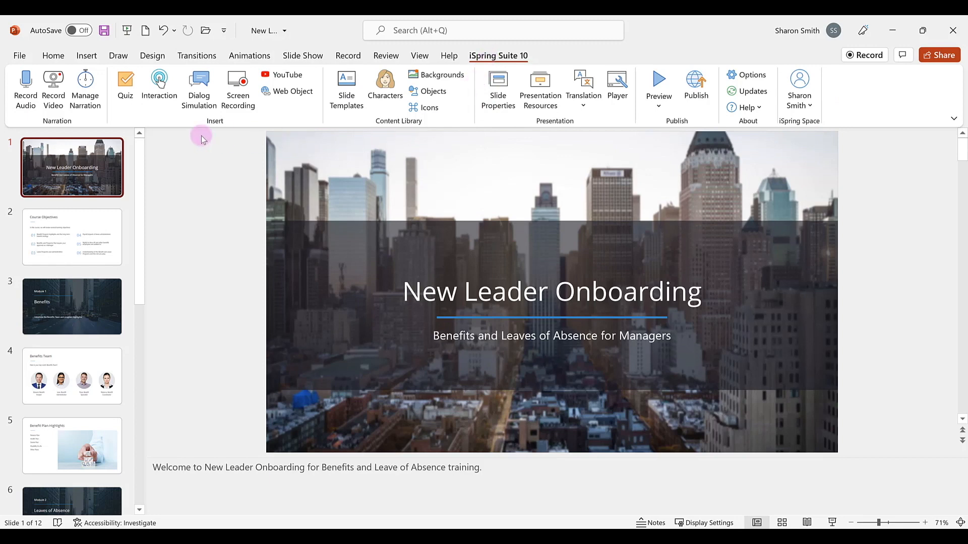
{"action": "mouse_move", "coordinate": [158, 87]}
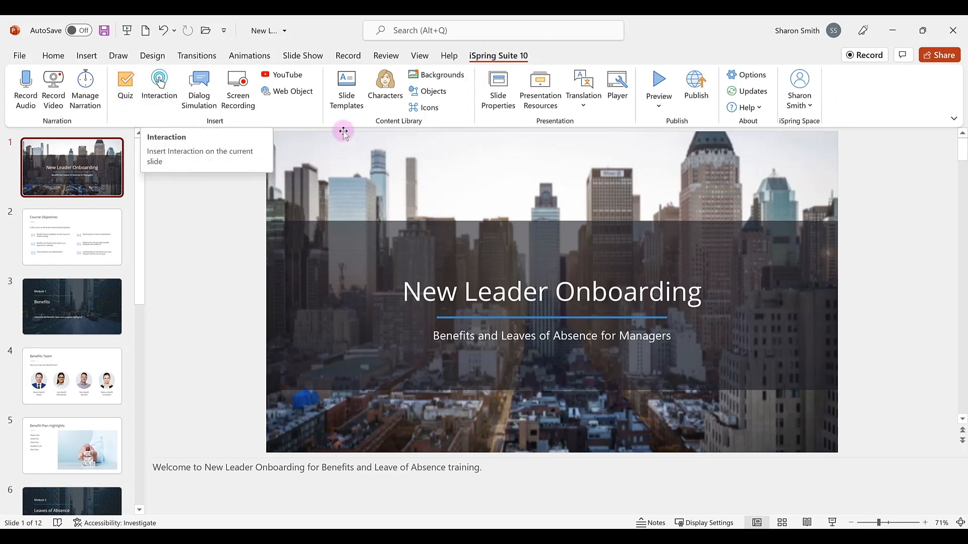
{"action": "mouse_move", "coordinate": [235, 192]}
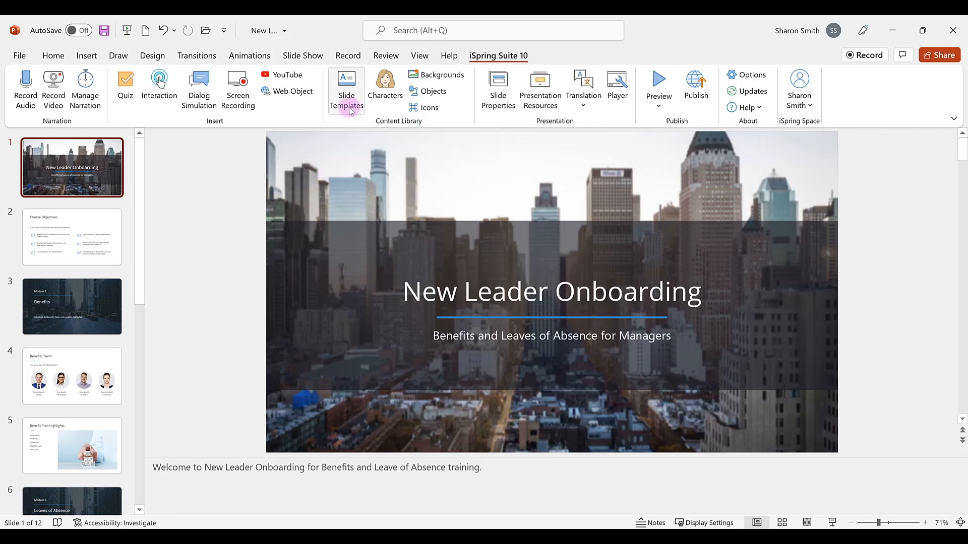
{"action": "left_click", "coordinate": [346, 90]}
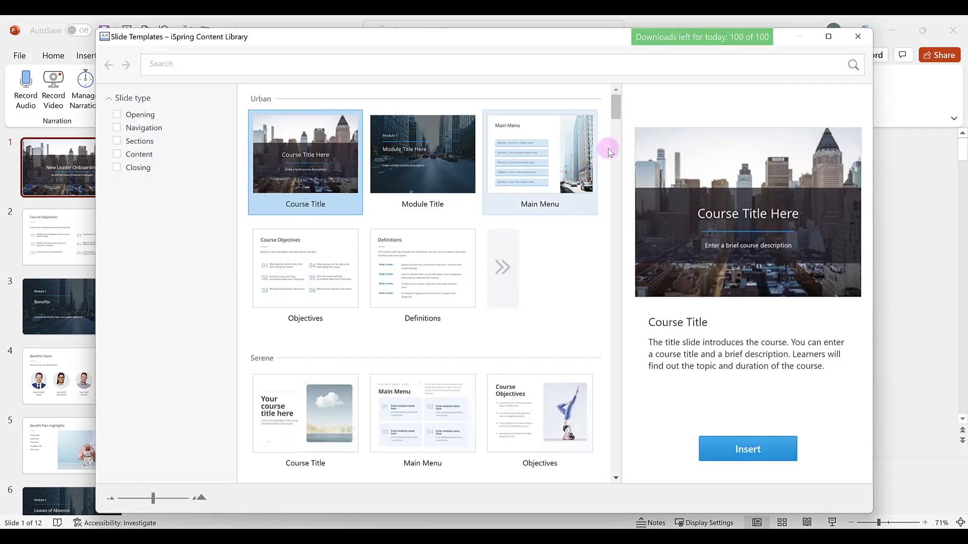
{"action": "scroll", "scroll_direction": "down", "scroll_amount": 3}
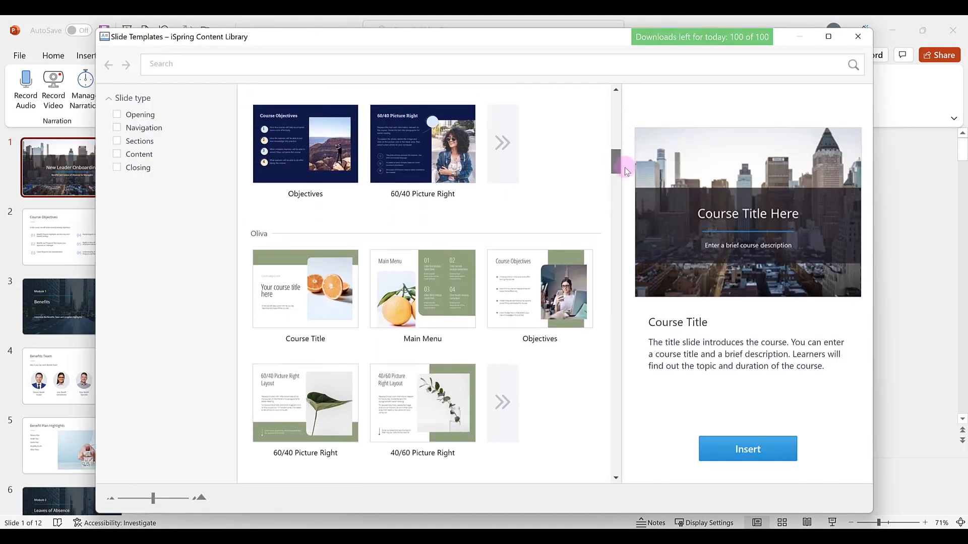
{"action": "scroll", "scroll_direction": "down", "scroll_amount": 3}
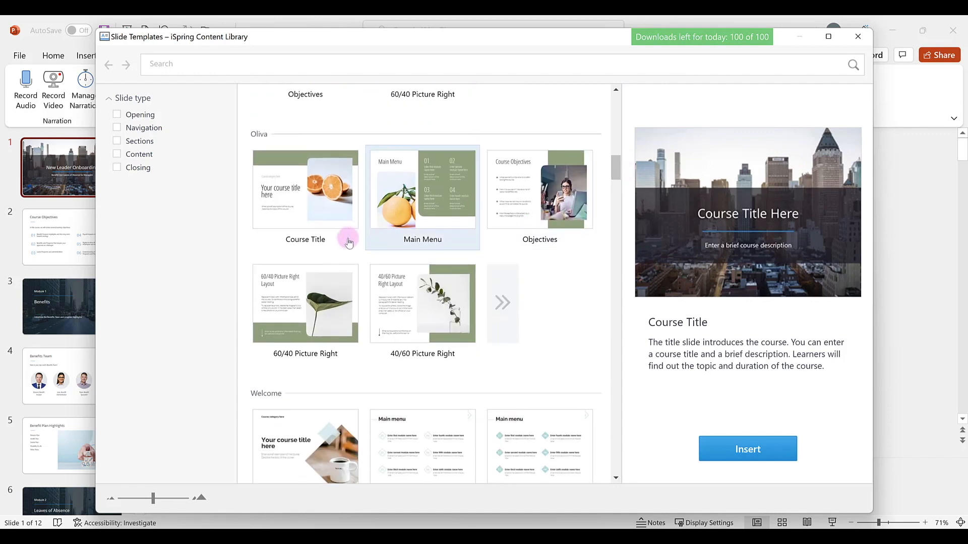
{"action": "left_click", "coordinate": [304, 195]}
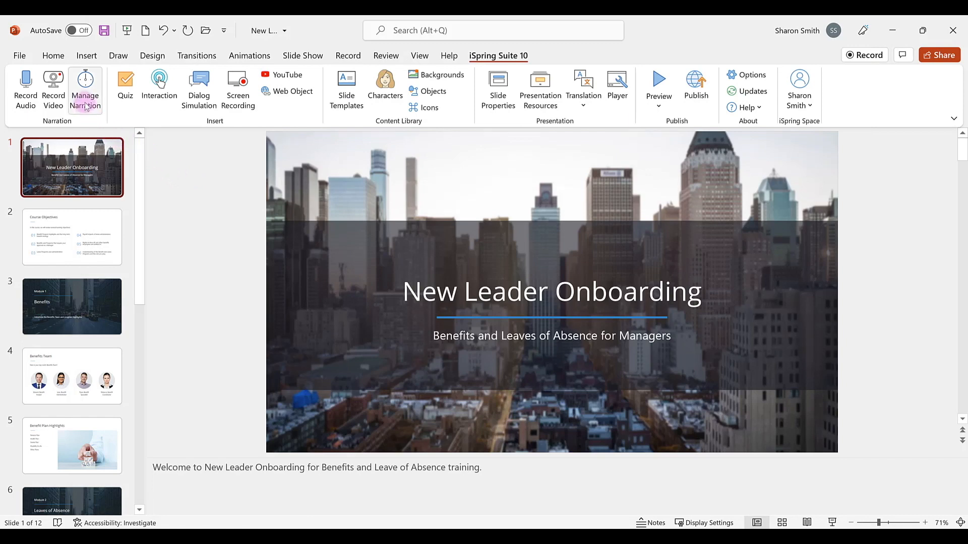
{"action": "mouse_move", "coordinate": [85, 90]}
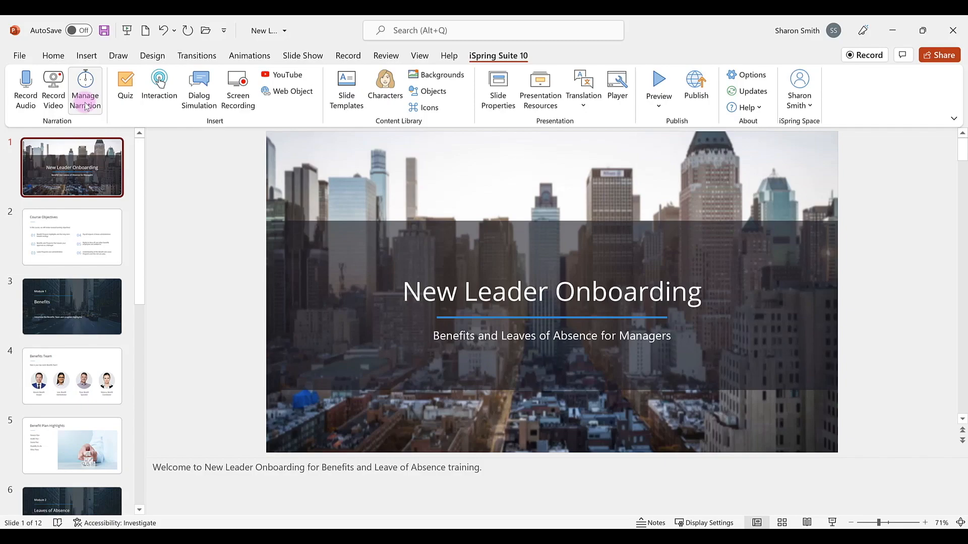
{"action": "left_click", "coordinate": [85, 90]}
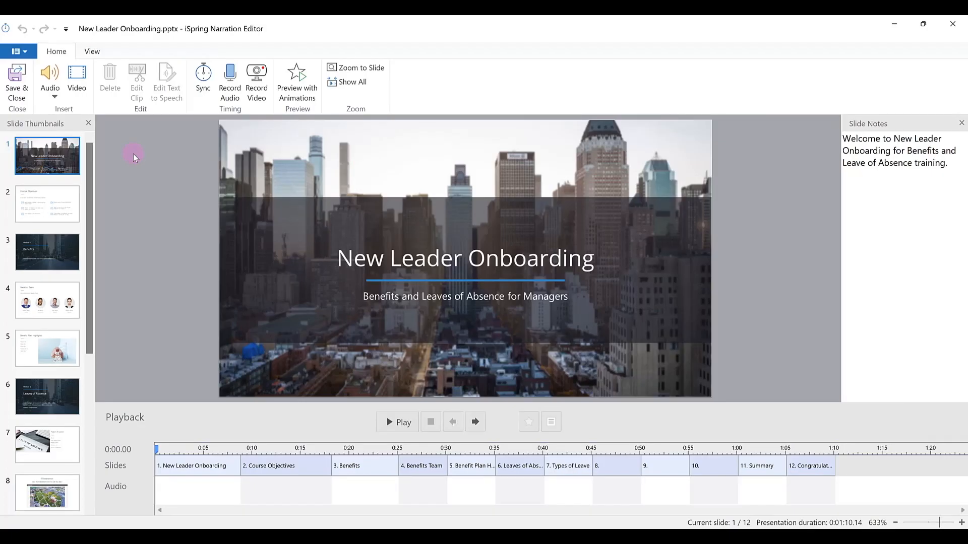
{"action": "mouse_move", "coordinate": [151, 154]}
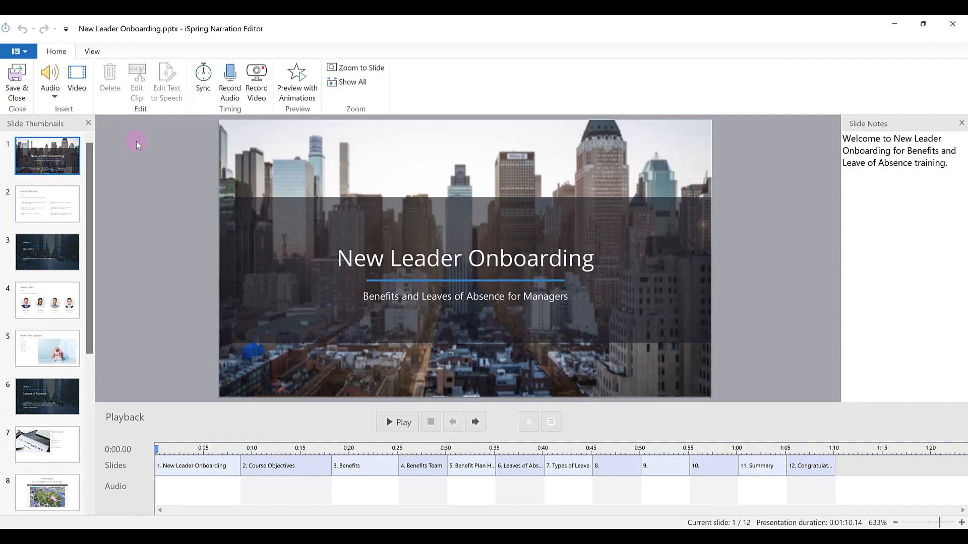
{"action": "mouse_move", "coordinate": [160, 163]}
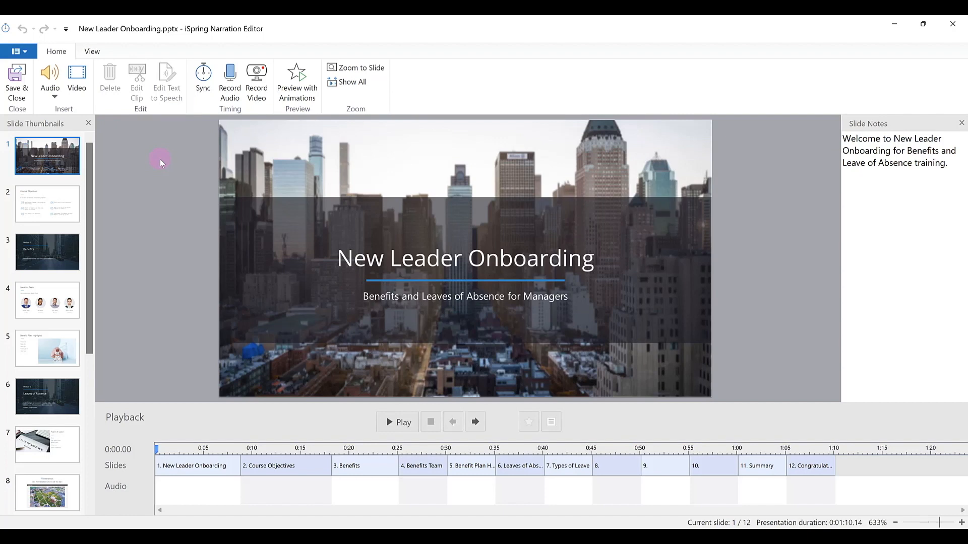
{"action": "mouse_move", "coordinate": [158, 155]}
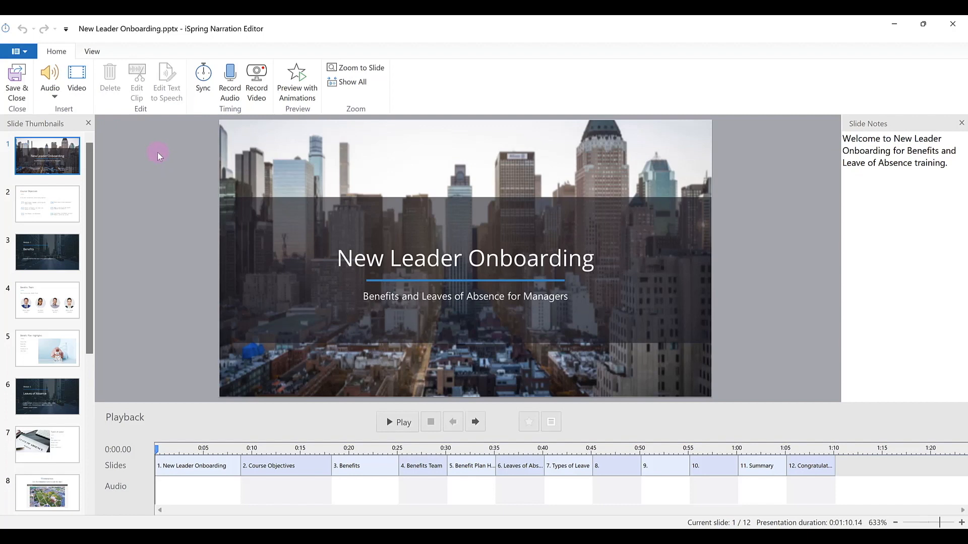
{"action": "mouse_move", "coordinate": [255, 84]}
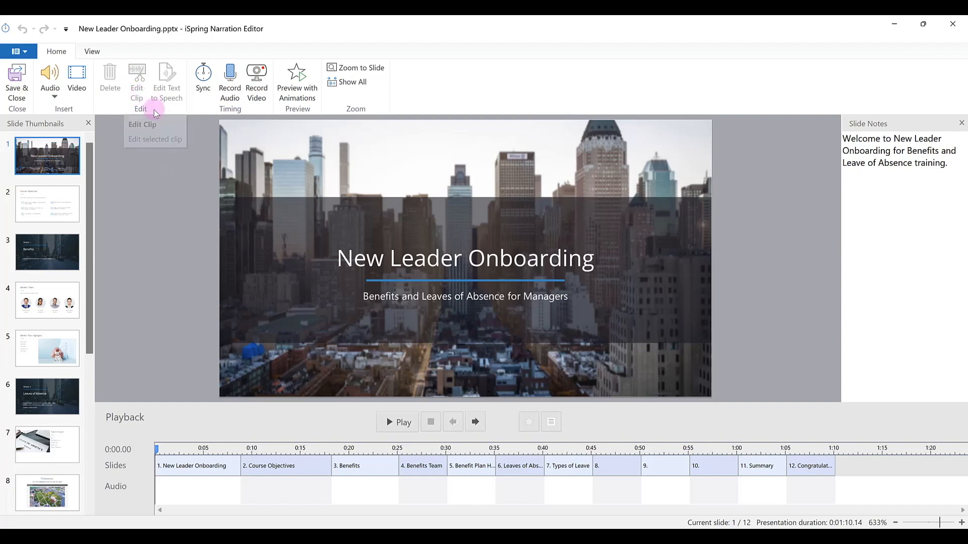
{"action": "mouse_move", "coordinate": [84, 106]}
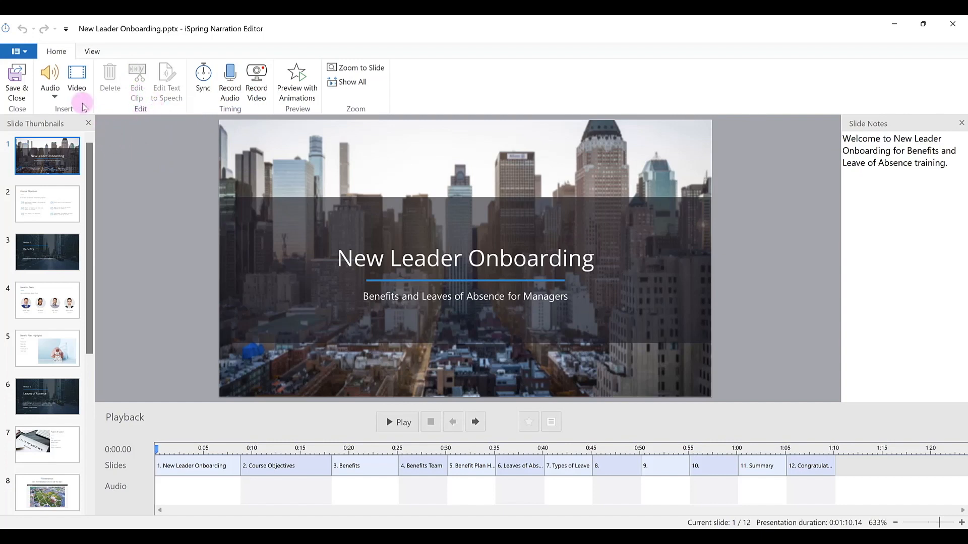
{"action": "mouse_move", "coordinate": [76, 80]}
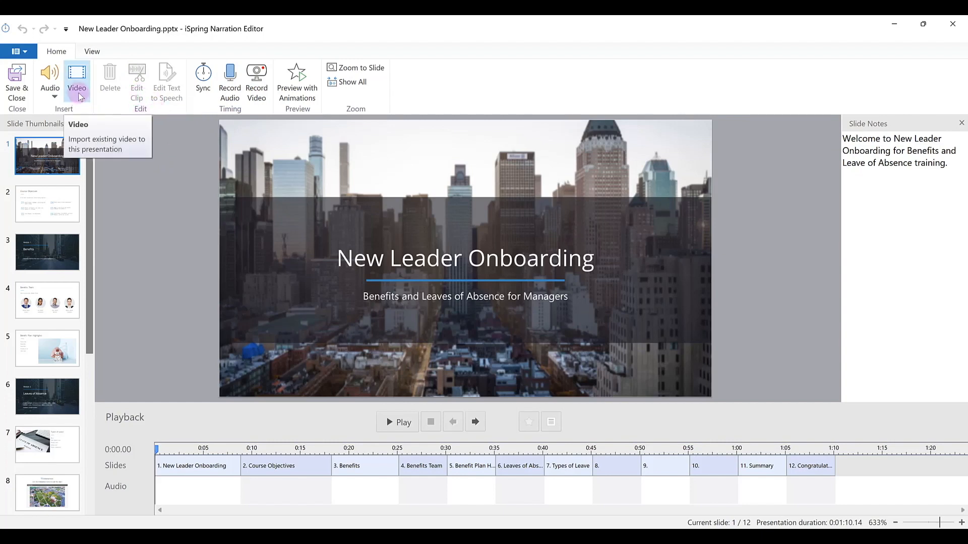
{"action": "mouse_move", "coordinate": [107, 180]}
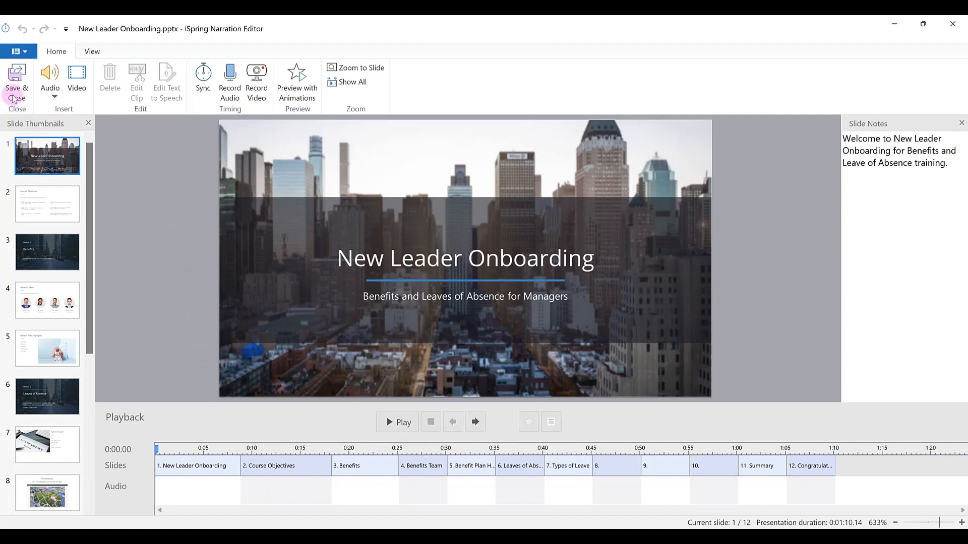
{"action": "mouse_move", "coordinate": [16, 83]}
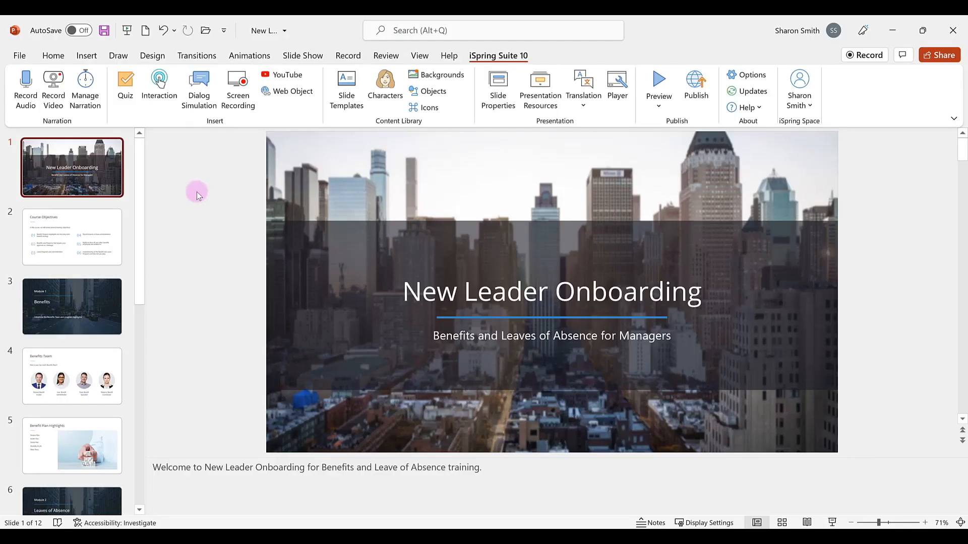
{"action": "mouse_move", "coordinate": [175, 162]}
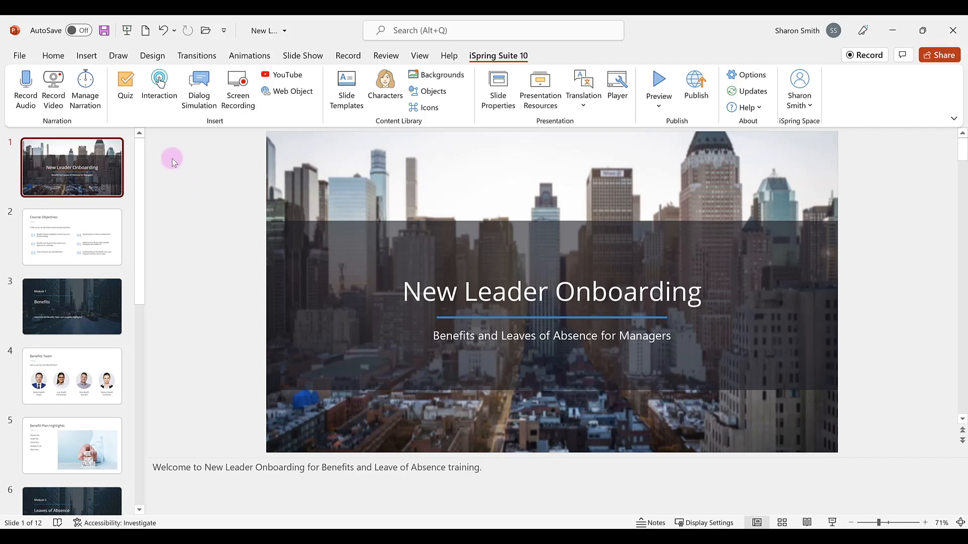
{"action": "mouse_move", "coordinate": [162, 124]}
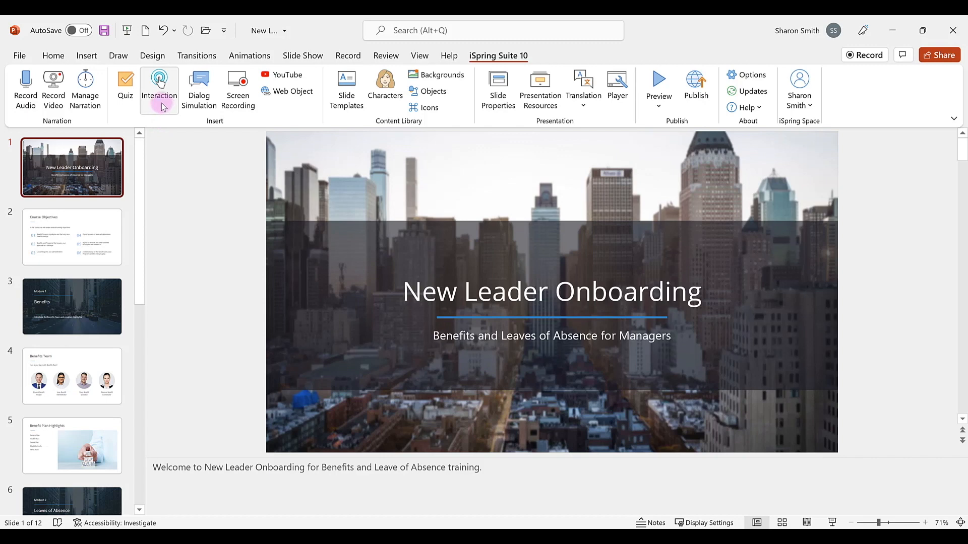
Launch iSpring Visuals from the Interaction command to start a new interaction.
{"action": "left_click", "coordinate": [158, 86]}
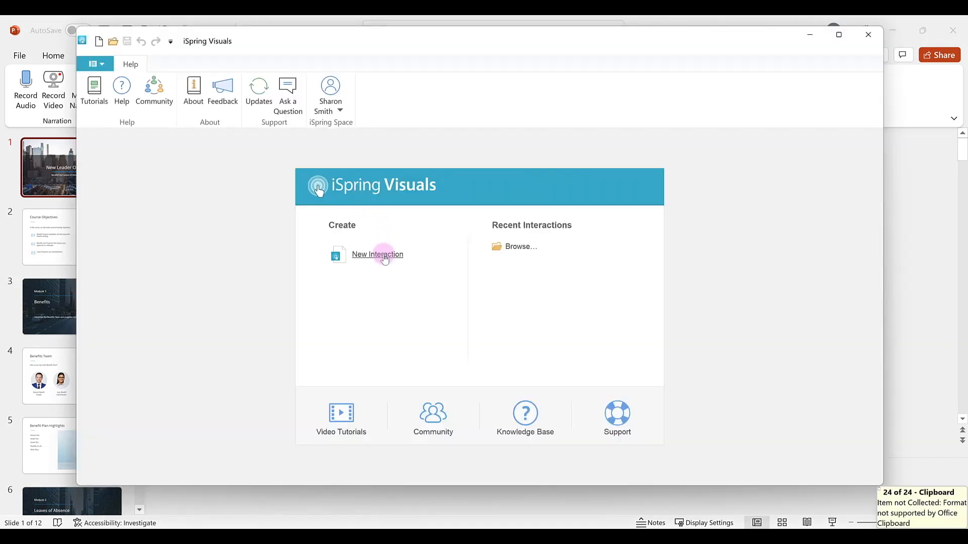
{"action": "left_click", "coordinate": [378, 254]}
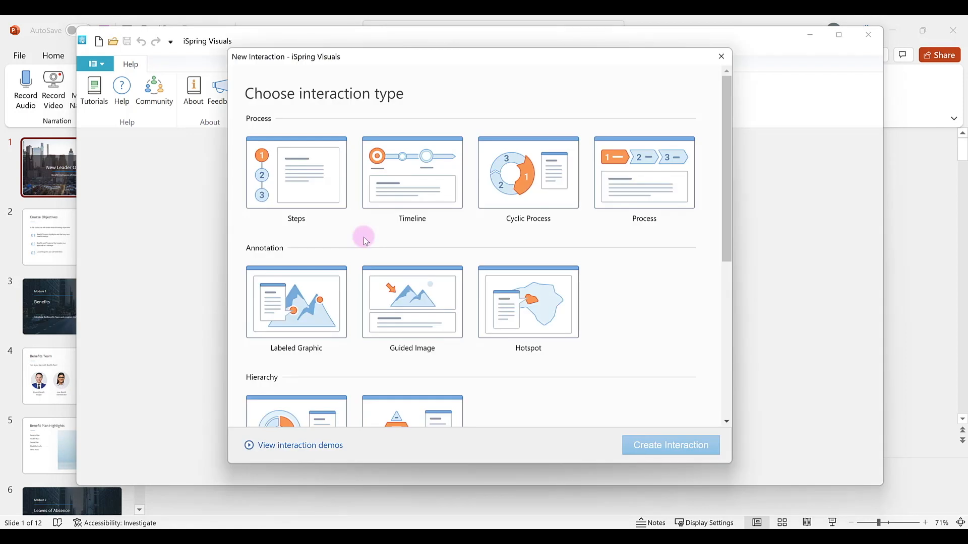
{"action": "mouse_move", "coordinate": [724, 236]}
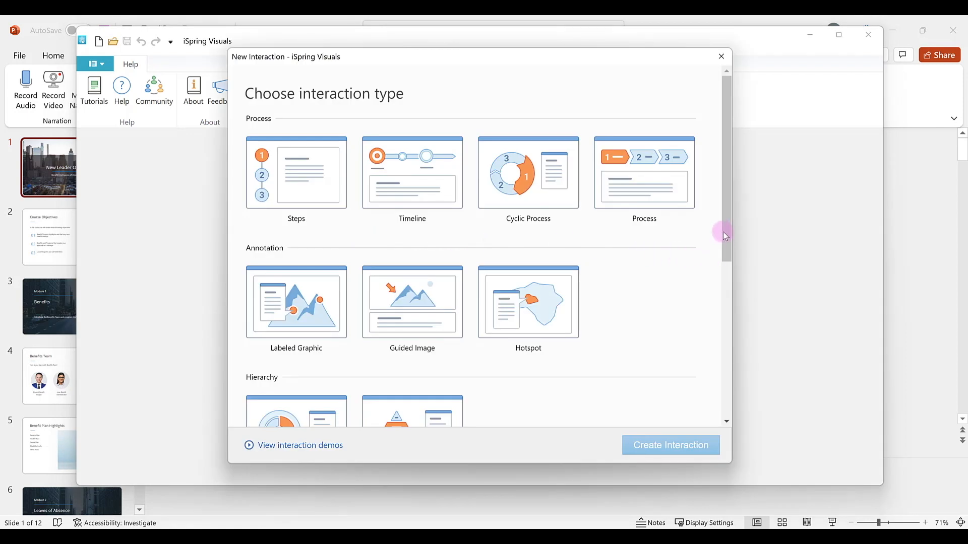
{"action": "scroll", "scroll_direction": "down", "scroll_amount": 3}
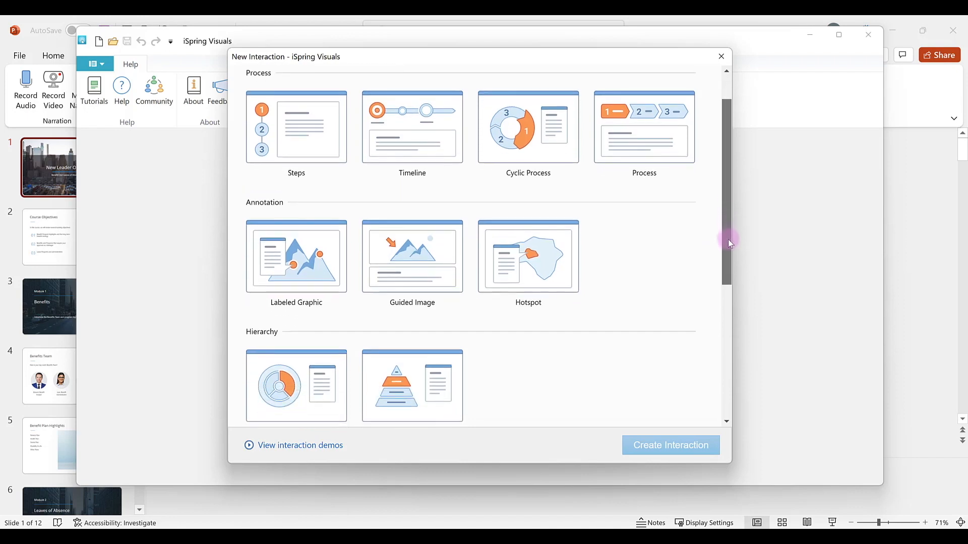
{"action": "scroll", "scroll_direction": "down", "scroll_amount": 3}
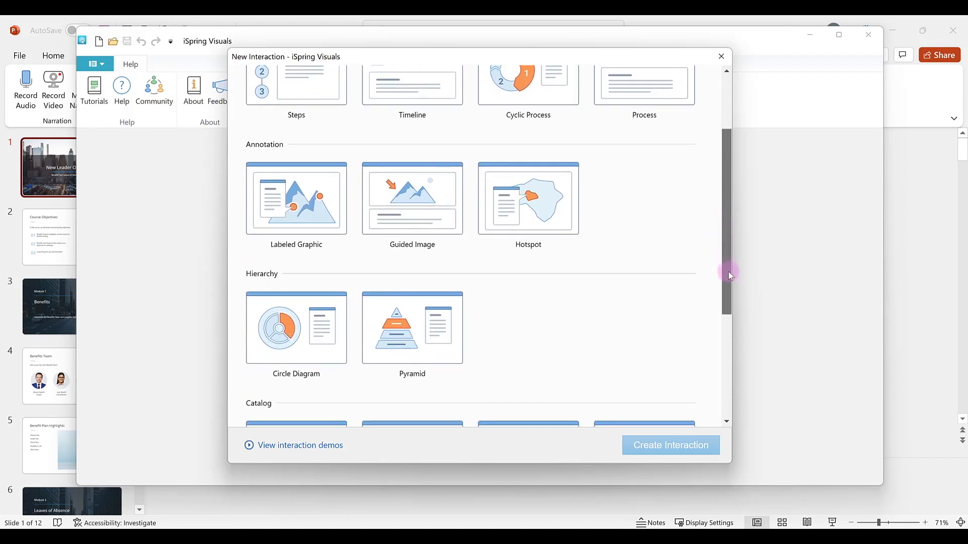
{"action": "scroll", "scroll_direction": "down", "scroll_amount": 3}
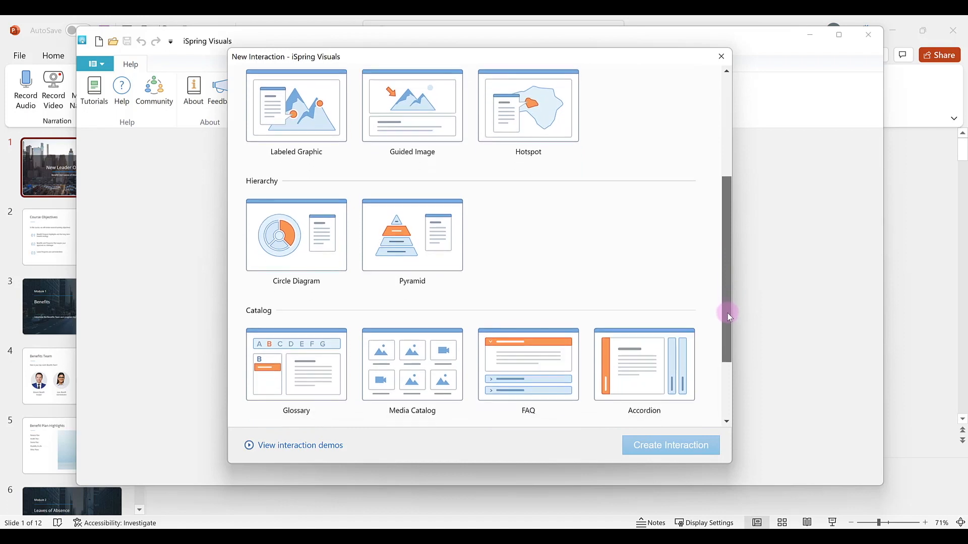
{"action": "scroll", "scroll_direction": "down", "scroll_amount": 3}
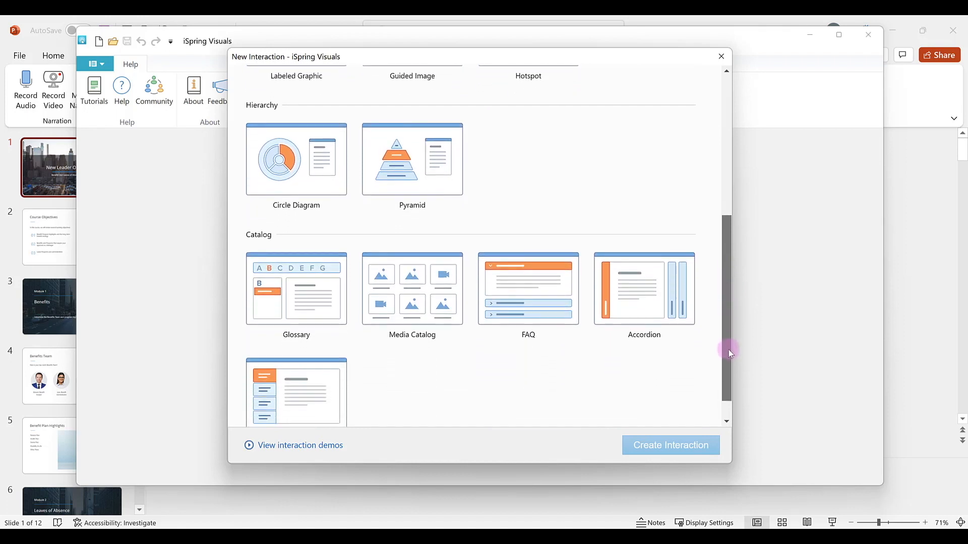
{"action": "scroll", "scroll_direction": "down", "scroll_amount": 3}
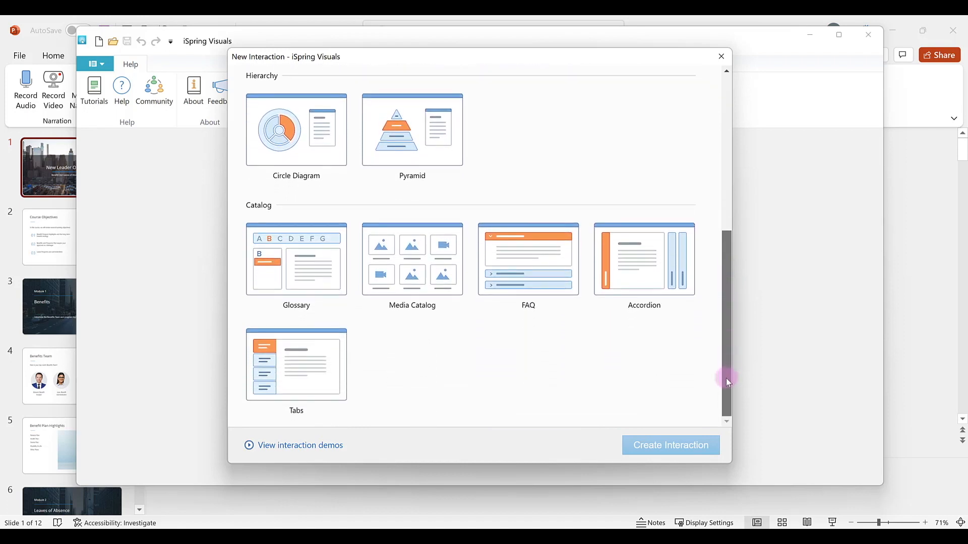
{"action": "mouse_move", "coordinate": [449, 386]}
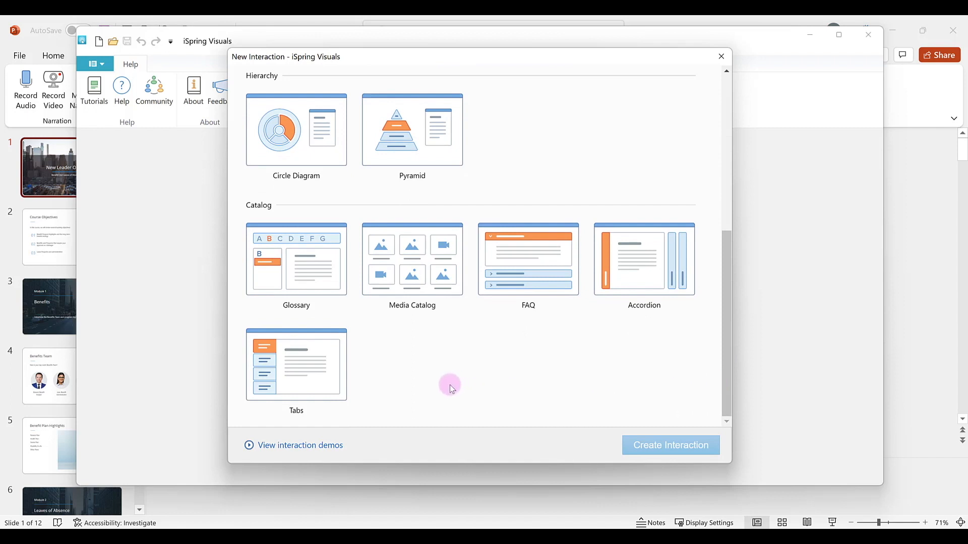
{"action": "mouse_move", "coordinate": [629, 388]}
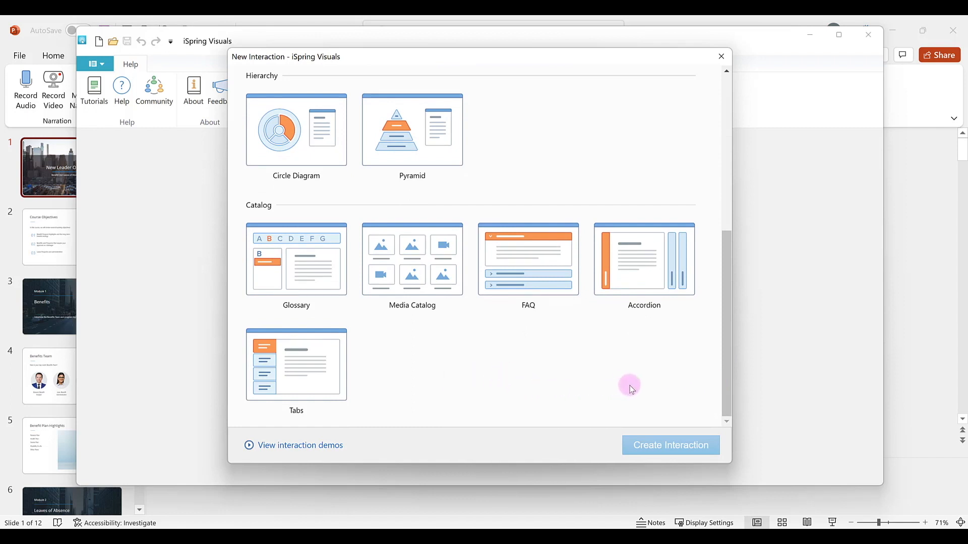
{"action": "mouse_move", "coordinate": [632, 386]}
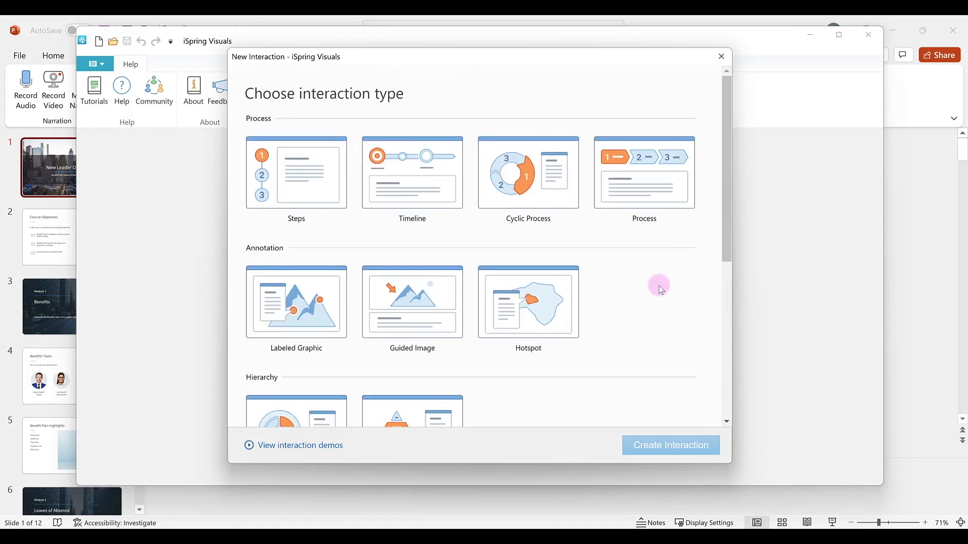
{"action": "mouse_move", "coordinate": [625, 296]}
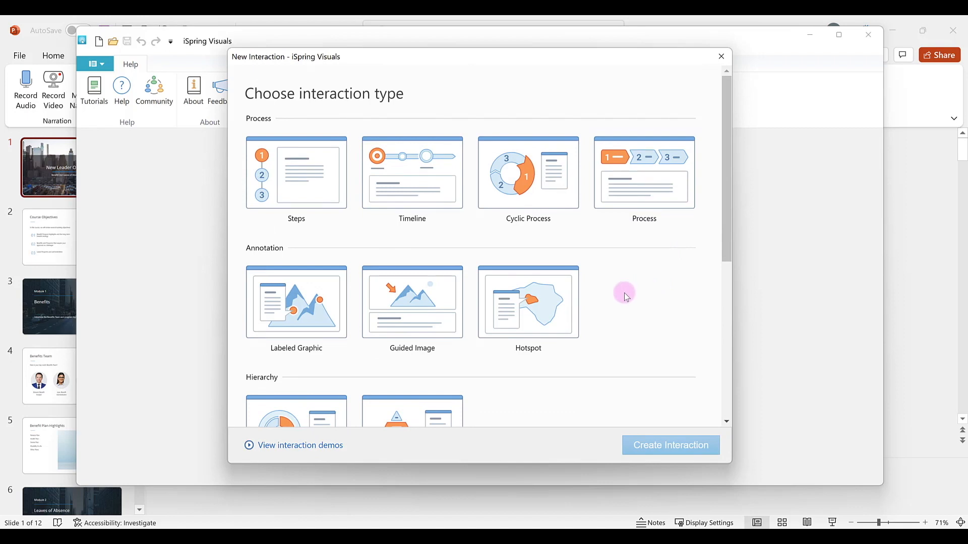
{"action": "mouse_move", "coordinate": [295, 174]}
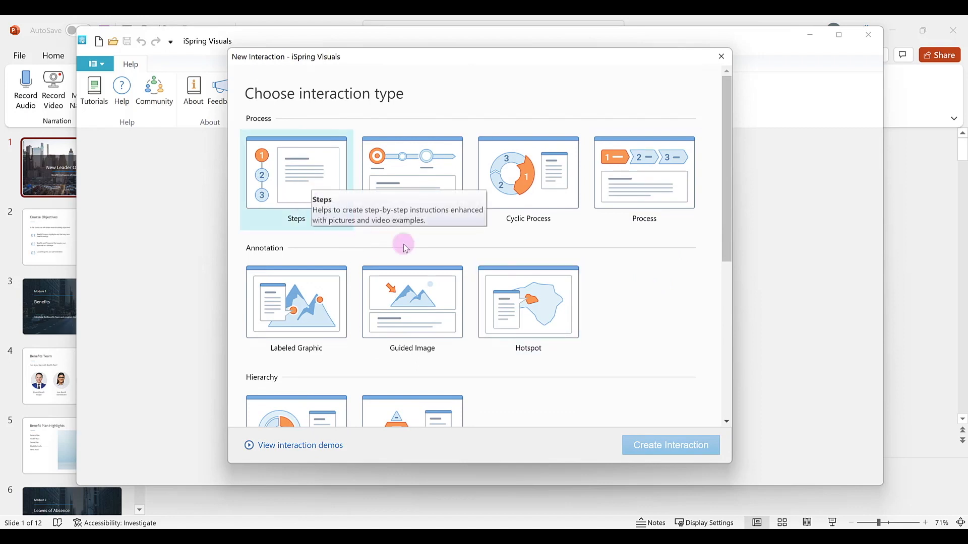
{"action": "mouse_move", "coordinate": [535, 324]}
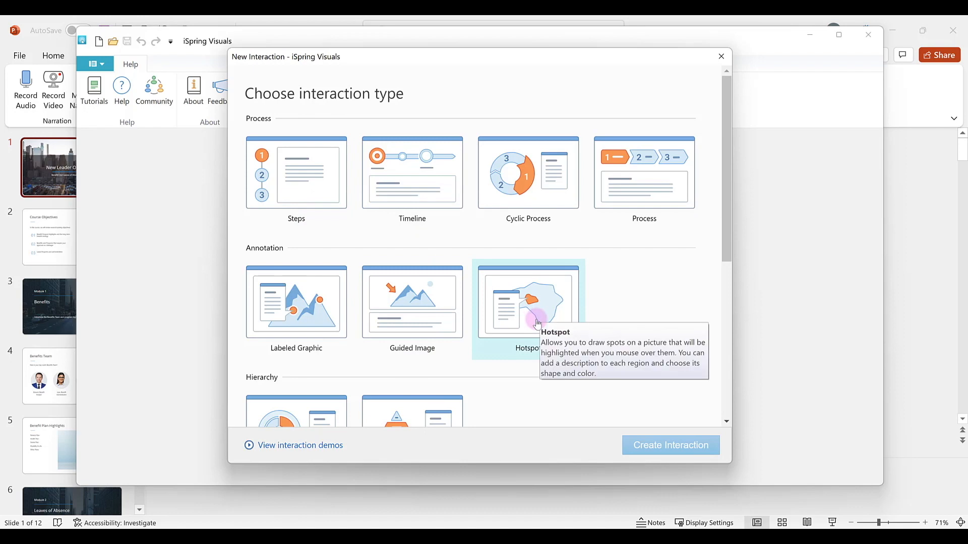
{"action": "mouse_move", "coordinate": [629, 314]}
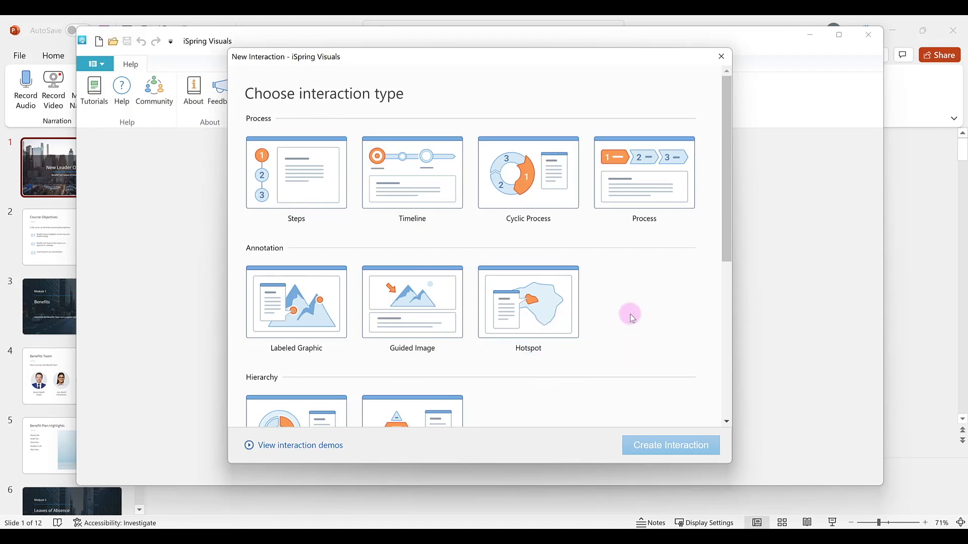
Dismiss the New Interaction chooser and select the Hotspot Image interaction on slide 8.
{"action": "left_click", "coordinate": [720, 56]}
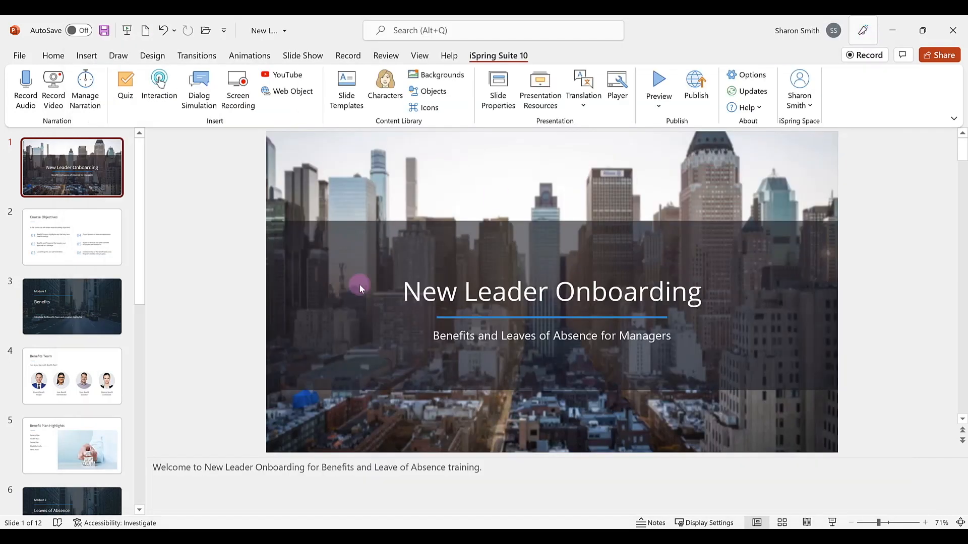
{"action": "scroll", "scroll_direction": "down", "scroll_amount": 3}
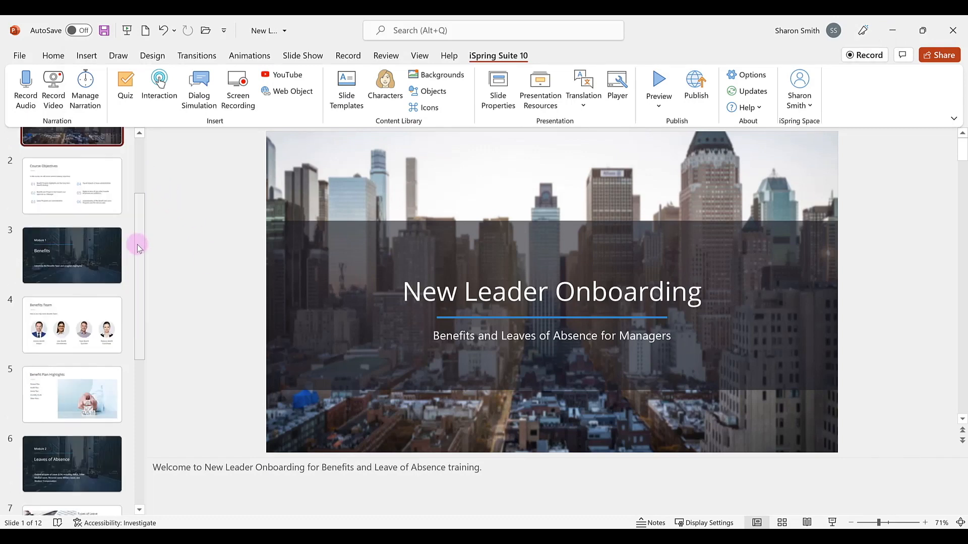
{"action": "scroll", "scroll_direction": "down", "scroll_amount": 3}
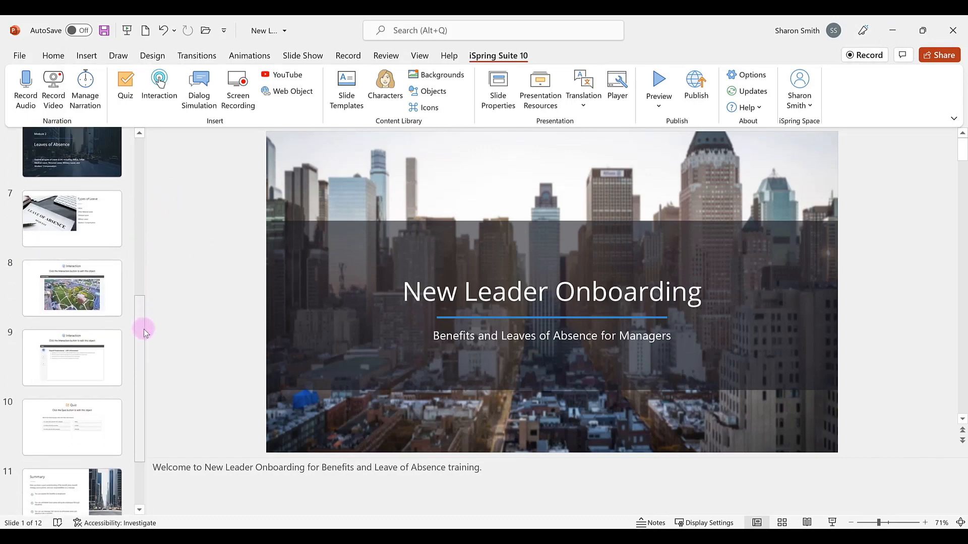
{"action": "left_click", "coordinate": [71, 287]}
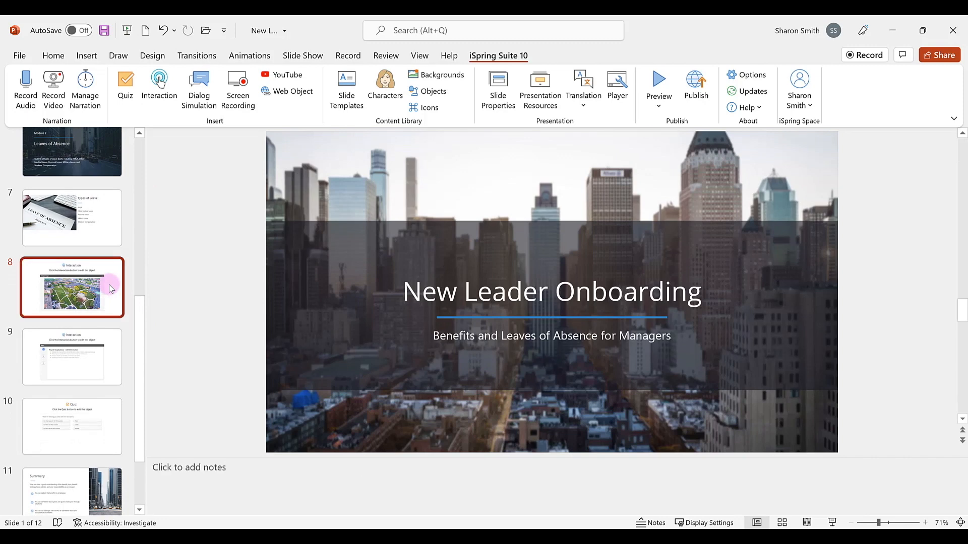
{"action": "left_click", "coordinate": [72, 287]}
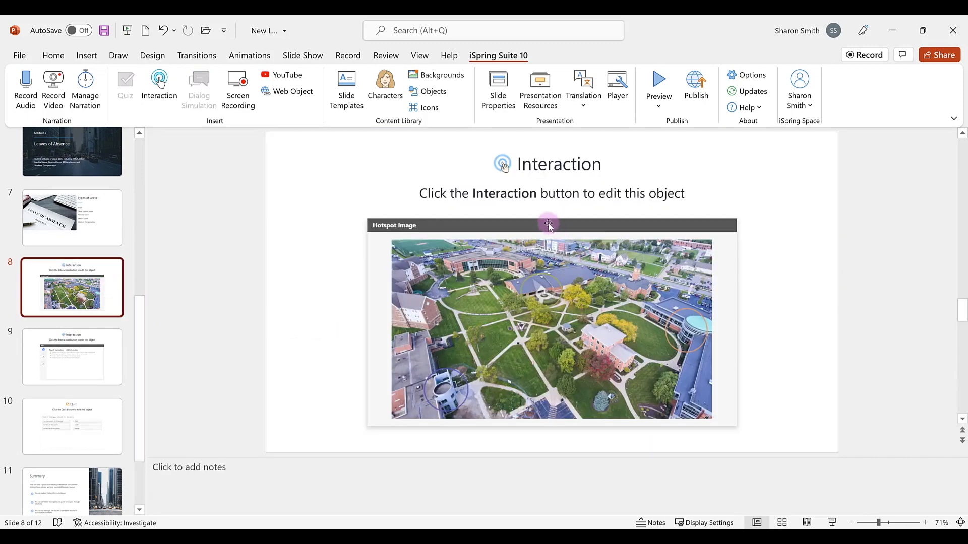
{"action": "mouse_move", "coordinate": [649, 194]}
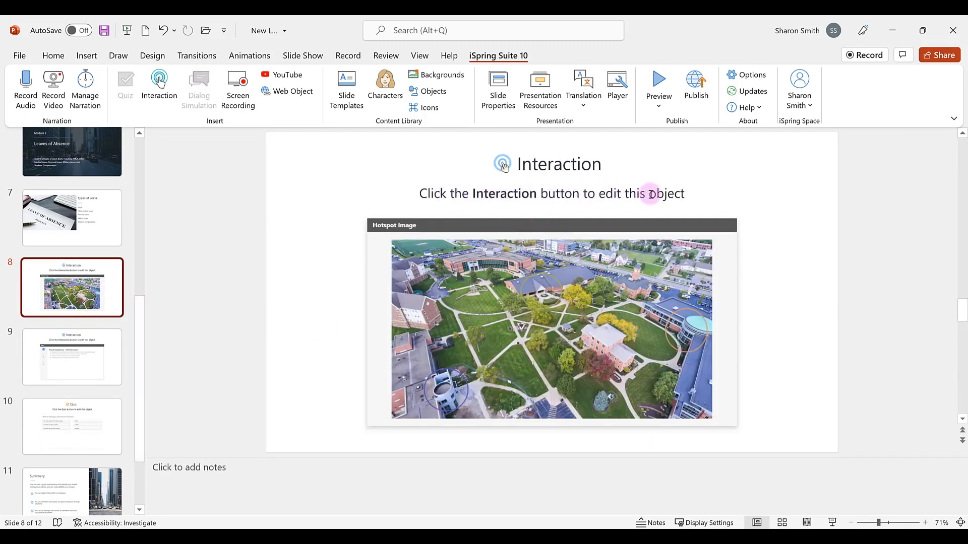
{"action": "mouse_move", "coordinate": [177, 122]}
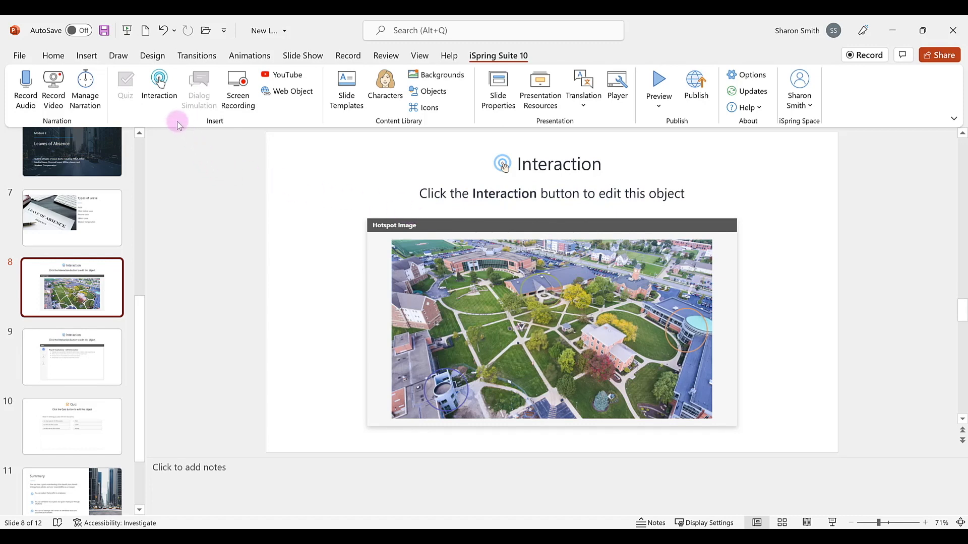
Open slide 8's Hotspot Image in iSpring Visuals and back out of replacing its picture.
{"action": "left_click", "coordinate": [158, 87]}
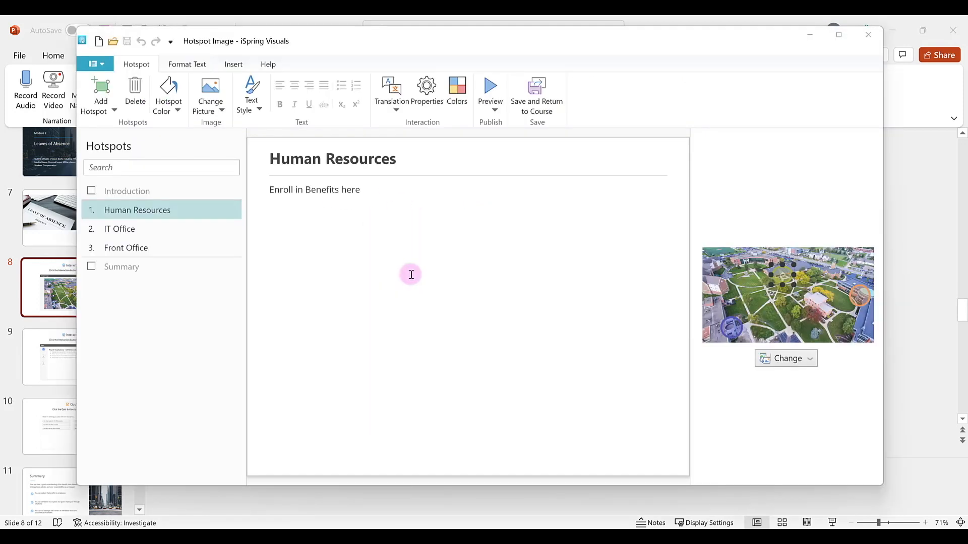
{"action": "mouse_move", "coordinate": [642, 359]}
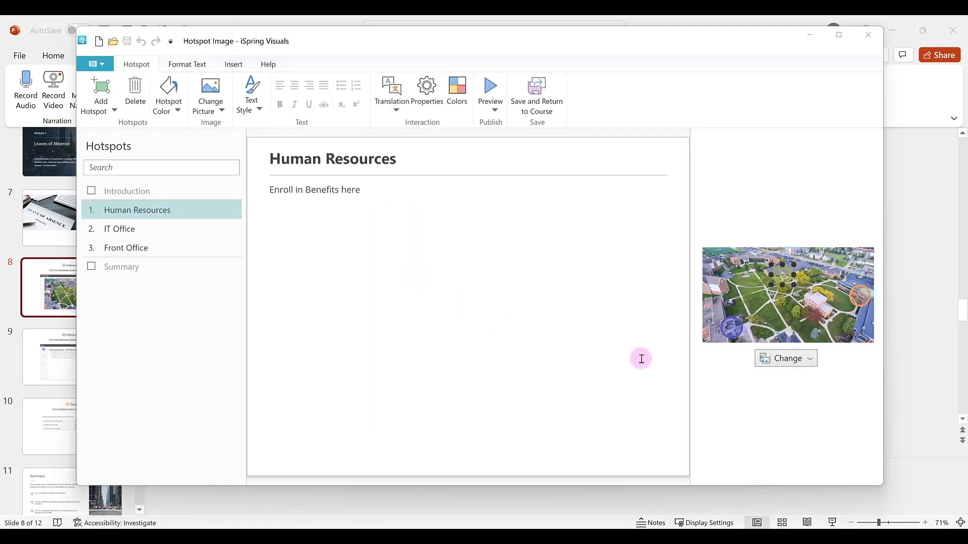
{"action": "left_click", "coordinate": [809, 359]}
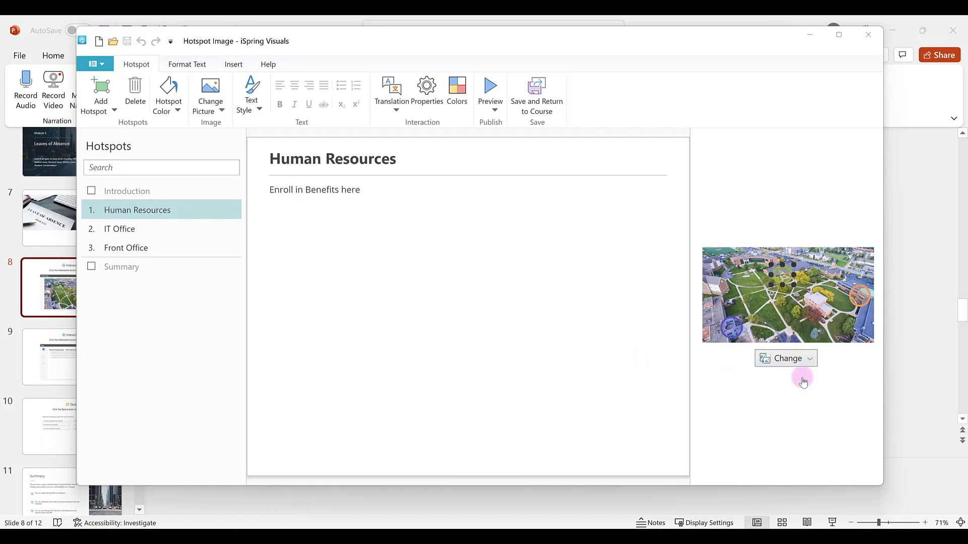
{"action": "left_click", "coordinate": [784, 359]}
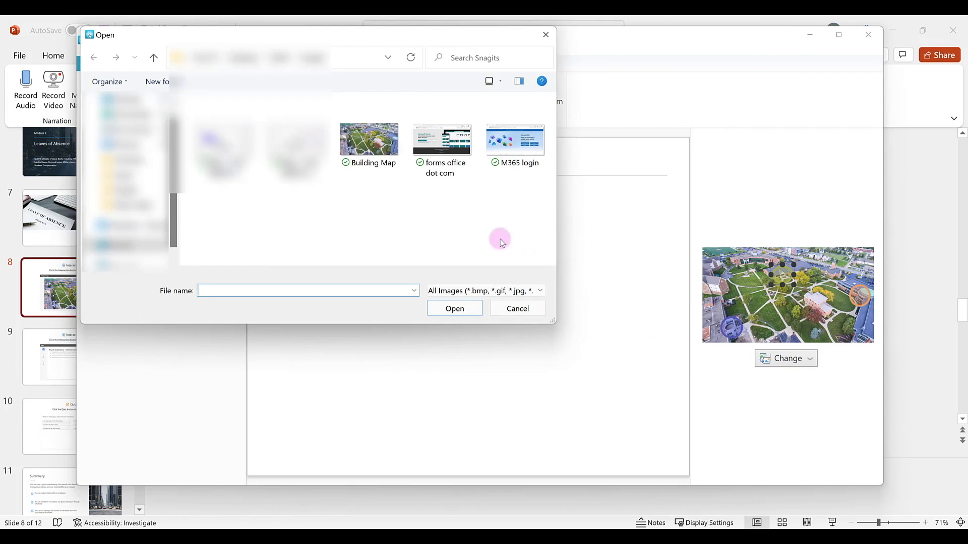
{"action": "left_click", "coordinate": [369, 139]}
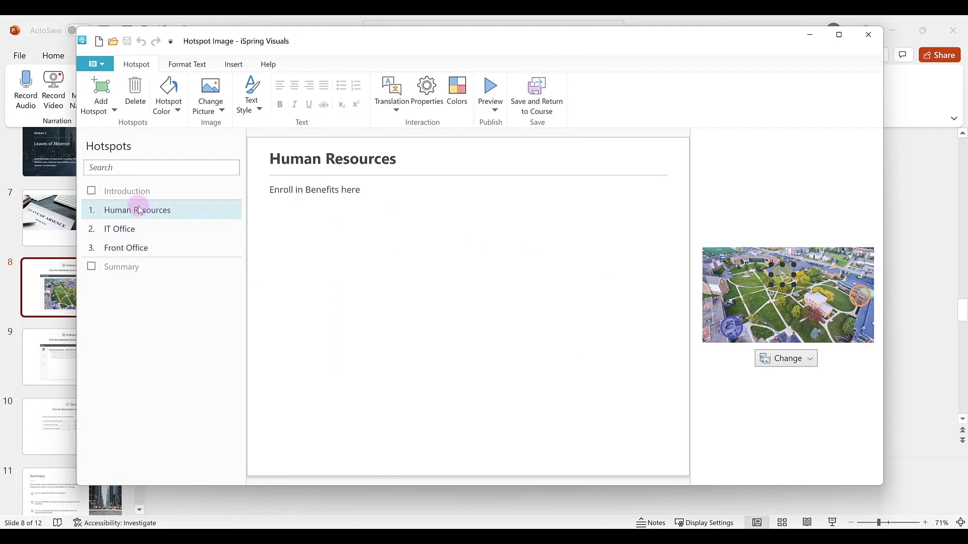
{"action": "mouse_move", "coordinate": [159, 215]}
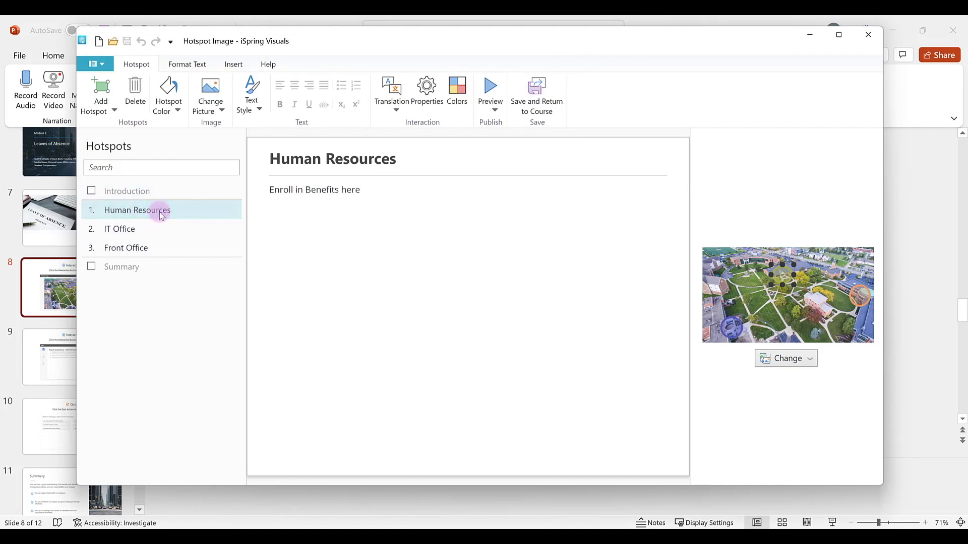
{"action": "mouse_move", "coordinate": [272, 210]}
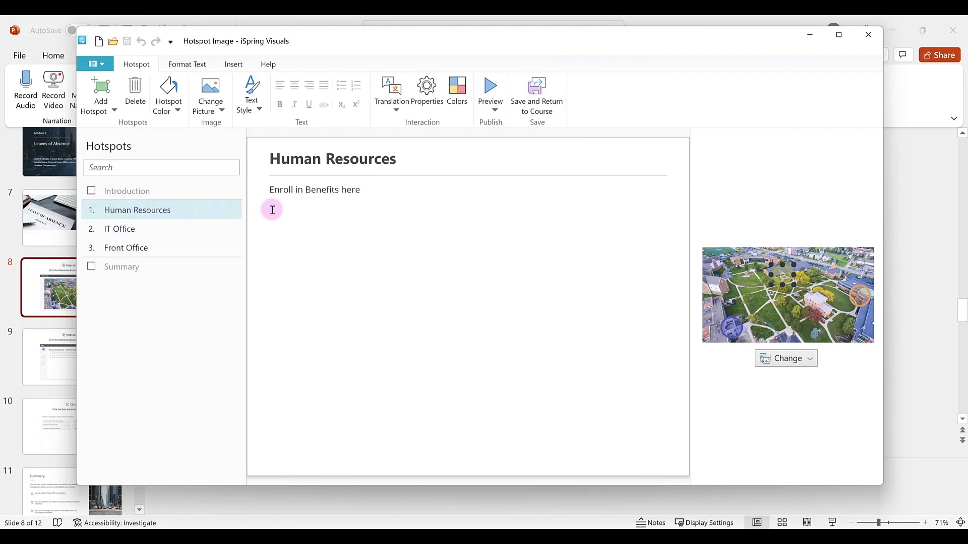
Review the IT Office and Front Office hotspot descriptions in the Hotspots list.
{"action": "left_click", "coordinate": [119, 229]}
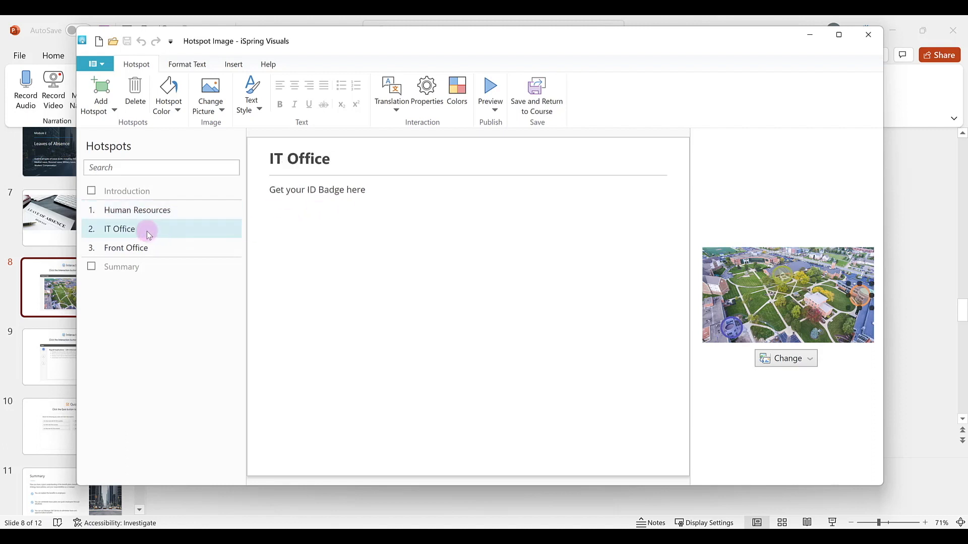
{"action": "mouse_move", "coordinate": [219, 228]}
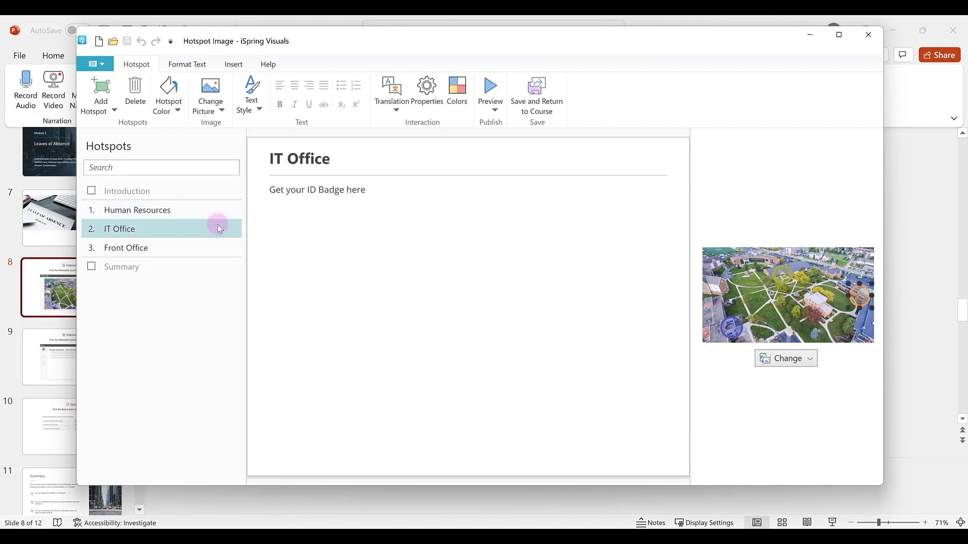
{"action": "left_click", "coordinate": [125, 248]}
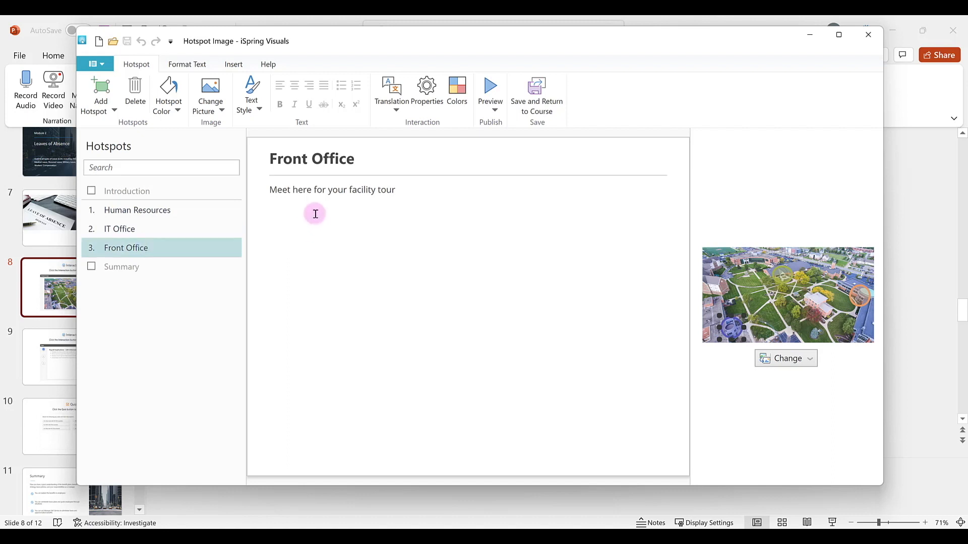
{"action": "mouse_move", "coordinate": [490, 90]}
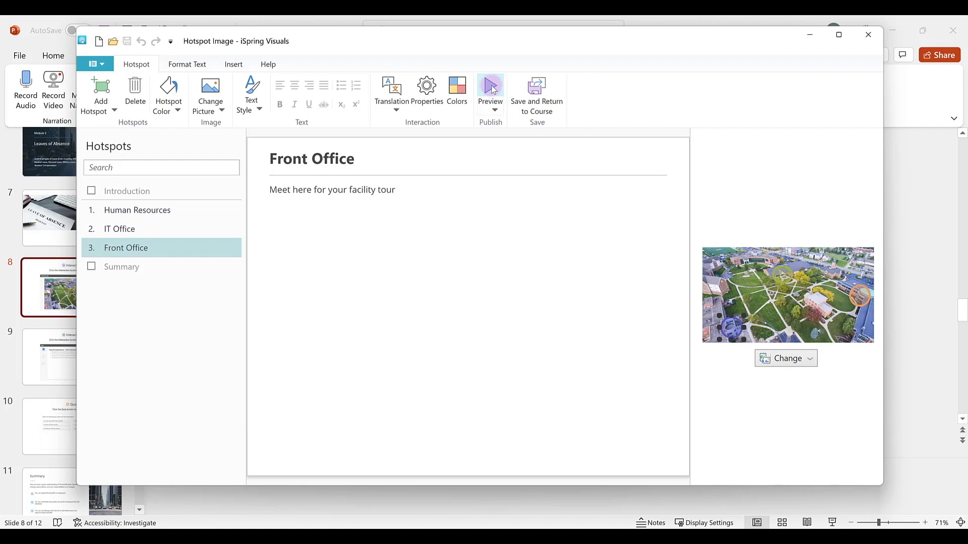
Preview the desktop layout, revealing the Human Resources, IT Office and Front Office popups and cycling them with NEXT.
{"action": "left_click", "coordinate": [490, 90]}
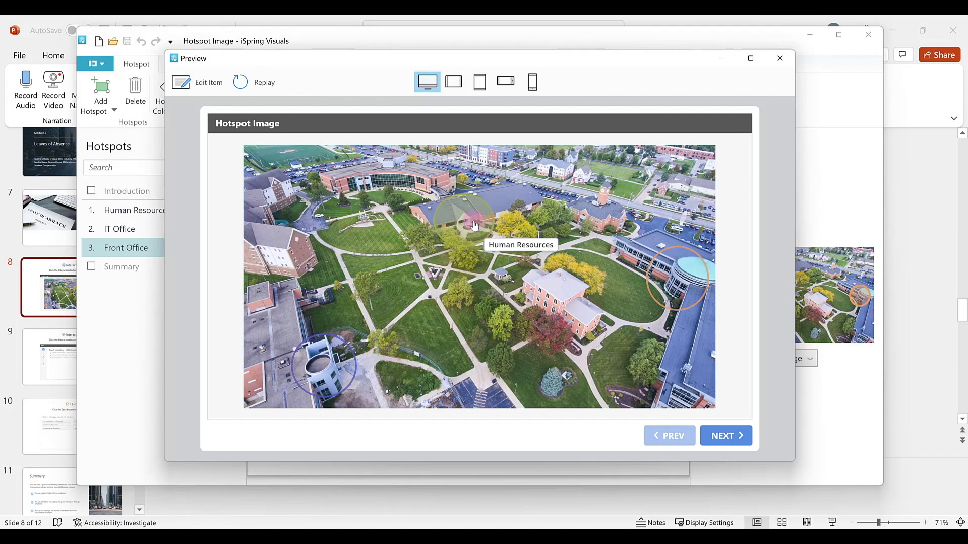
{"action": "left_click", "coordinate": [467, 218]}
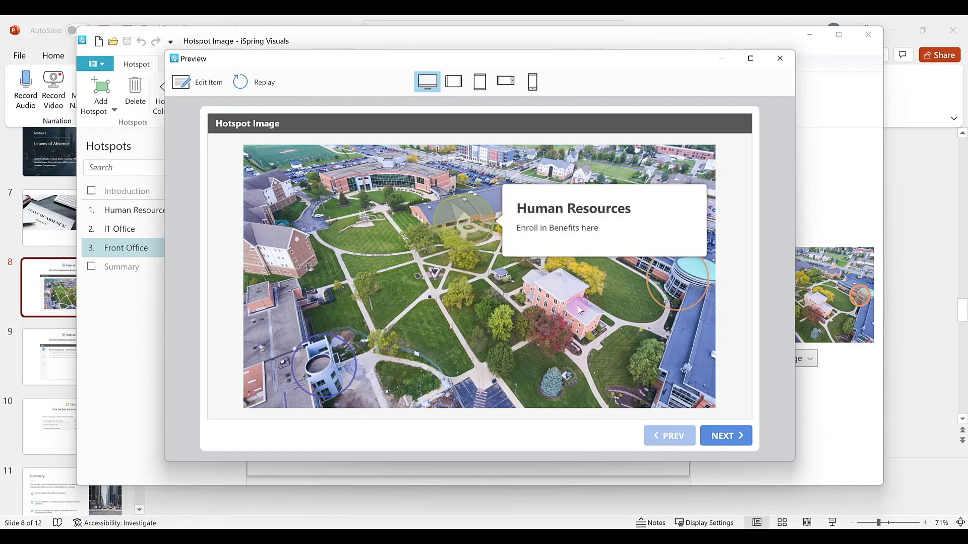
{"action": "left_click", "coordinate": [676, 290]}
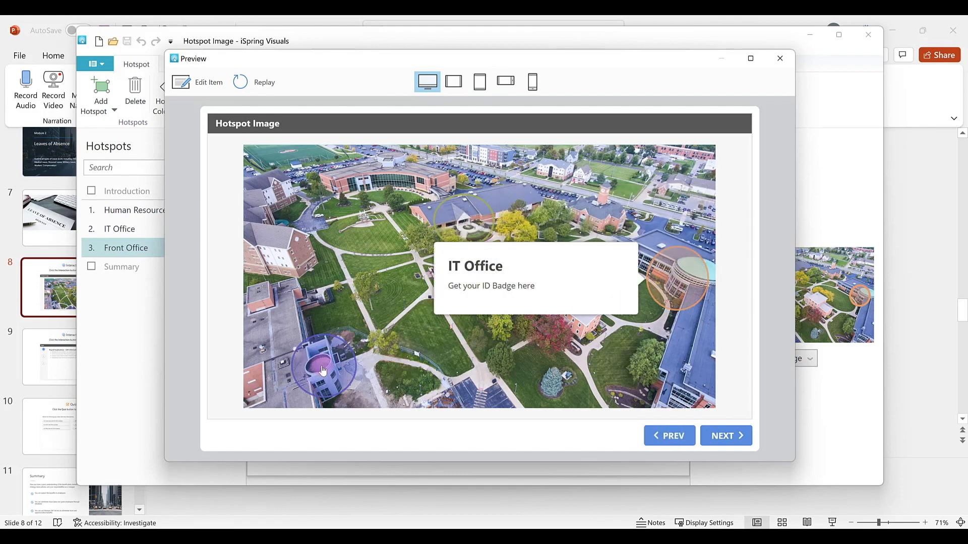
{"action": "left_click", "coordinate": [320, 370]}
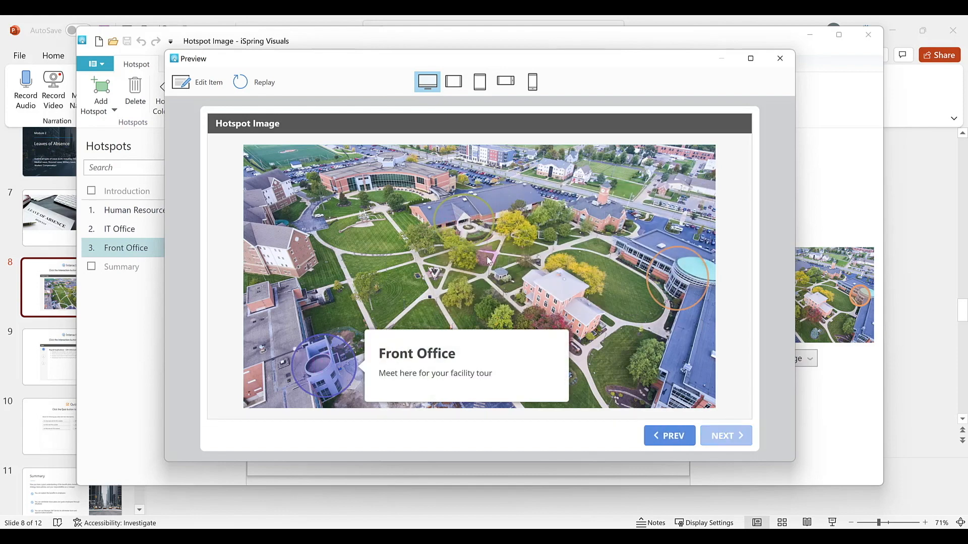
{"action": "left_click", "coordinate": [726, 436]}
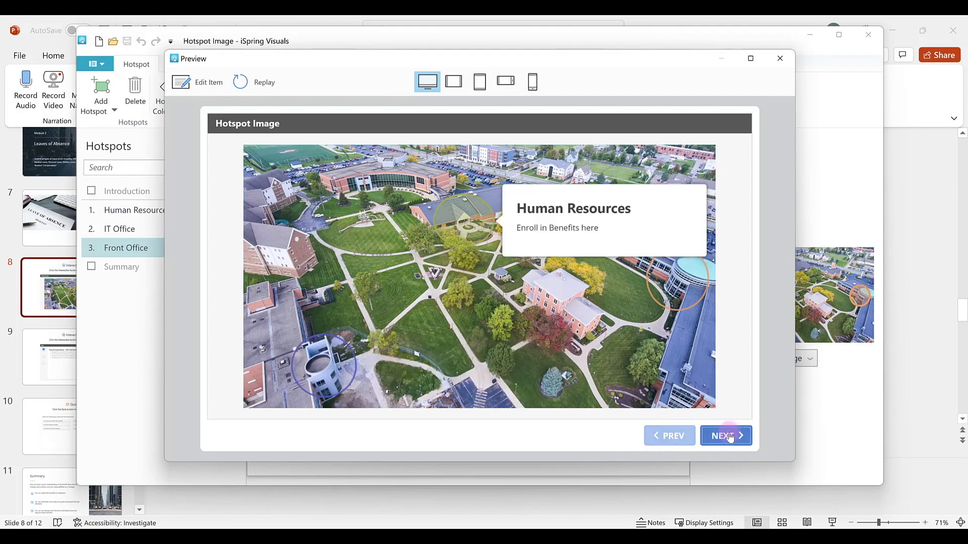
{"action": "left_click", "coordinate": [725, 436]}
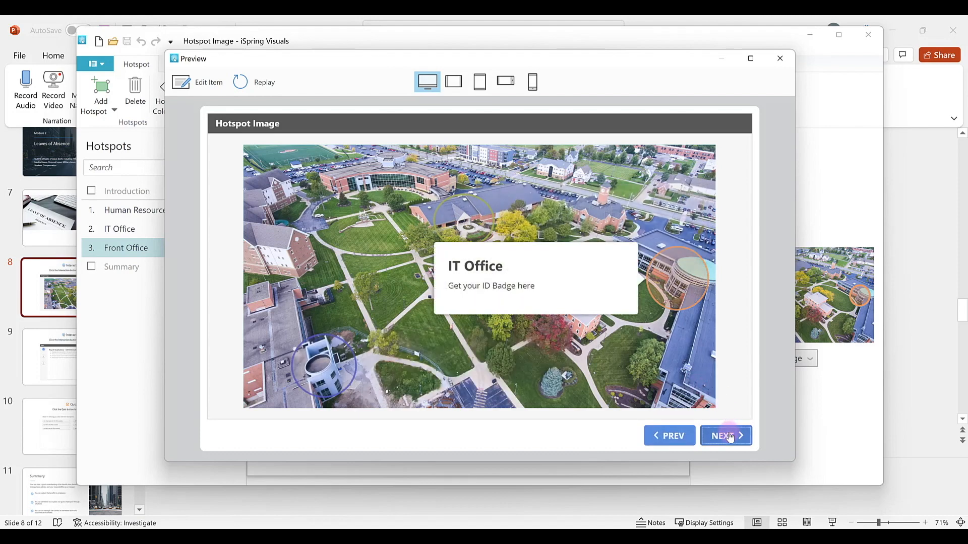
{"action": "left_click", "coordinate": [725, 436]}
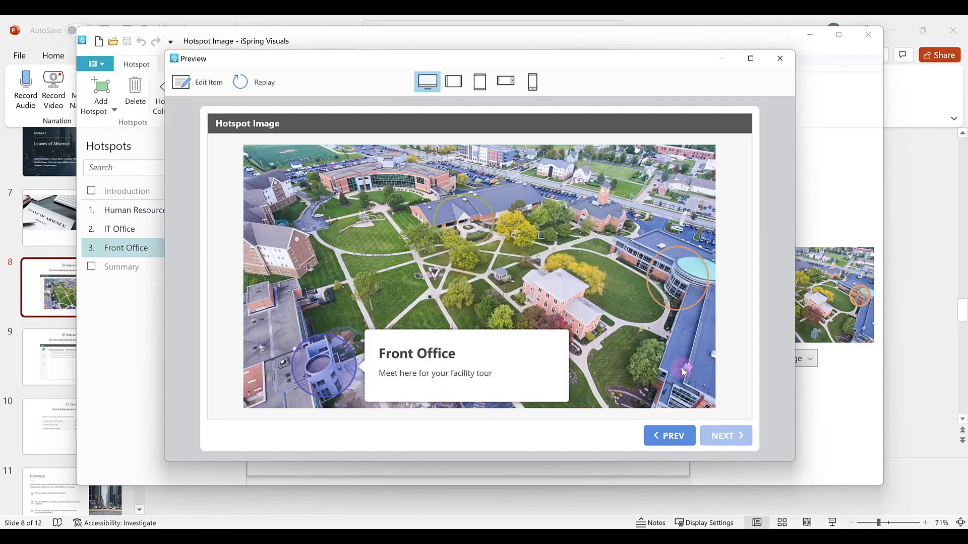
Switch the preview to phone layout and step through the hotspots to Front Office.
{"action": "left_click", "coordinate": [531, 82]}
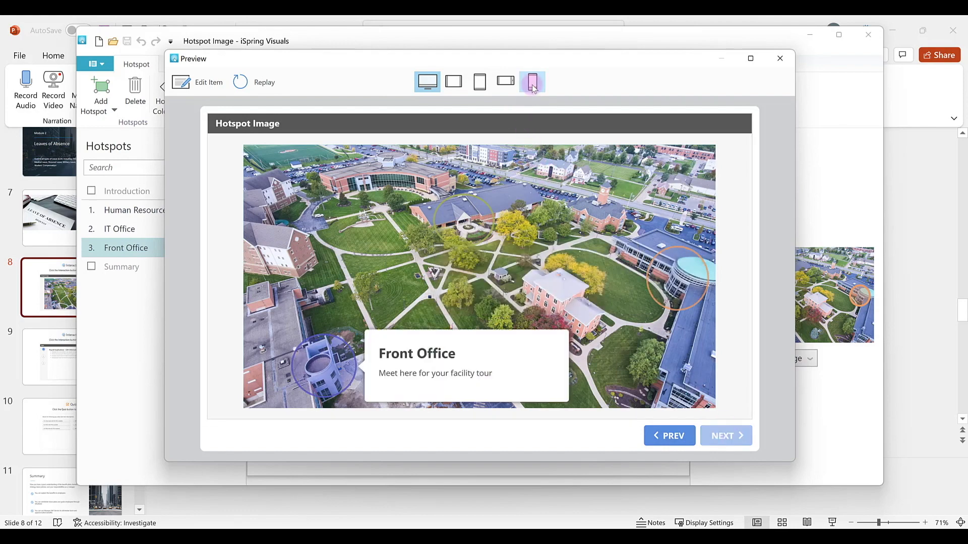
{"action": "left_click", "coordinate": [531, 82]}
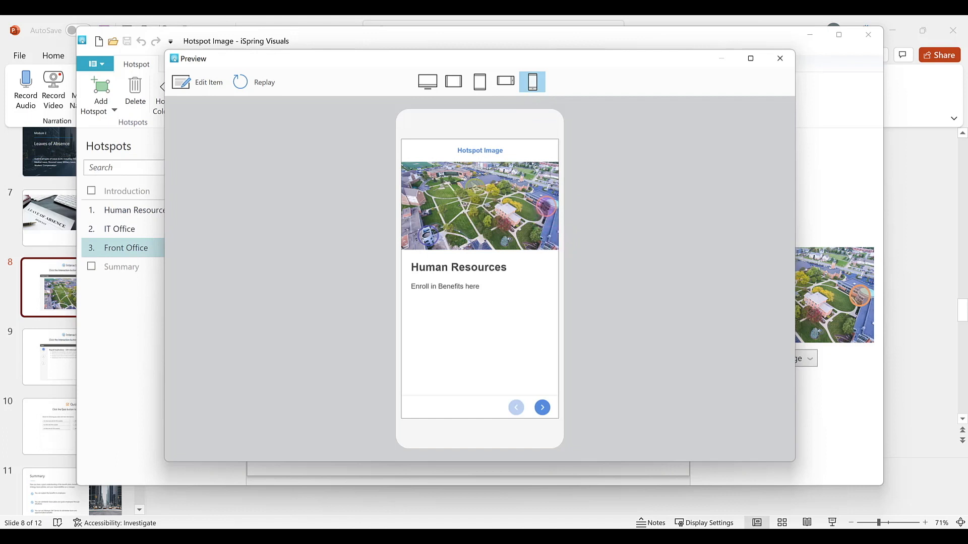
{"action": "left_click", "coordinate": [543, 408]}
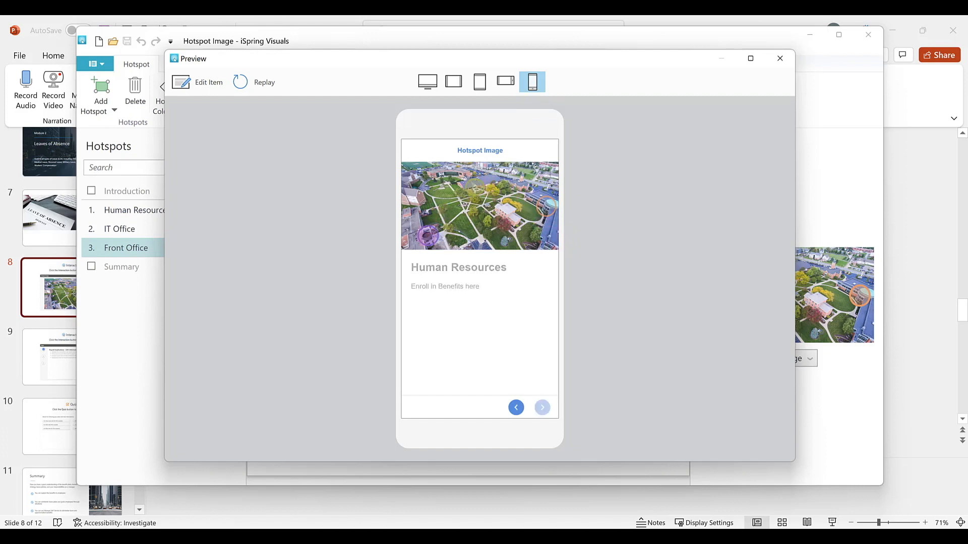
{"action": "left_click", "coordinate": [427, 236]}
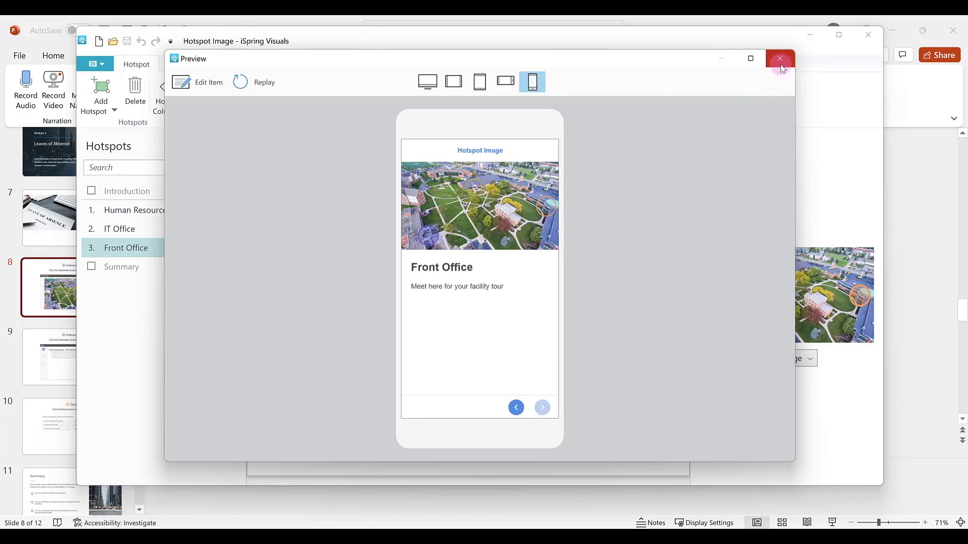
Close the hotspot interaction preview.
{"action": "left_click", "coordinate": [779, 58]}
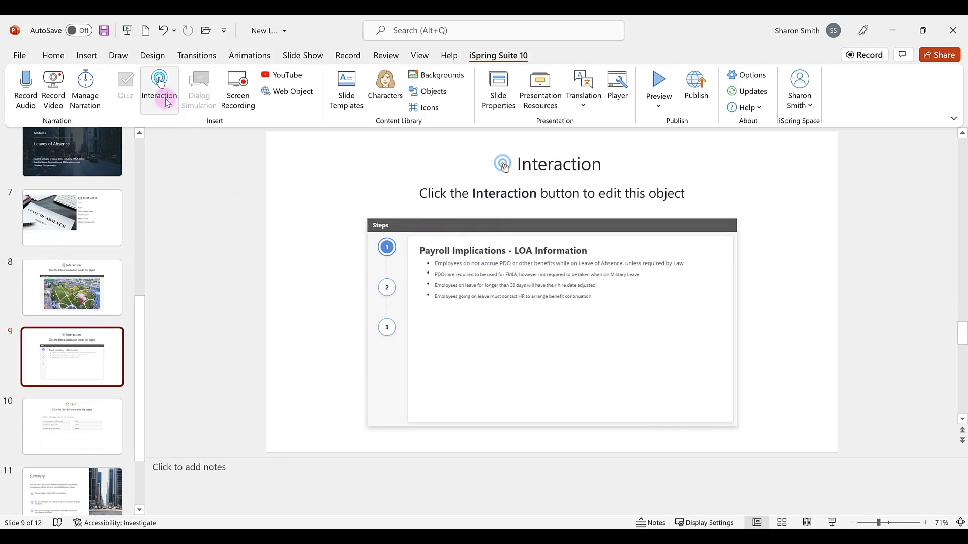
Open slide 9's Steps interaction and review the Coding Leave Time and Manager Self-Service steps.
{"action": "left_click", "coordinate": [158, 89]}
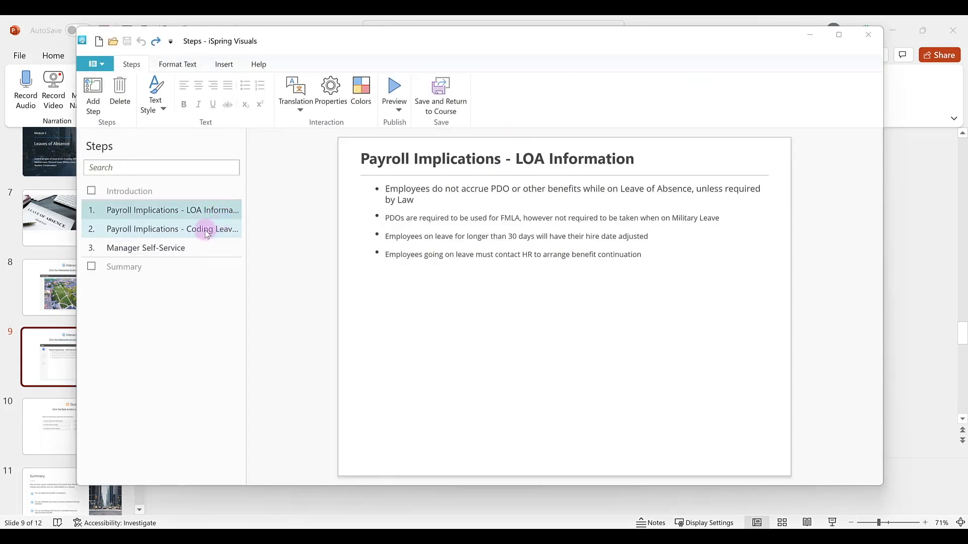
{"action": "left_click", "coordinate": [172, 229]}
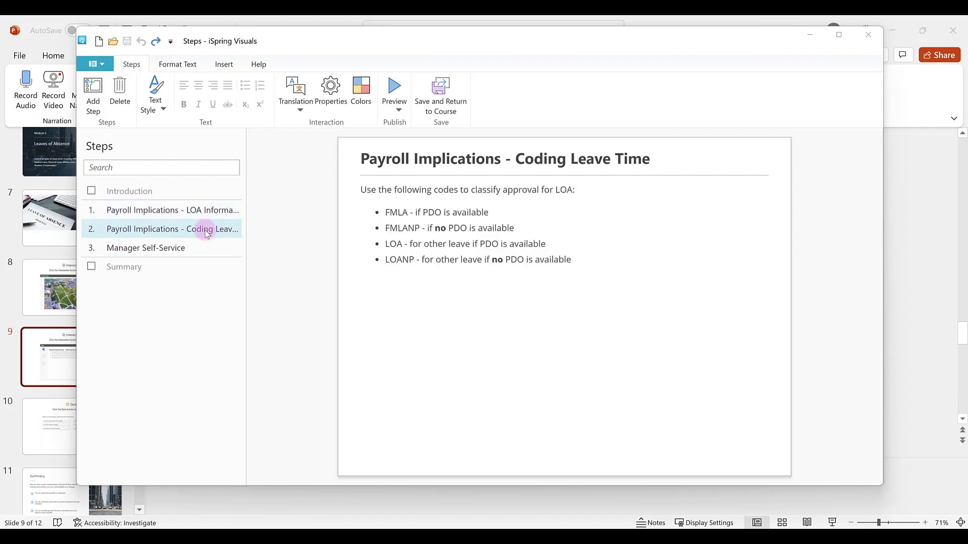
{"action": "left_click", "coordinate": [146, 248]}
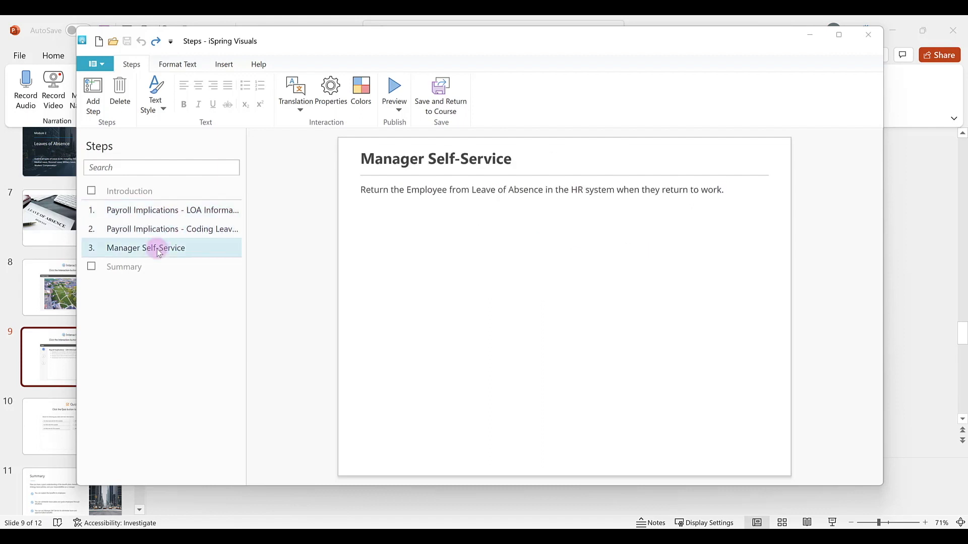
{"action": "mouse_move", "coordinate": [93, 105]}
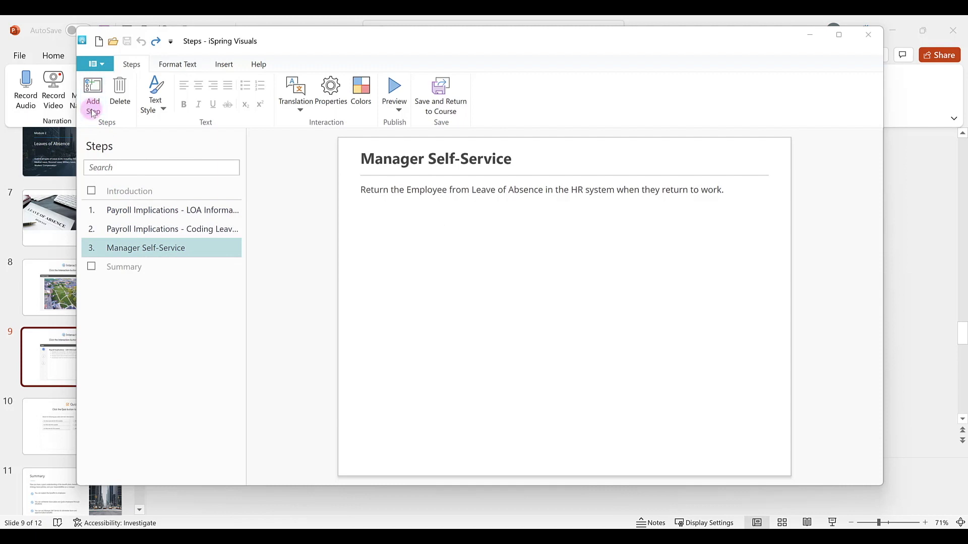
Add a new step and title it Tuition Reimbursement.
{"action": "left_click", "coordinate": [93, 92]}
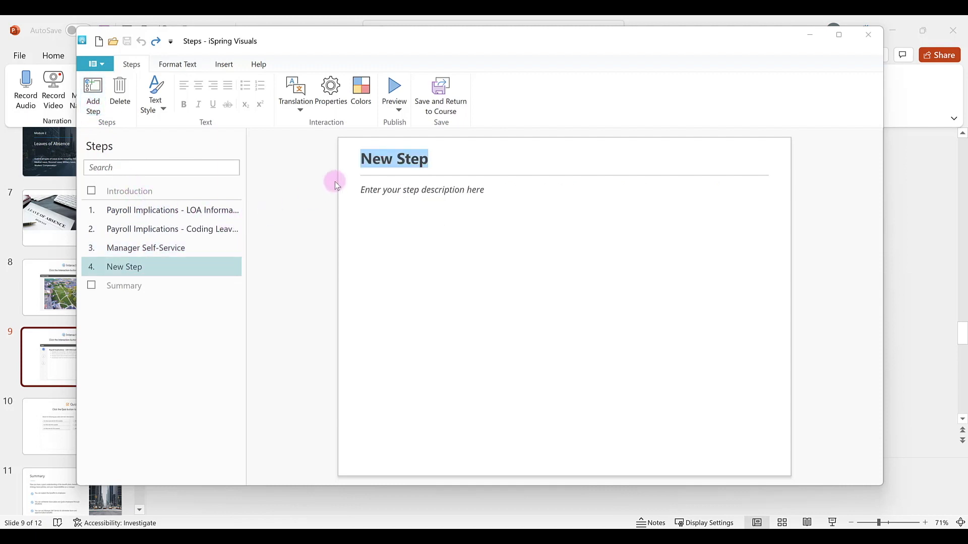
{"action": "left_click", "coordinate": [184, 104]}
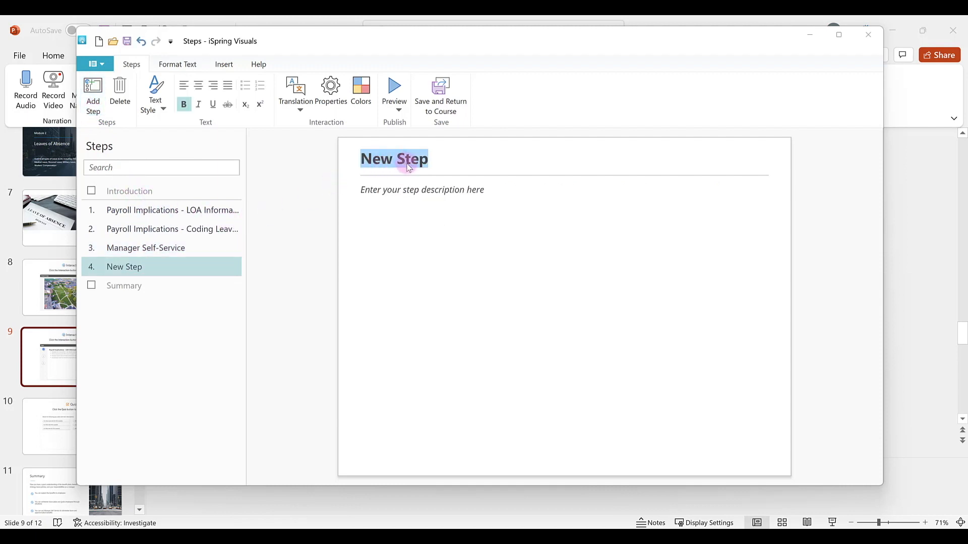
{"action": "type", "text": "Tuition Reimbursement"}
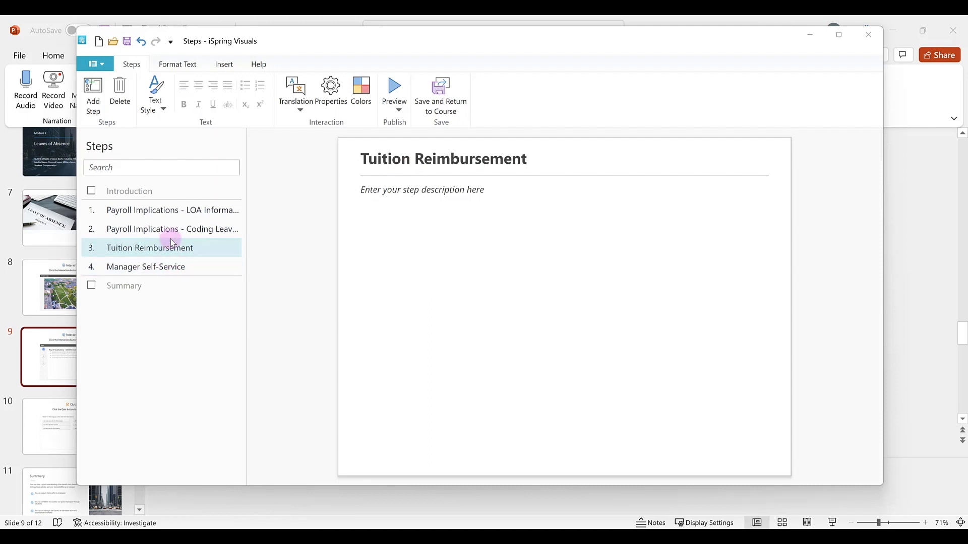
{"action": "mouse_move", "coordinate": [194, 256]}
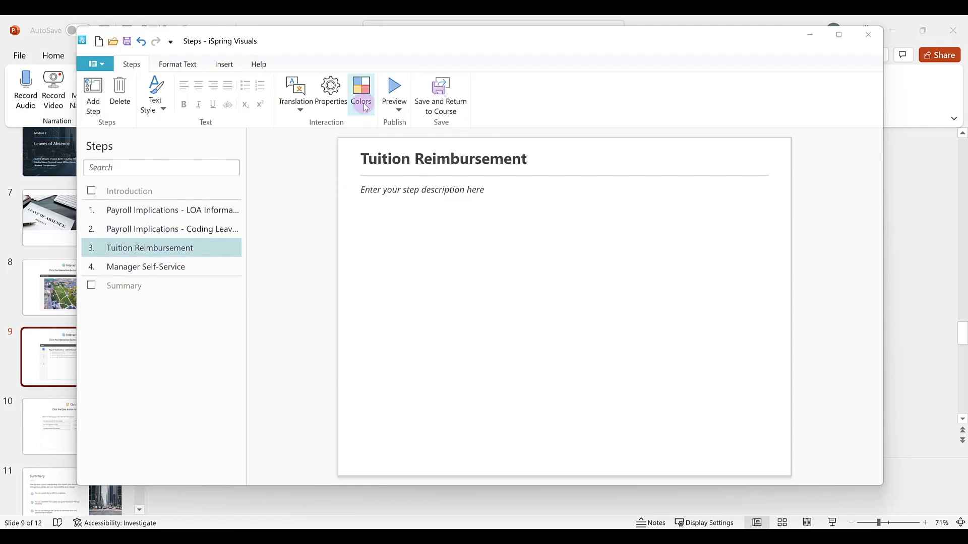
Choose the Dark Blue color scheme for the Steps interaction in Colors.
{"action": "left_click", "coordinate": [361, 93]}
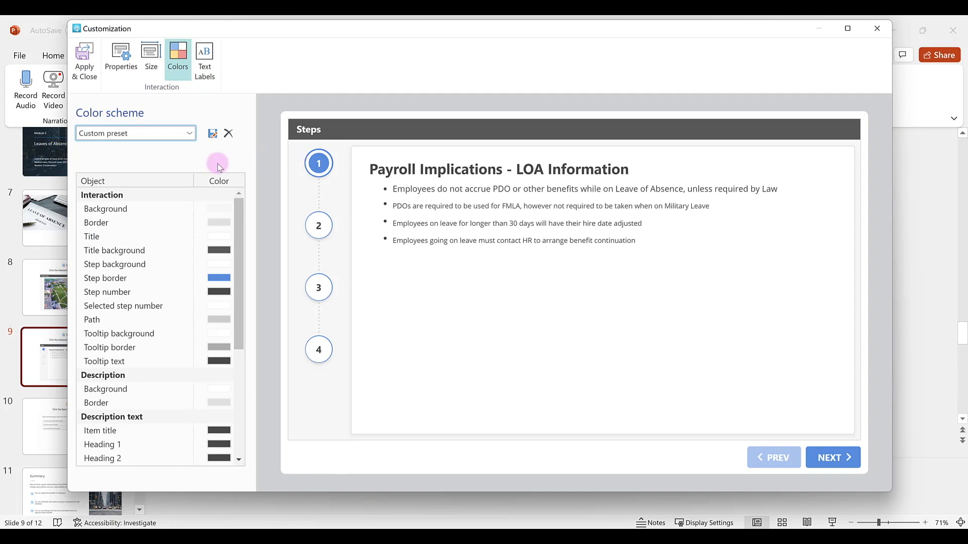
{"action": "left_click", "coordinate": [189, 133]}
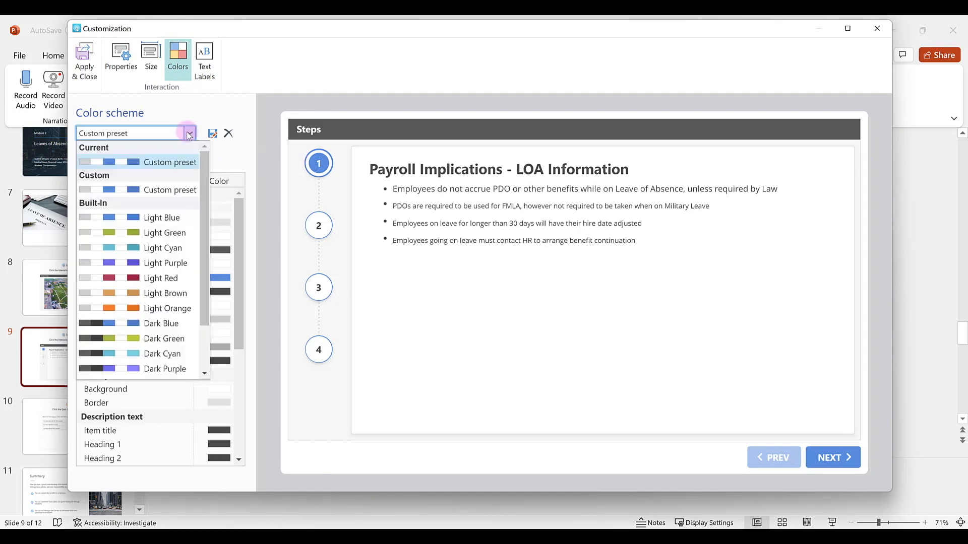
{"action": "mouse_move", "coordinate": [165, 220]}
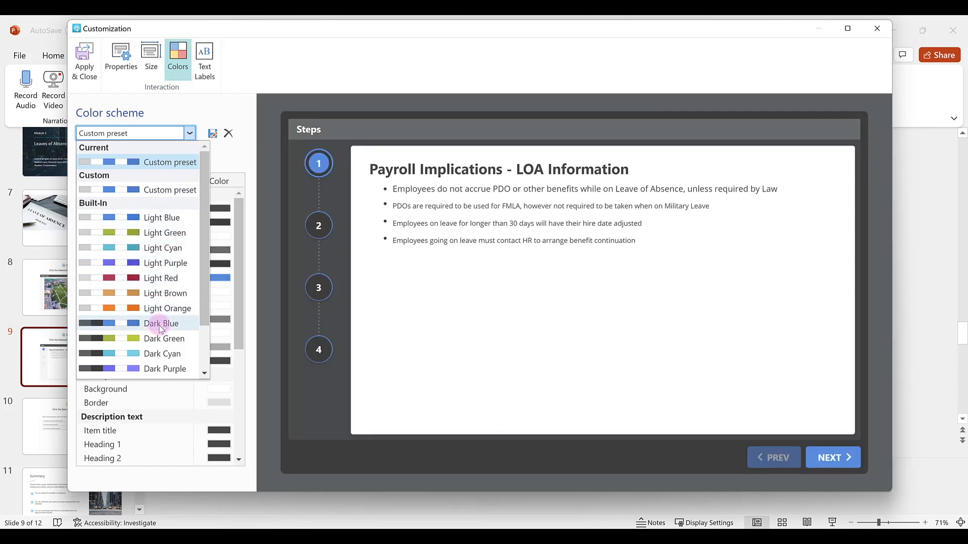
{"action": "left_click", "coordinate": [160, 323]}
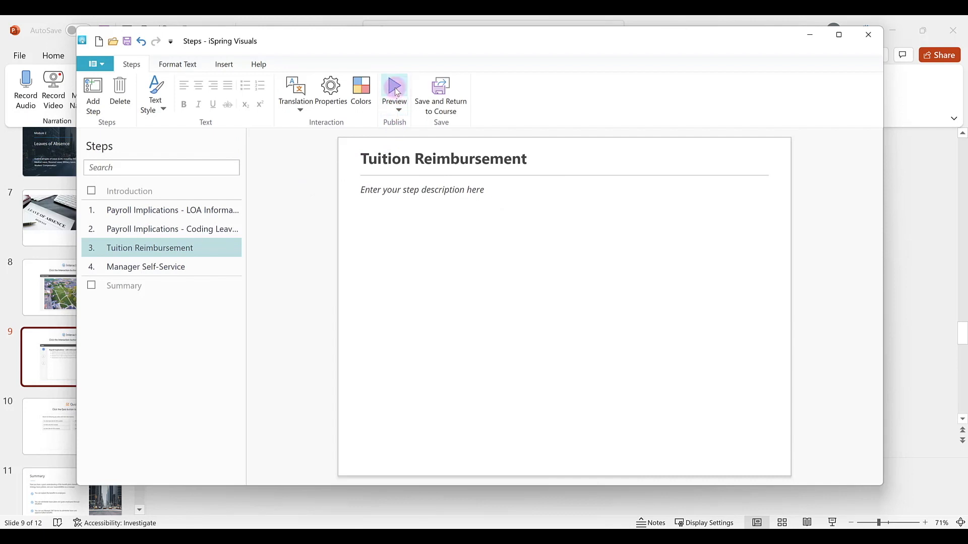
{"action": "left_click", "coordinate": [394, 87]}
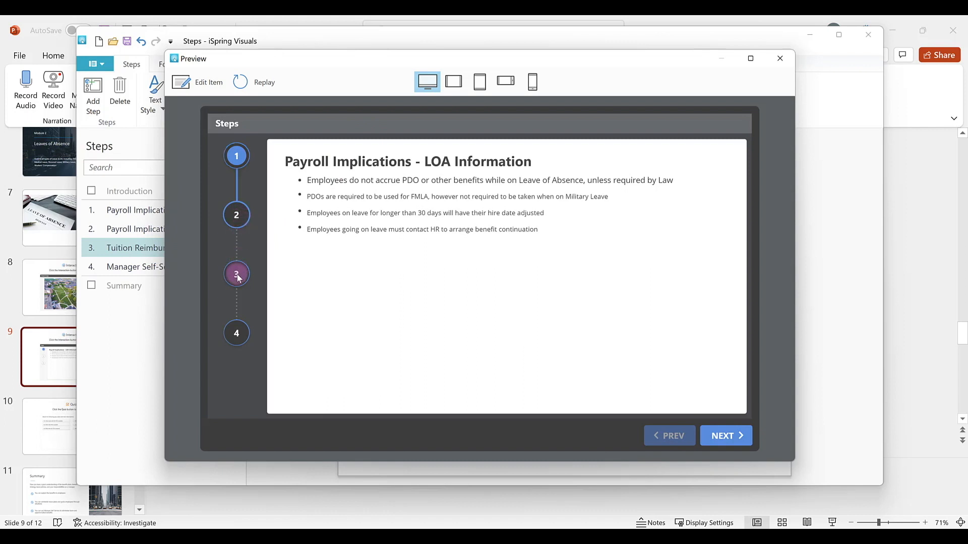
{"action": "left_click", "coordinate": [236, 273]}
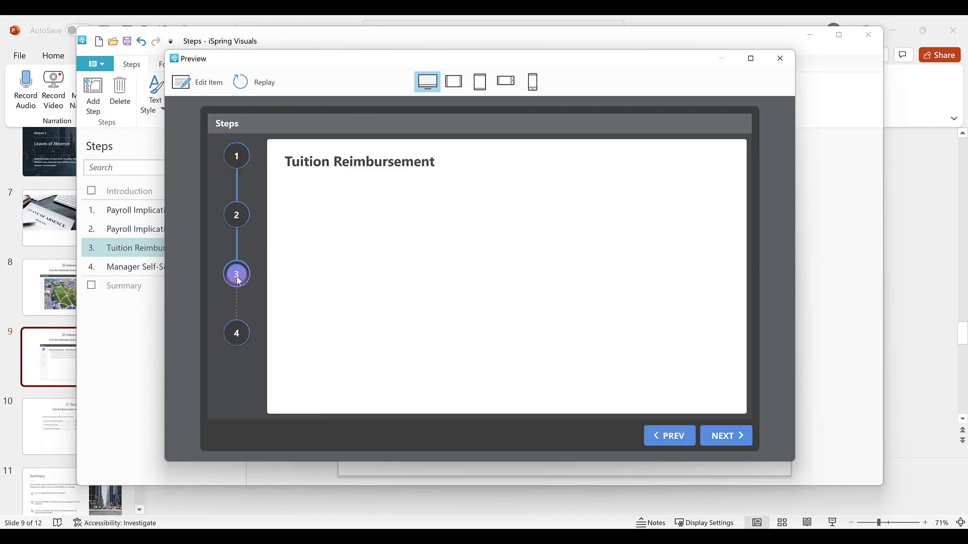
{"action": "left_click", "coordinate": [531, 81]}
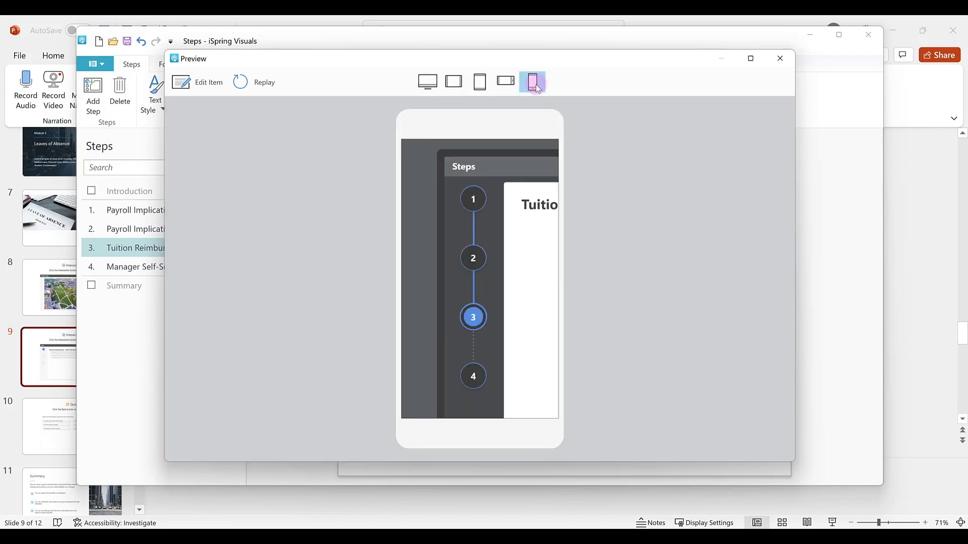
{"action": "left_click", "coordinate": [532, 81]}
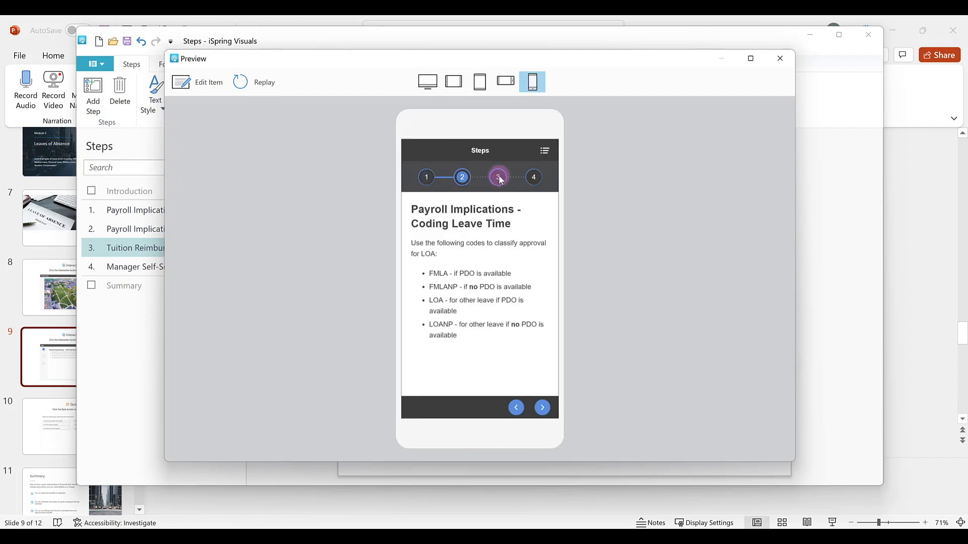
{"action": "left_click", "coordinate": [779, 59]}
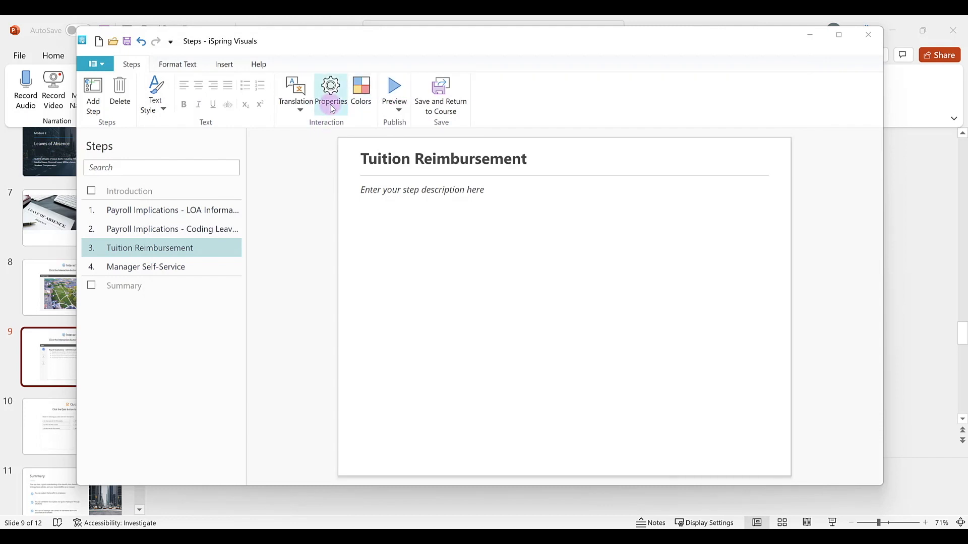
Check the interaction properties and the Tuition Reimbursement step, then save and return to the course.
{"action": "left_click", "coordinate": [331, 96]}
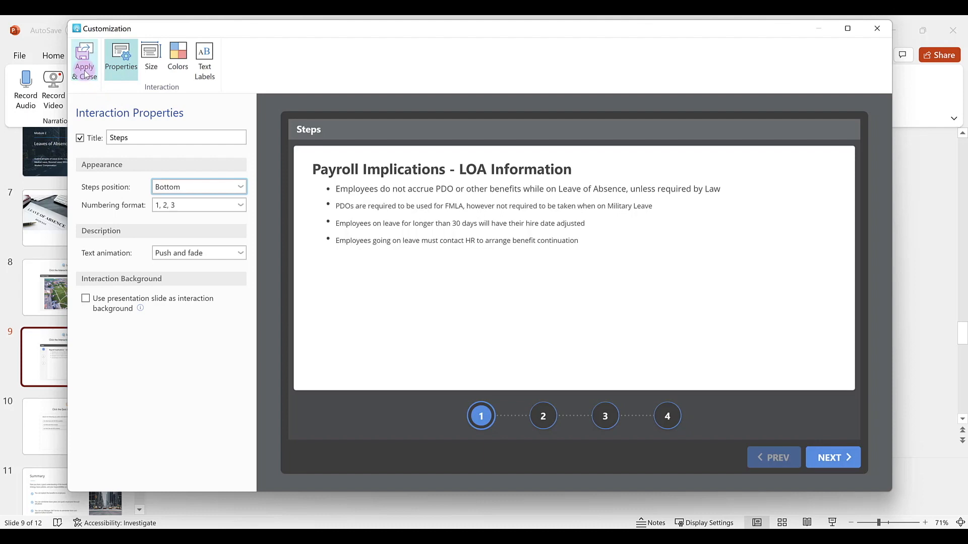
{"action": "left_click", "coordinate": [83, 61]}
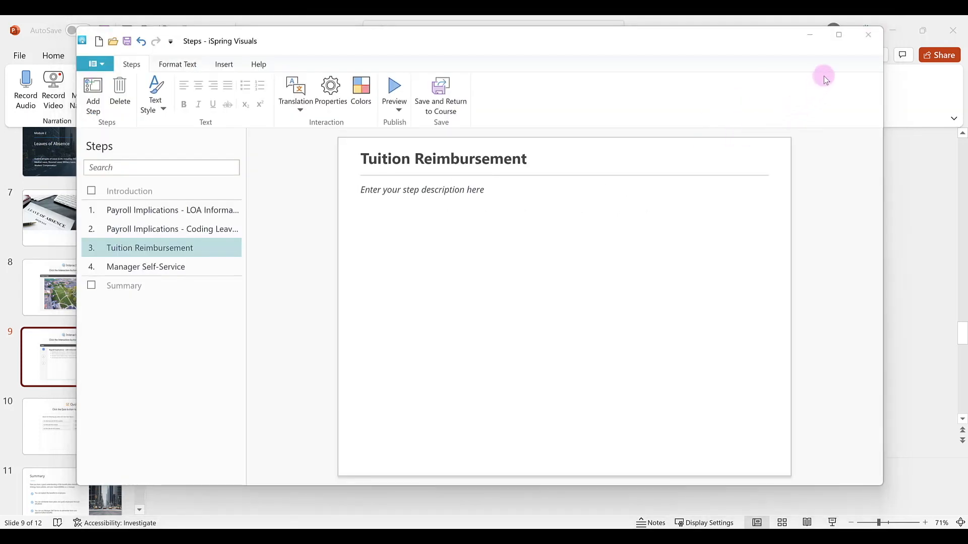
{"action": "left_click", "coordinate": [868, 34]}
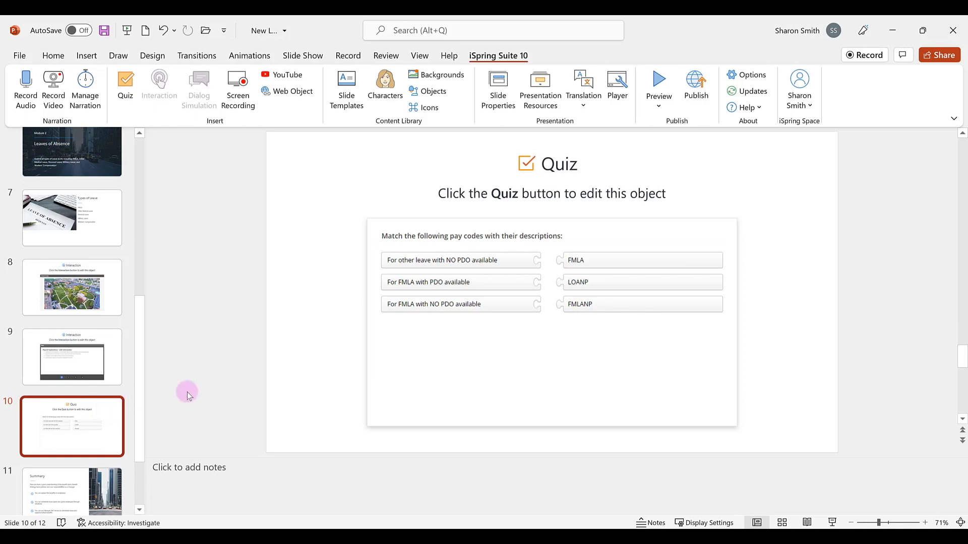
{"action": "mouse_move", "coordinate": [329, 280]}
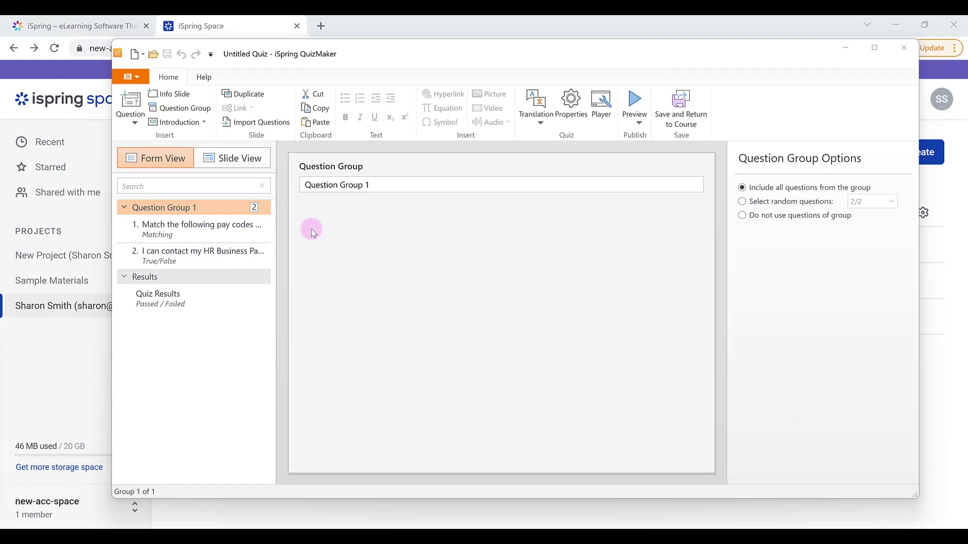
{"action": "mouse_move", "coordinate": [303, 224]}
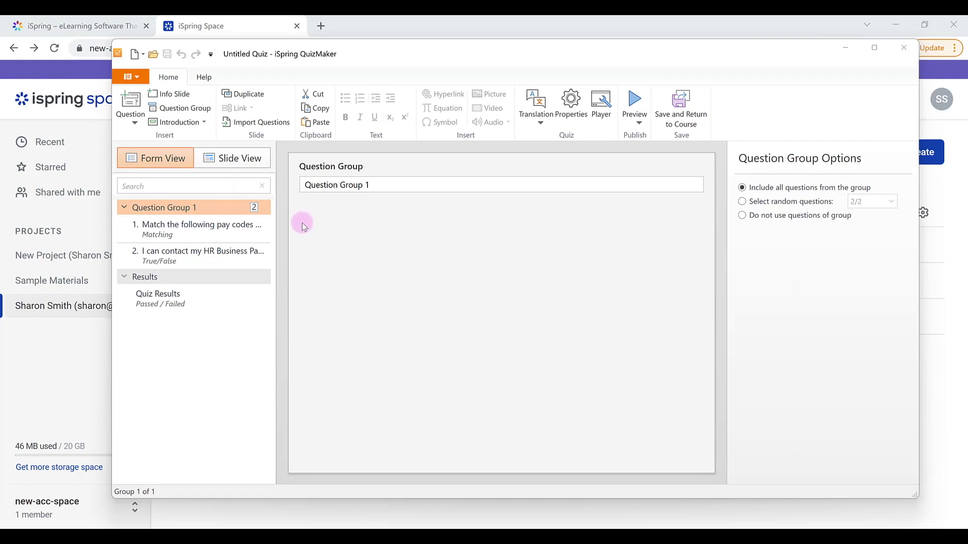
{"action": "mouse_move", "coordinate": [130, 105]}
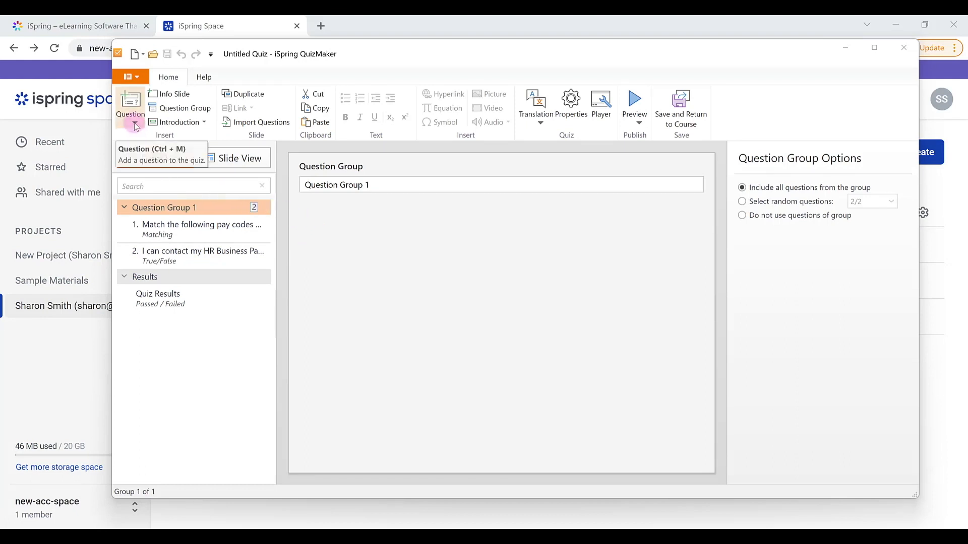
{"action": "left_click", "coordinate": [130, 123]}
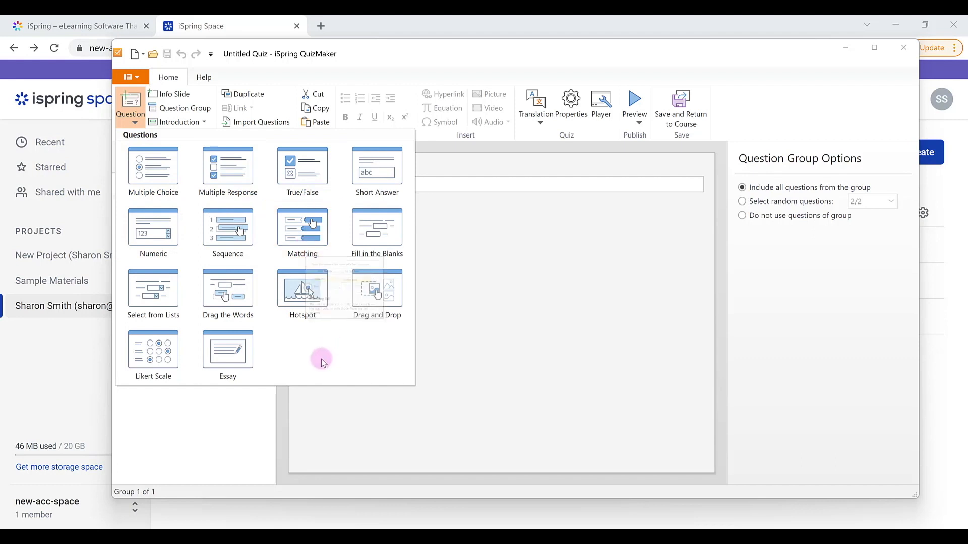
{"action": "mouse_move", "coordinate": [311, 357]}
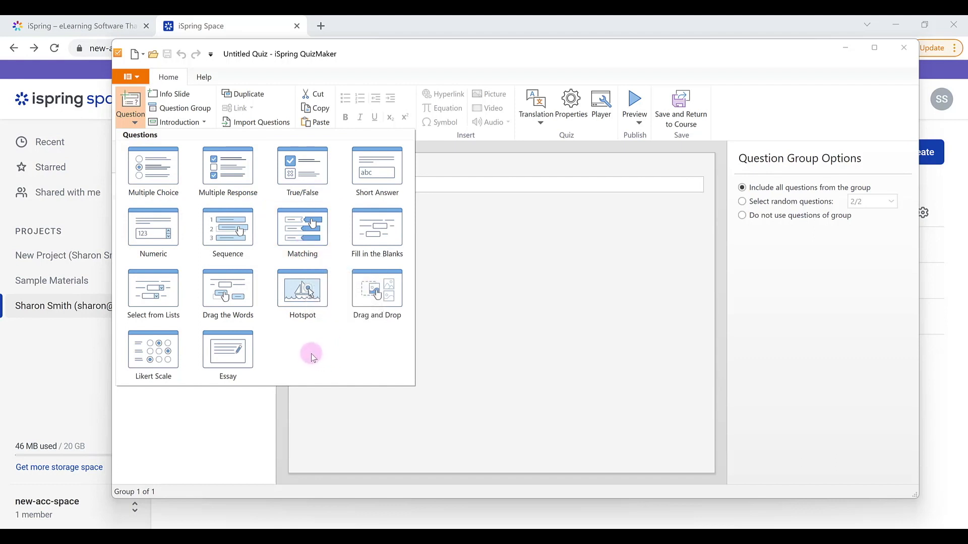
{"action": "mouse_move", "coordinate": [315, 351]}
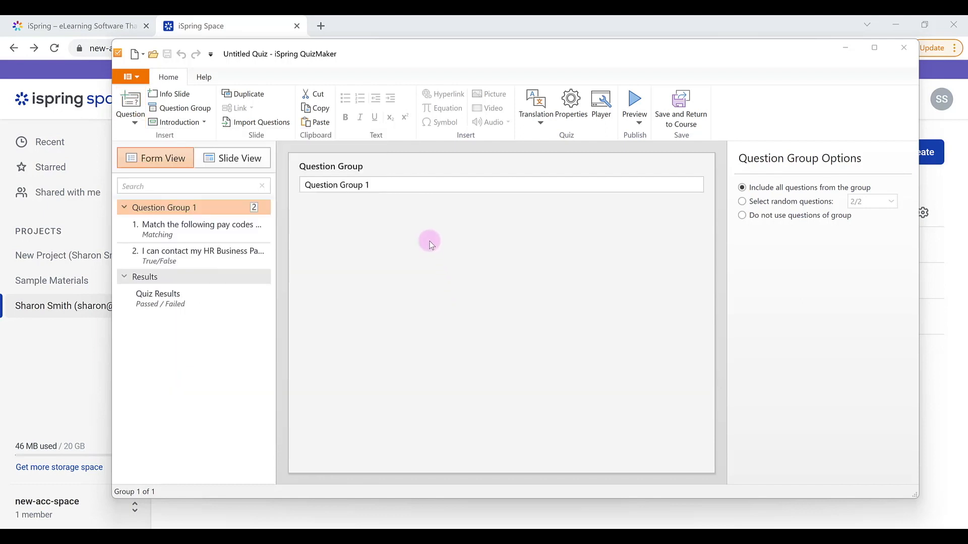
Add the pair 'For OL with PDO available' matched to 'LOA' as the fourth item.
{"action": "left_click", "coordinate": [194, 229]}
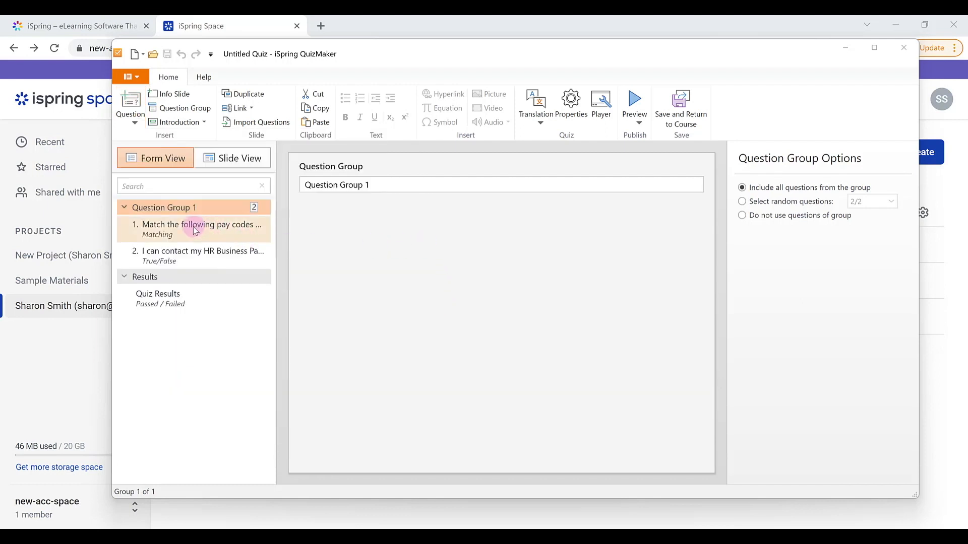
{"action": "left_click", "coordinate": [201, 229]}
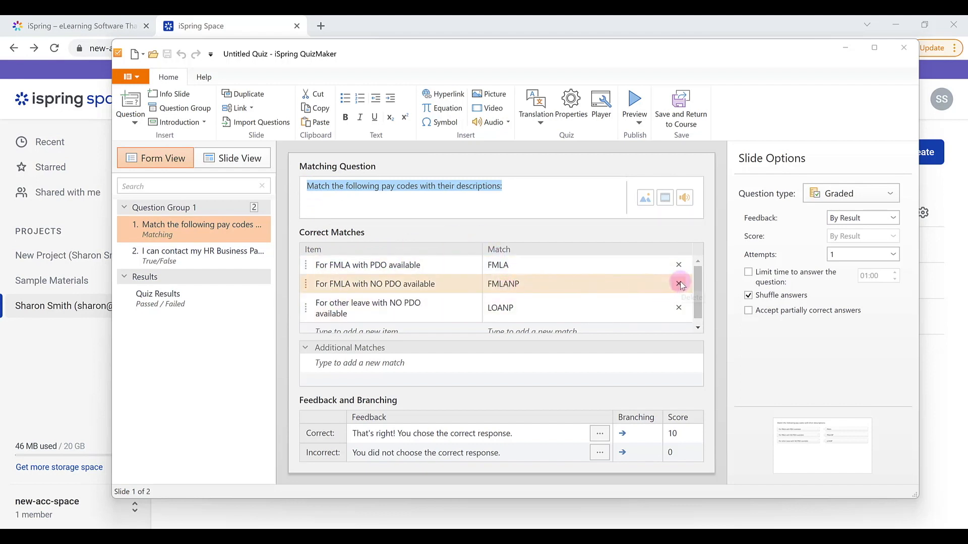
{"action": "mouse_move", "coordinate": [679, 284]}
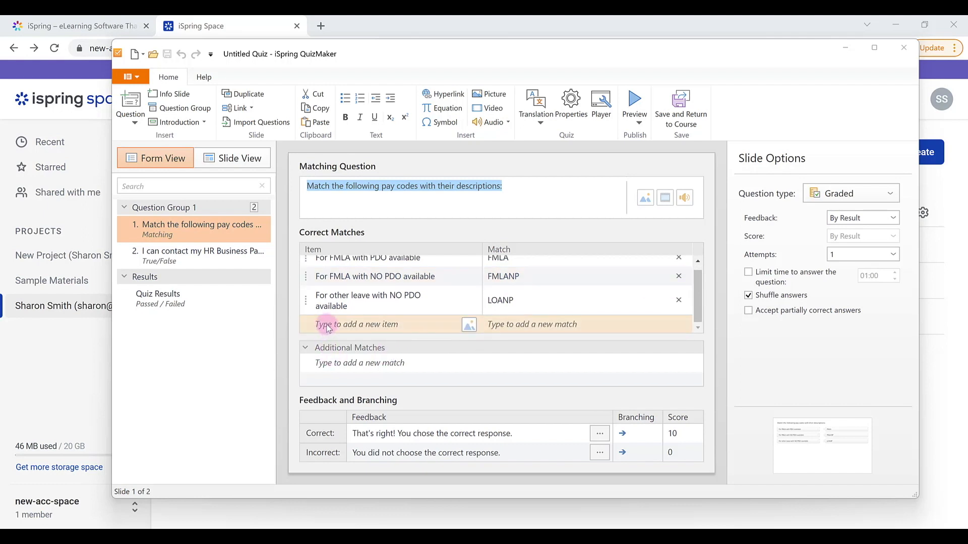
{"action": "type", "text": "For OL with PDO available"}
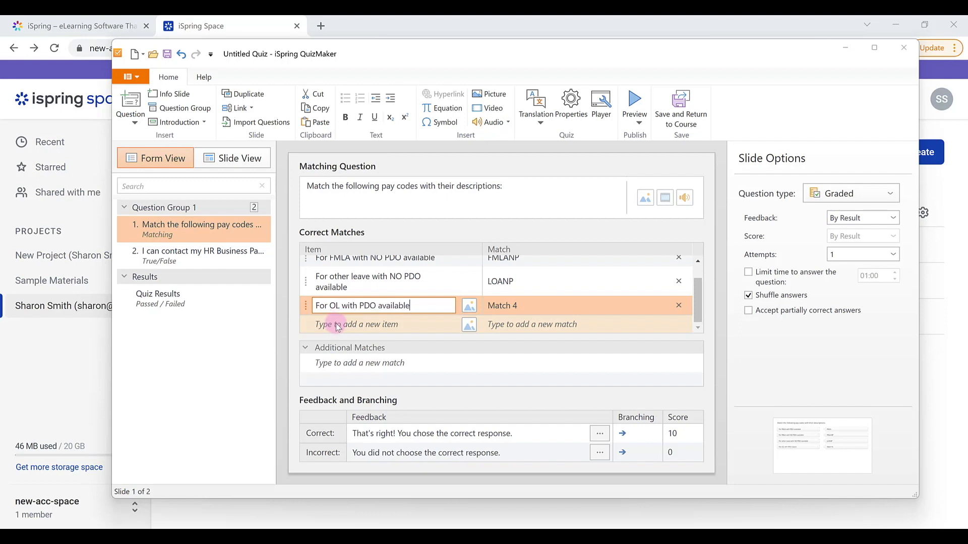
{"action": "type", "text": "LOA"}
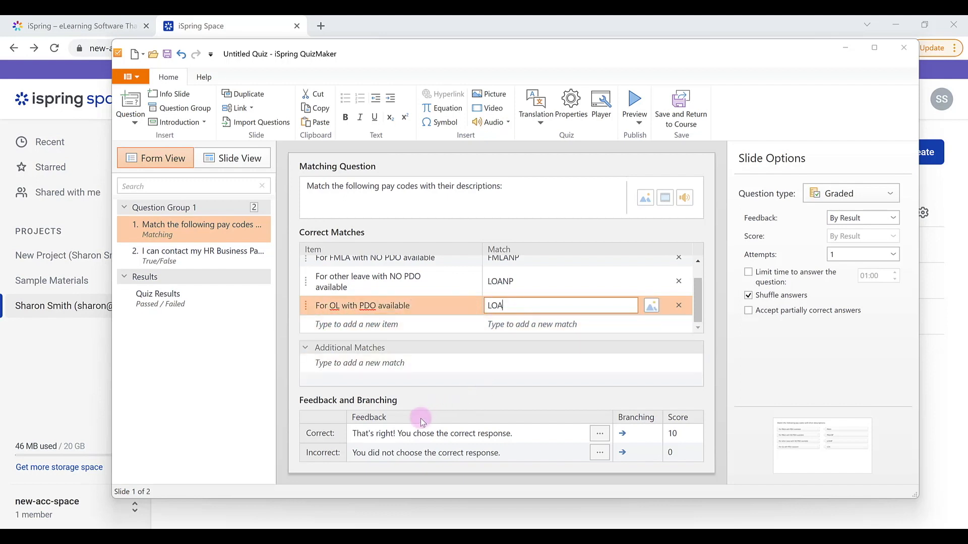
{"action": "left_click", "coordinate": [475, 434]}
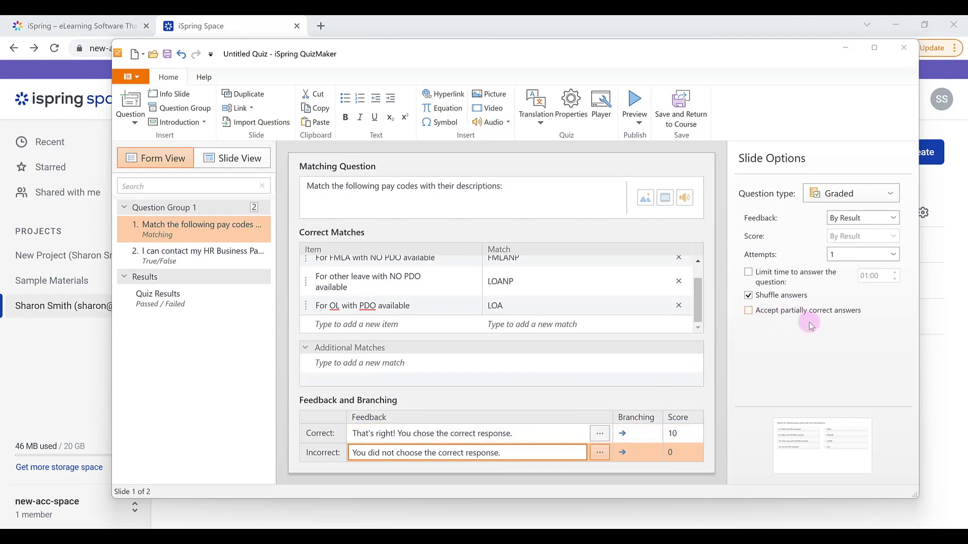
Toggle Shuffle answers off and back on for the matching question.
{"action": "left_click", "coordinate": [749, 296]}
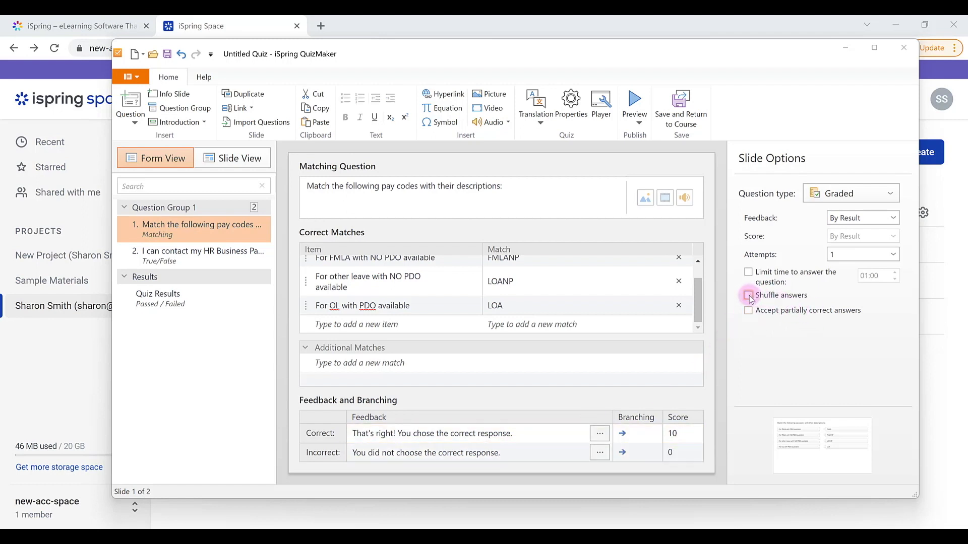
{"action": "left_click", "coordinate": [748, 296]}
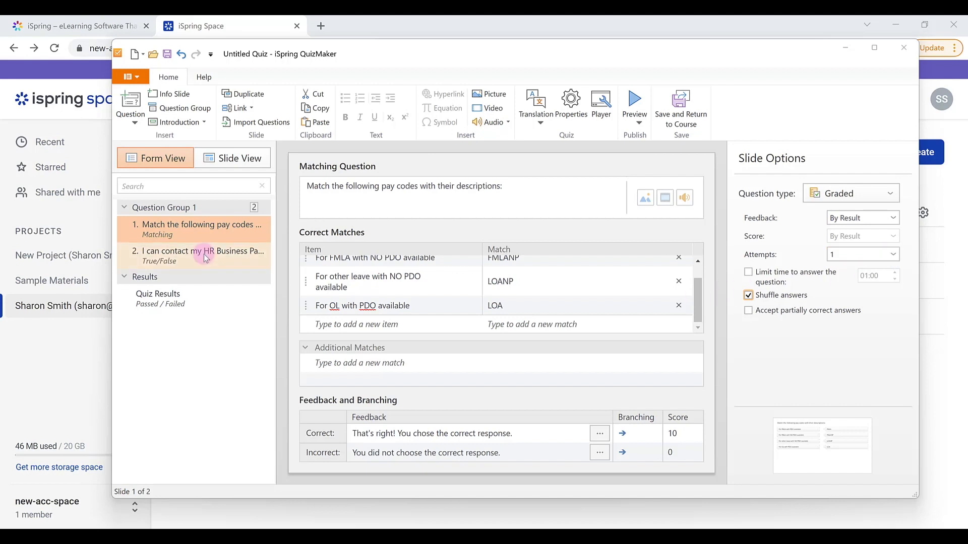
Review the HR Business Partner True/False question's Correct and Incorrect feedback messages.
{"action": "left_click", "coordinate": [197, 251]}
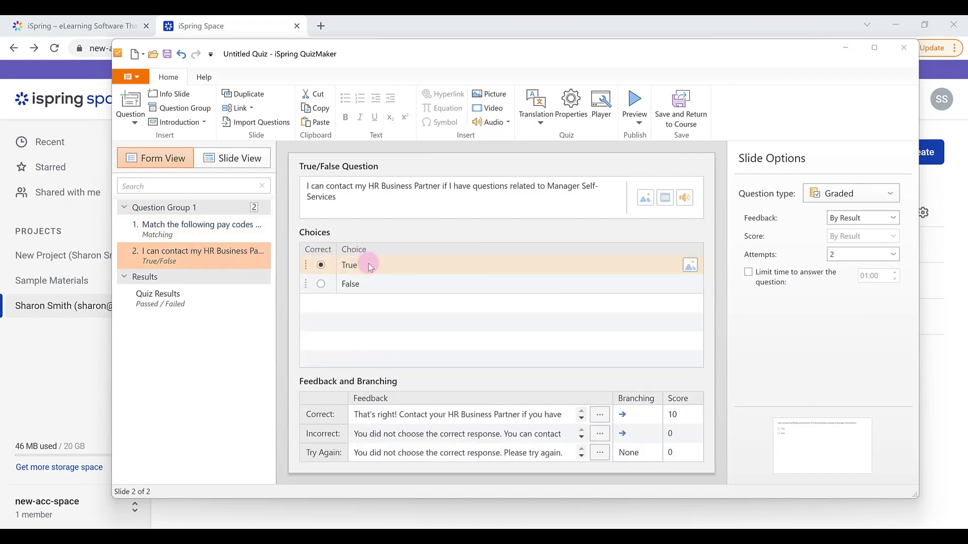
{"action": "mouse_move", "coordinate": [457, 345]}
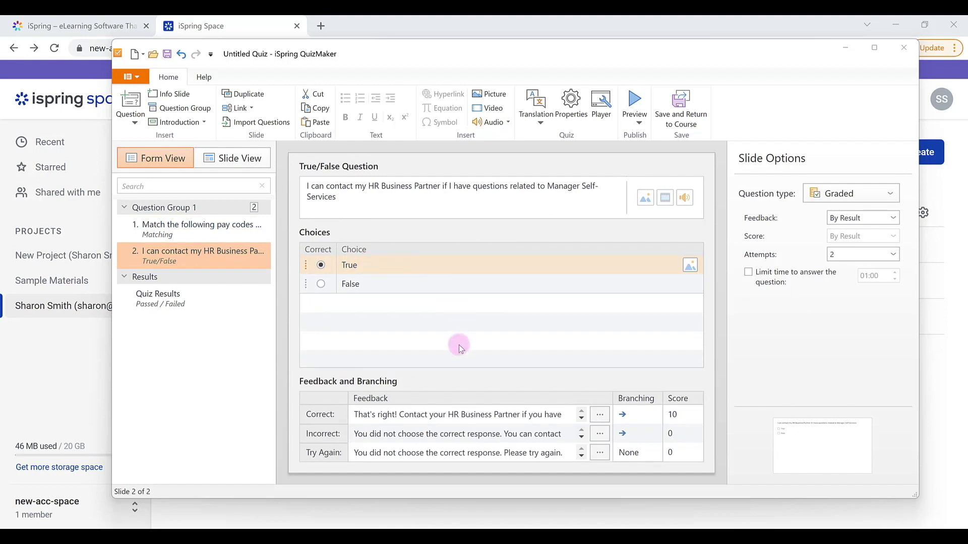
{"action": "left_click", "coordinate": [466, 415]}
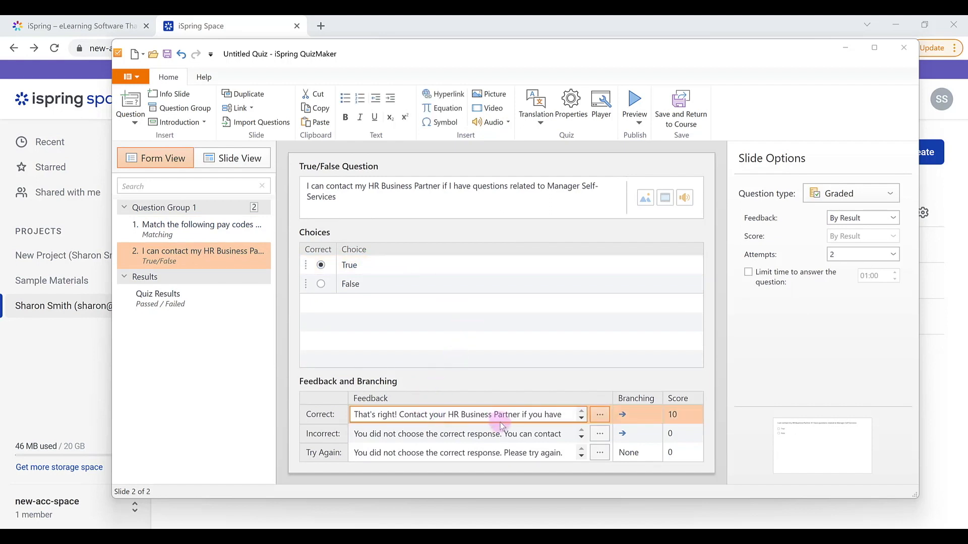
{"action": "left_click", "coordinate": [469, 433]}
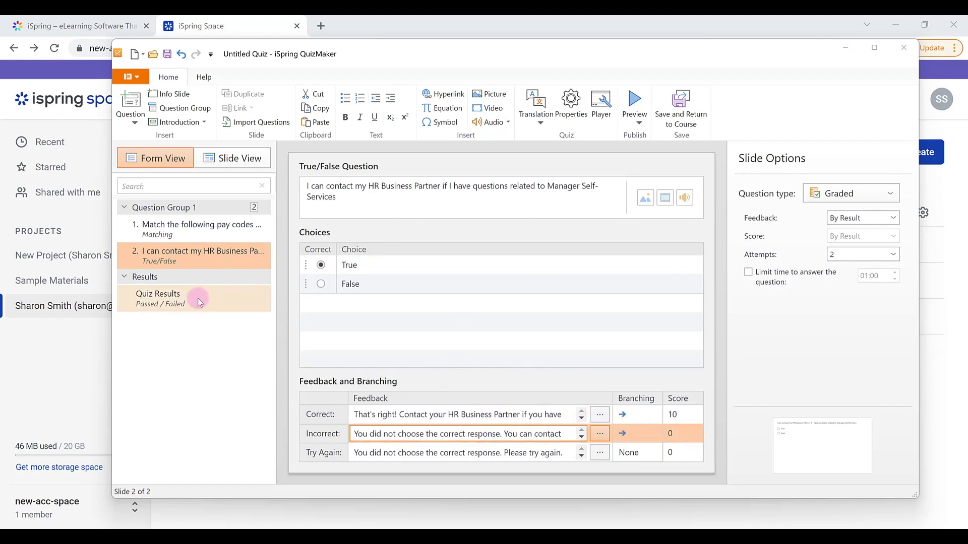
Show the Quiz Results slide with its Passed message and result options.
{"action": "left_click", "coordinate": [159, 298]}
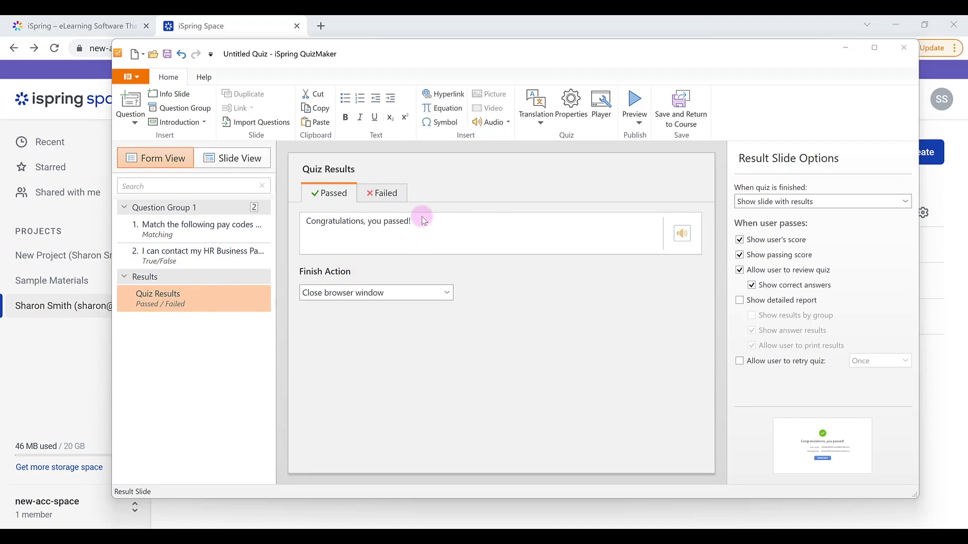
{"action": "mouse_move", "coordinate": [444, 228]}
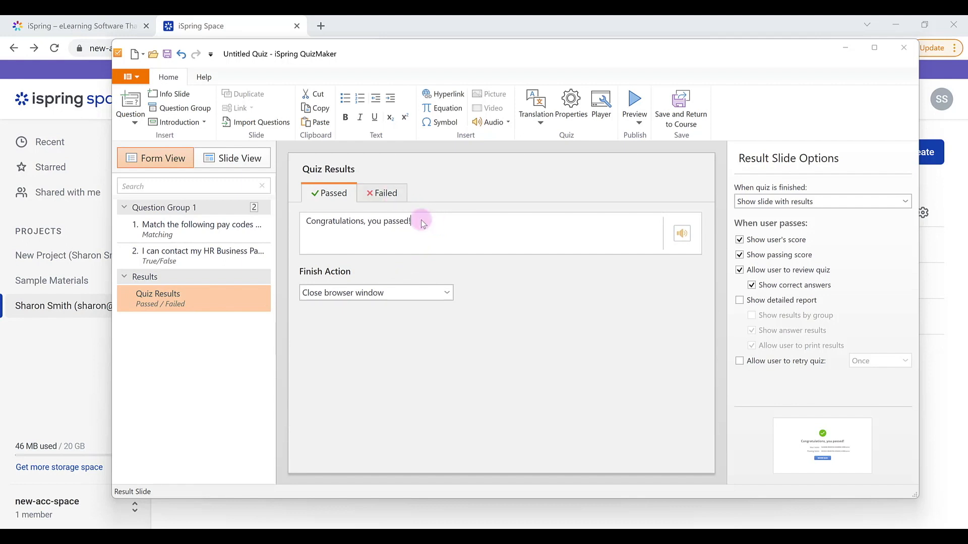
{"action": "mouse_move", "coordinate": [486, 209]}
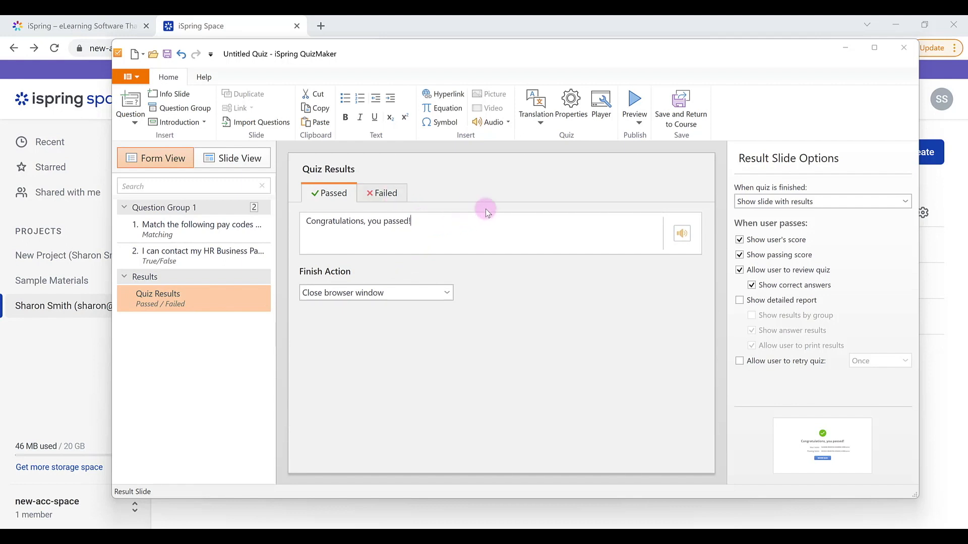
{"action": "mouse_move", "coordinate": [634, 99]}
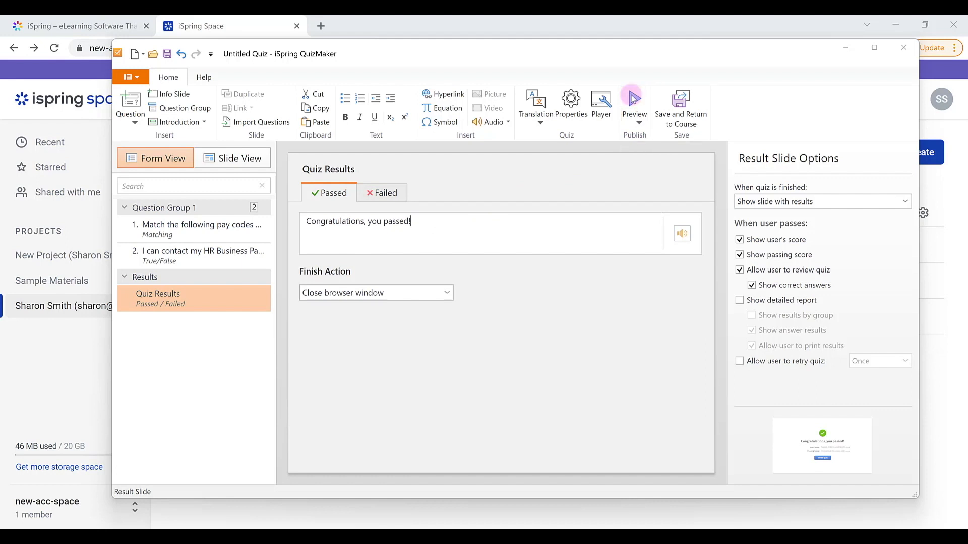
Preview the quiz through both questions to a 100% pass in desktop and phone layouts, then close it.
{"action": "left_click", "coordinate": [634, 102]}
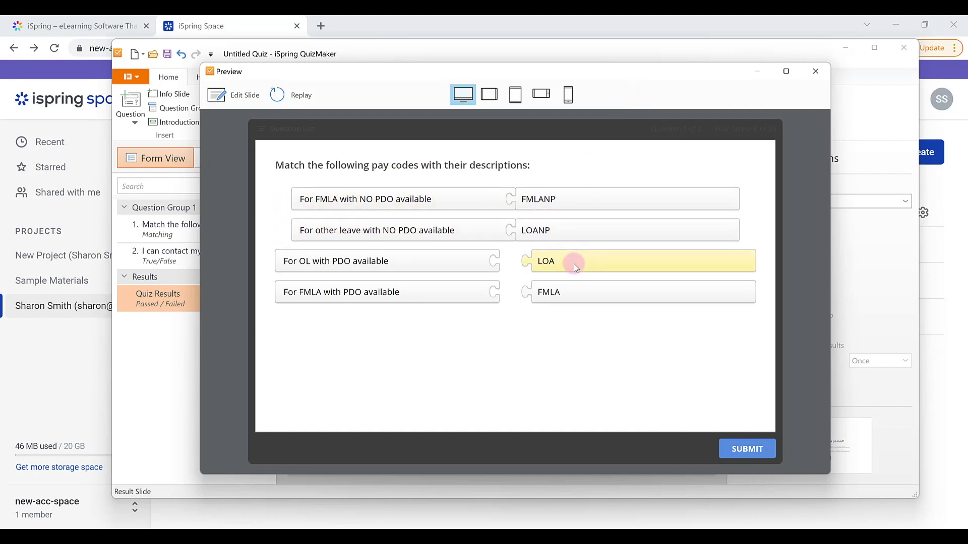
{"action": "left_click", "coordinate": [746, 449]}
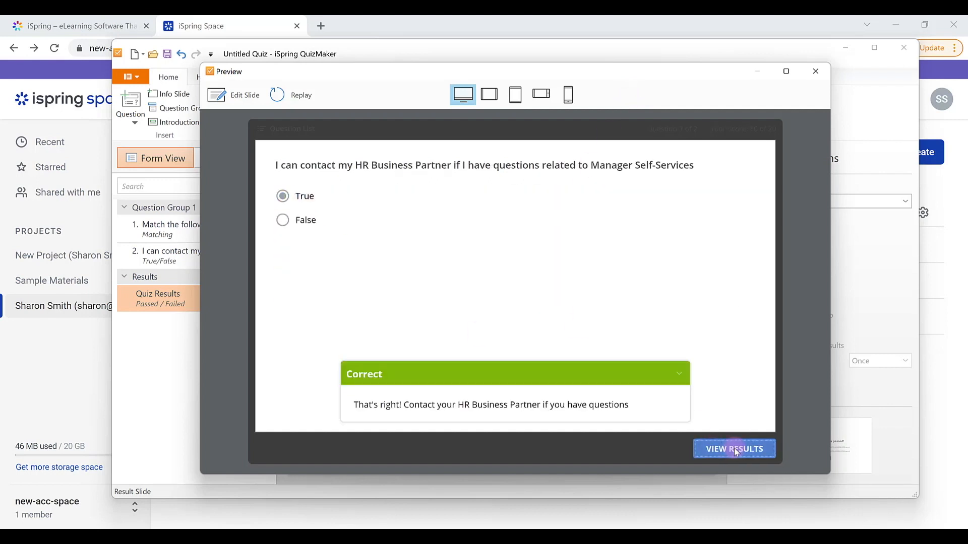
{"action": "left_click", "coordinate": [733, 449]}
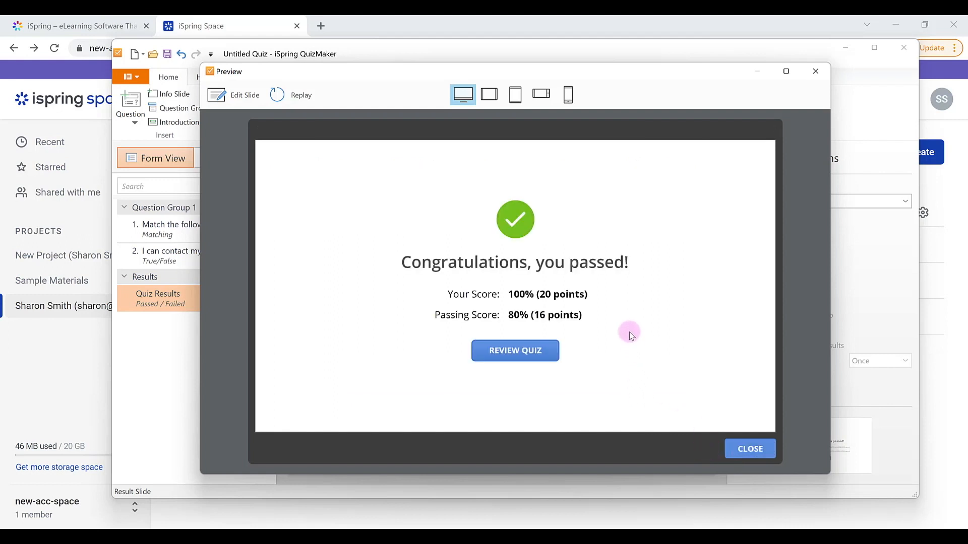
{"action": "mouse_move", "coordinate": [617, 174]}
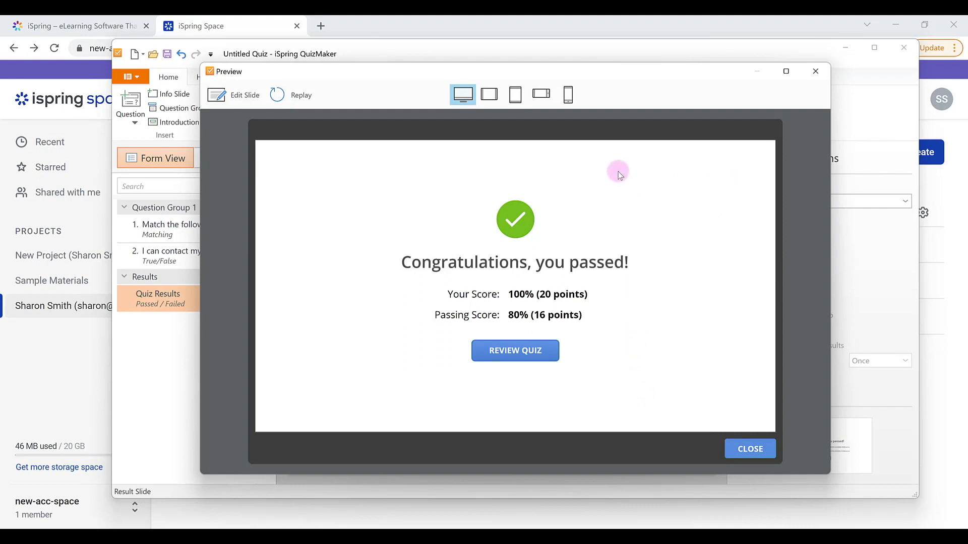
{"action": "left_click", "coordinate": [567, 95]}
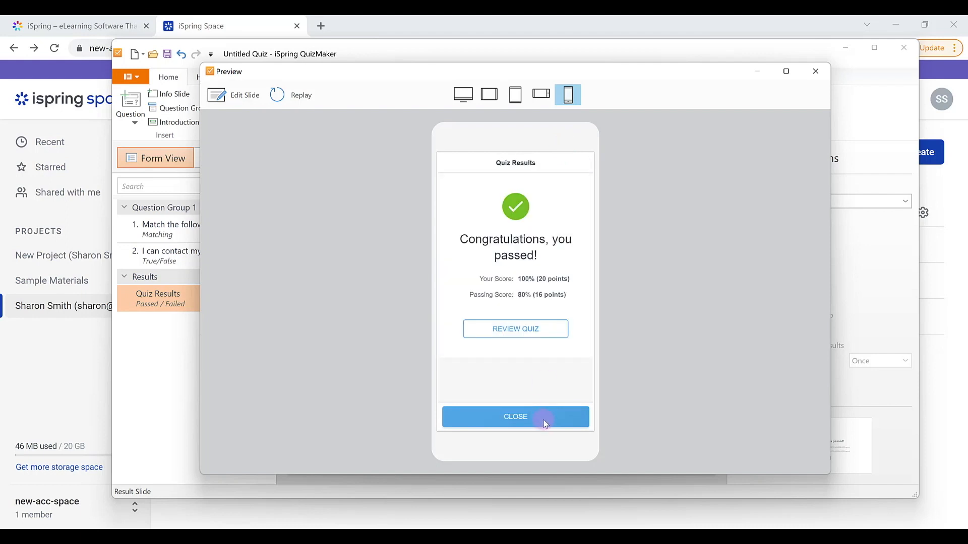
{"action": "mouse_move", "coordinate": [814, 97]}
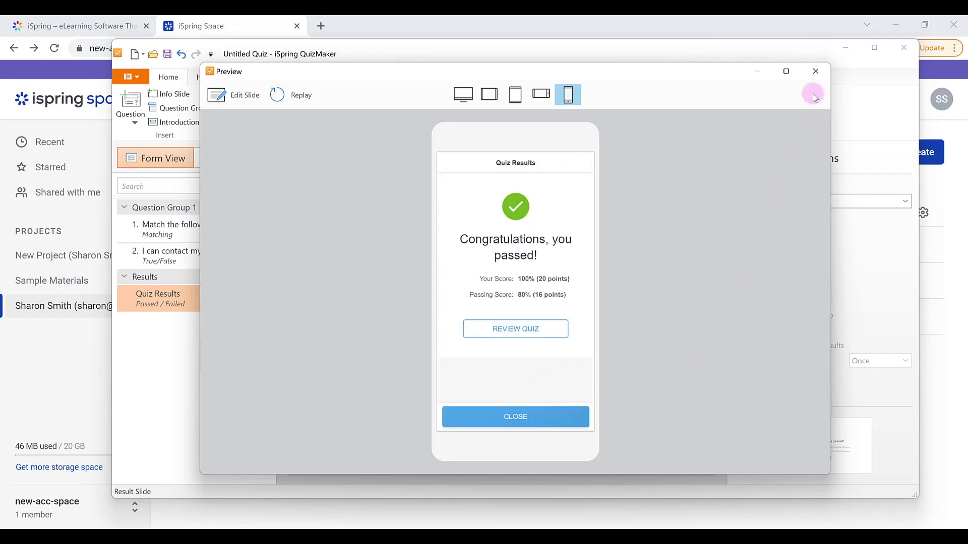
{"action": "left_click", "coordinate": [815, 71]}
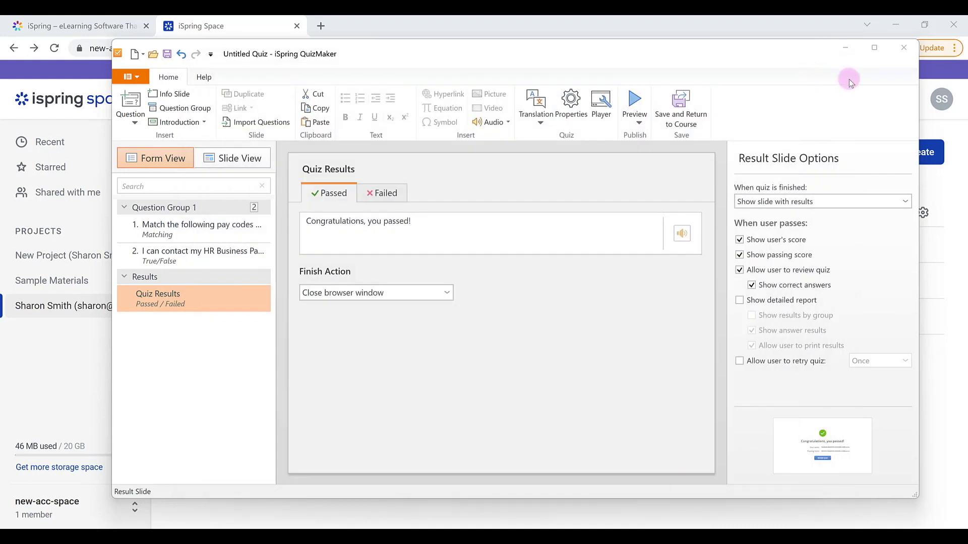
{"action": "mouse_move", "coordinate": [904, 60]}
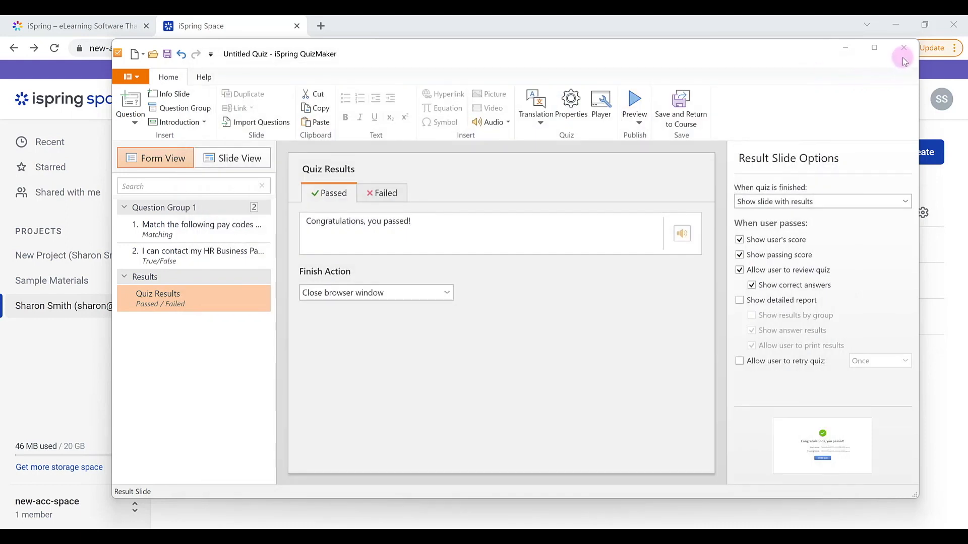
Close QuizMaker and select slide 12, the Congratulations closing slide.
{"action": "left_click", "coordinate": [902, 48]}
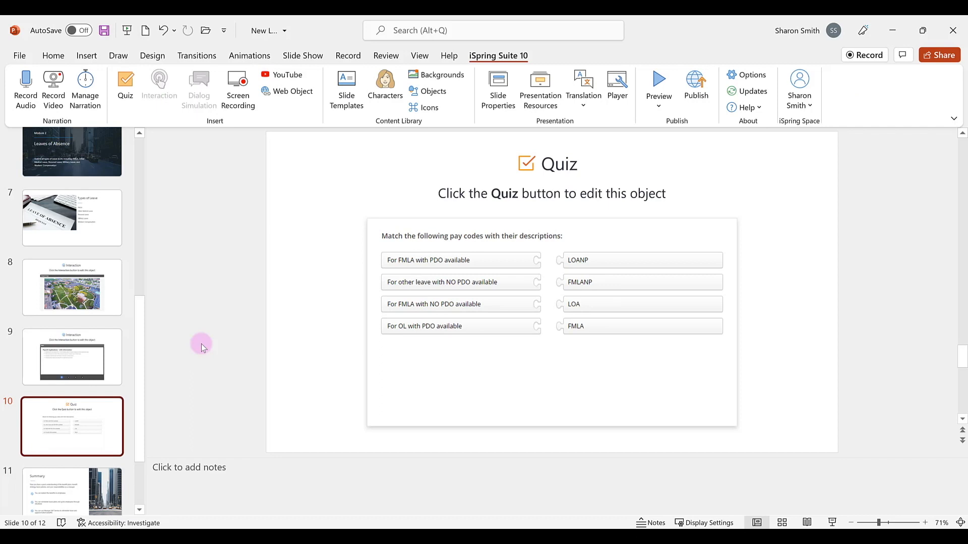
{"action": "mouse_move", "coordinate": [153, 367]}
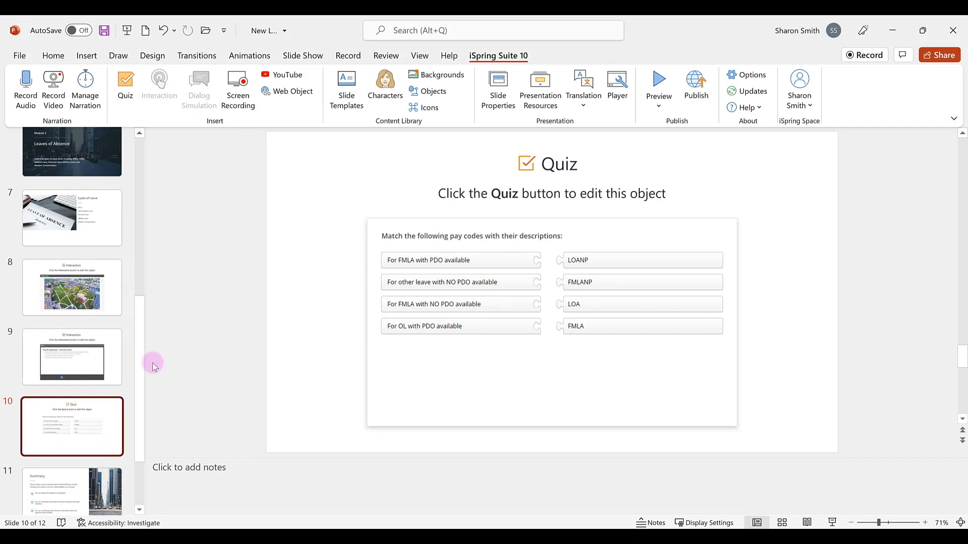
{"action": "scroll", "scroll_direction": "down", "scroll_amount": 3}
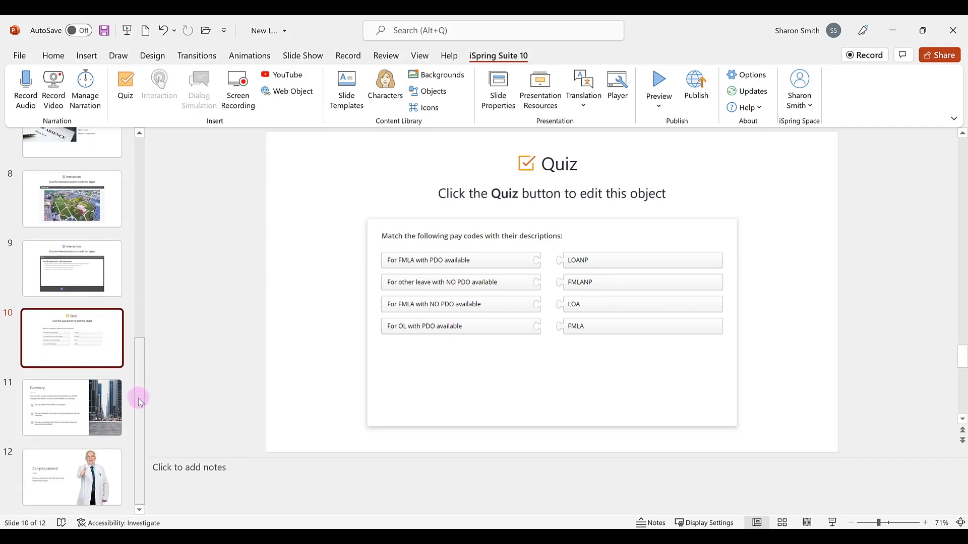
{"action": "left_click", "coordinate": [72, 467]}
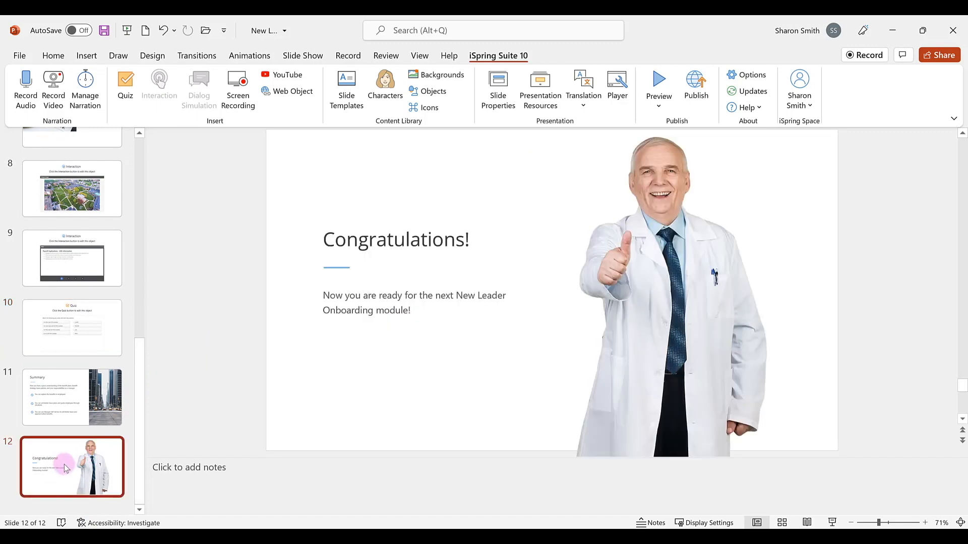
{"action": "mouse_move", "coordinate": [506, 373]}
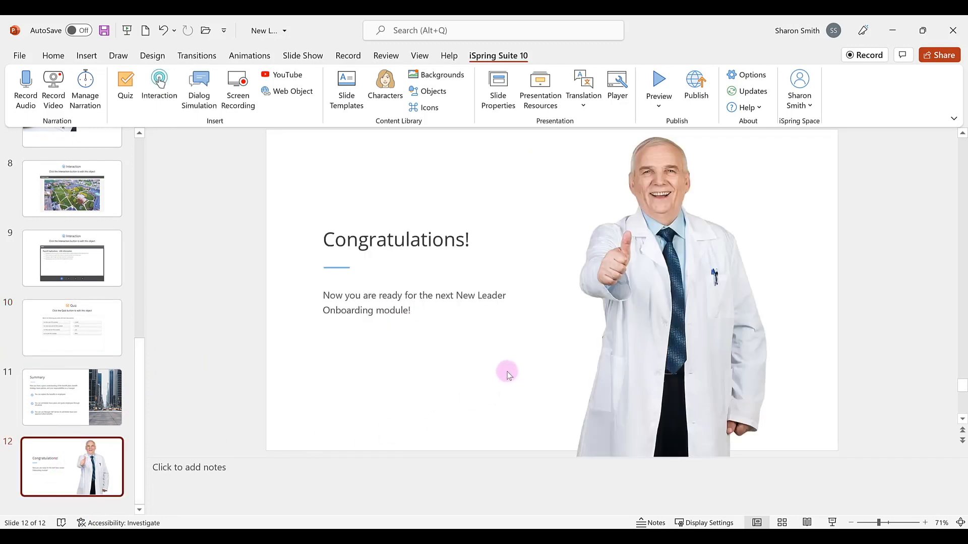
{"action": "mouse_move", "coordinate": [551, 356]}
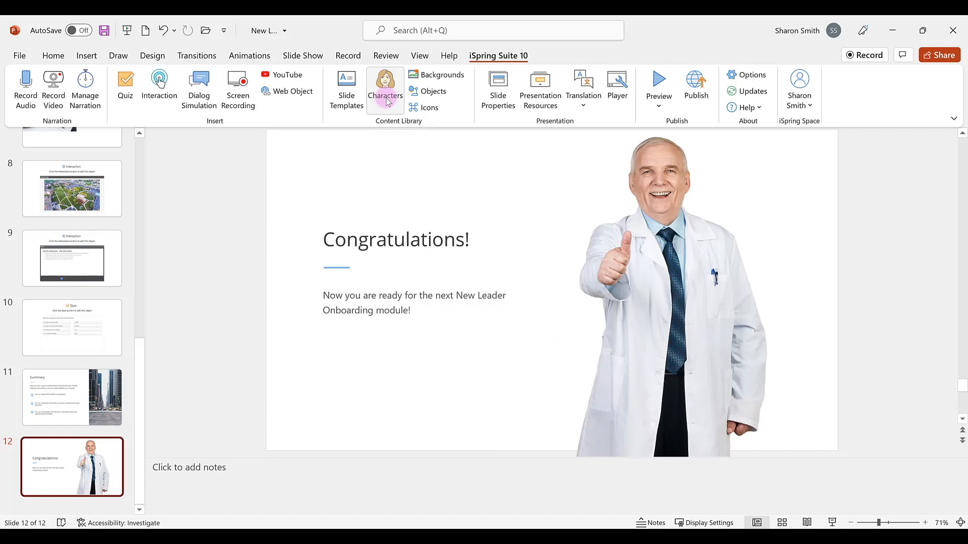
Browse the Characters library to Holly and find her thumbs-up secretary pose.
{"action": "left_click", "coordinate": [384, 87]}
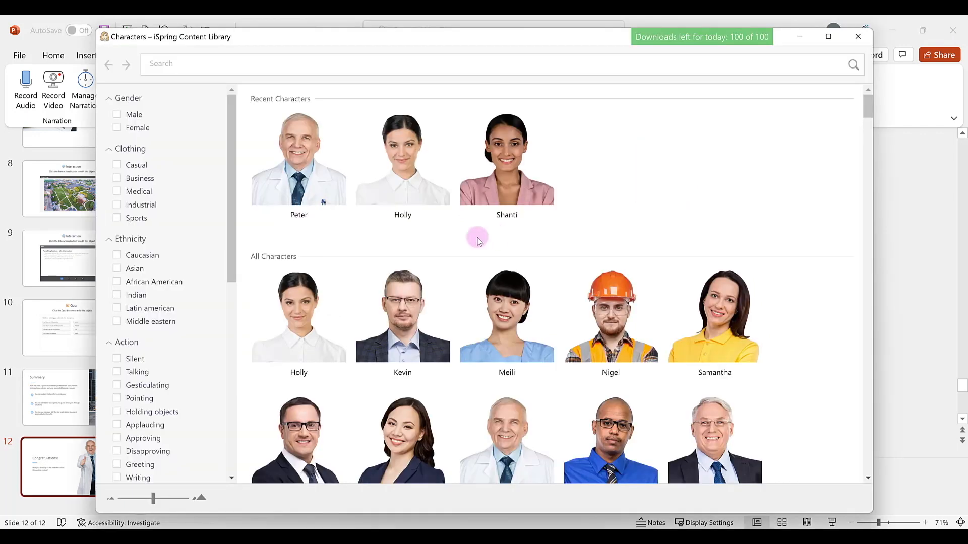
{"action": "scroll", "scroll_direction": "down", "scroll_amount": 3}
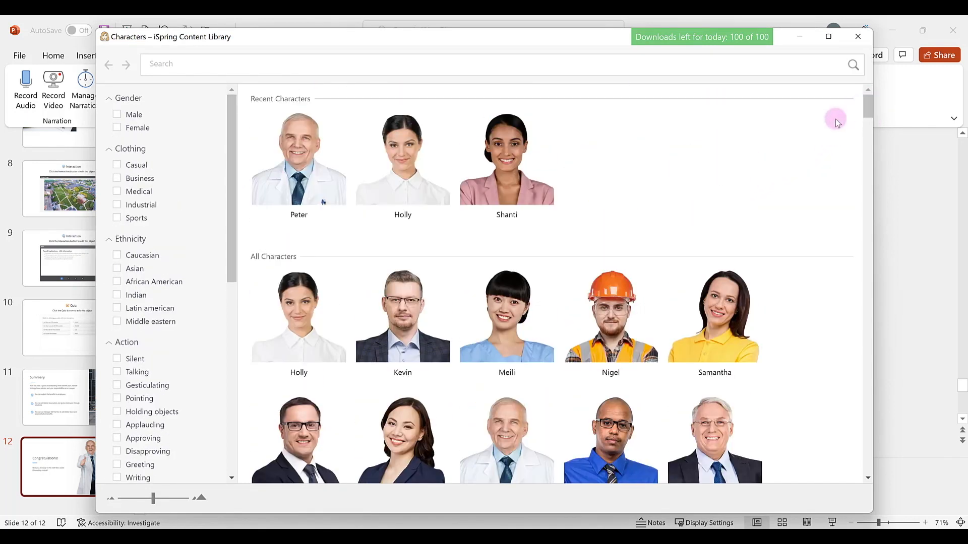
{"action": "left_click", "coordinate": [403, 157]}
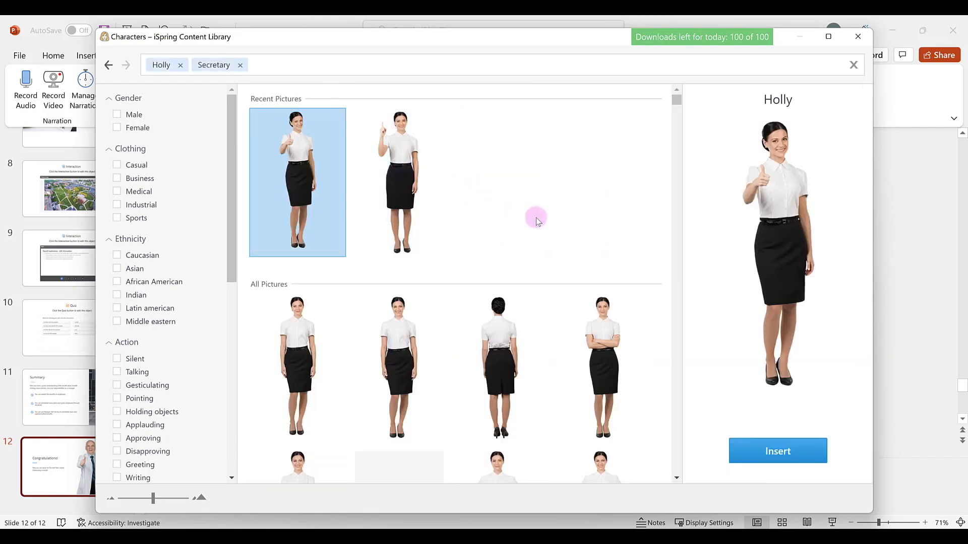
{"action": "scroll", "scroll_direction": "down", "scroll_amount": 3}
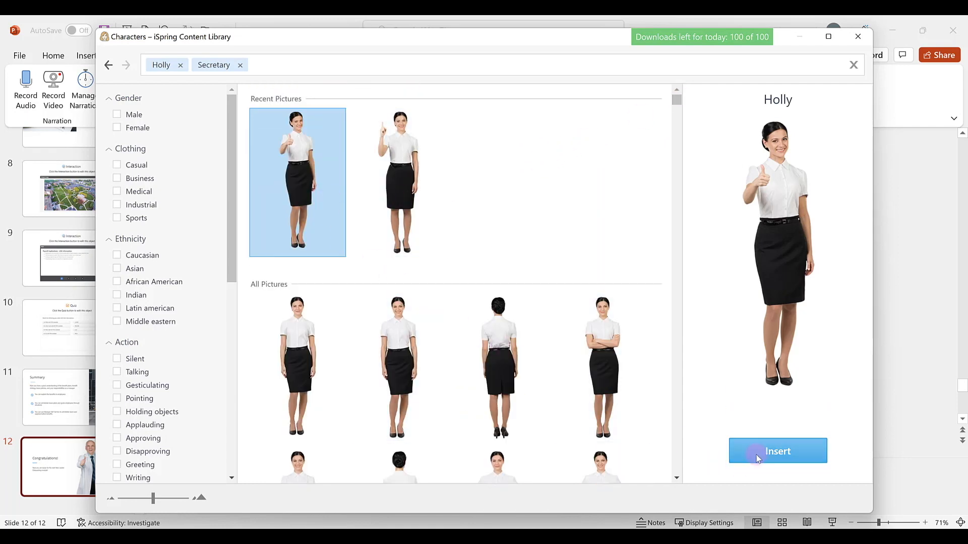
Insert thumbs-up Holly, remove the lab-coat man, and enlarge her beside the closing message.
{"action": "left_click", "coordinate": [777, 451]}
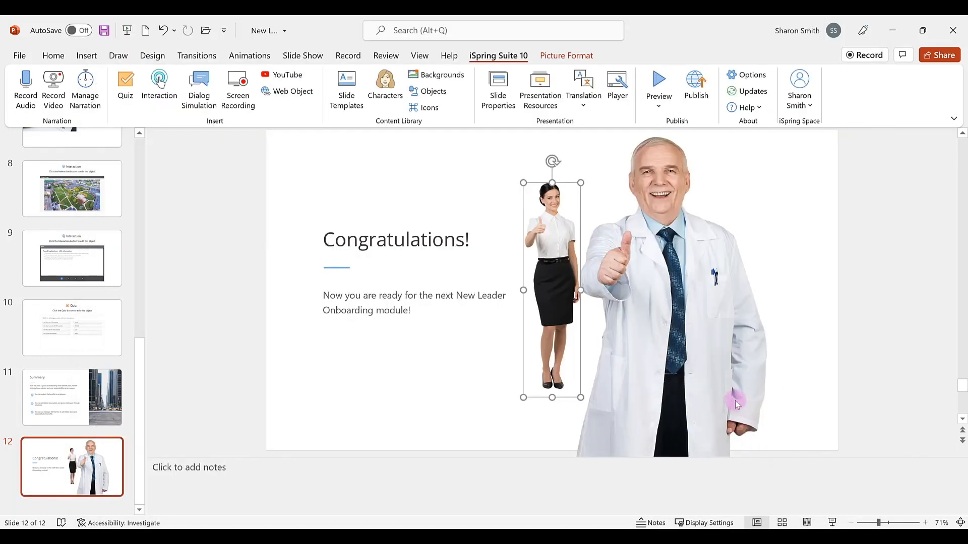
{"action": "mouse_move", "coordinate": [671, 316]}
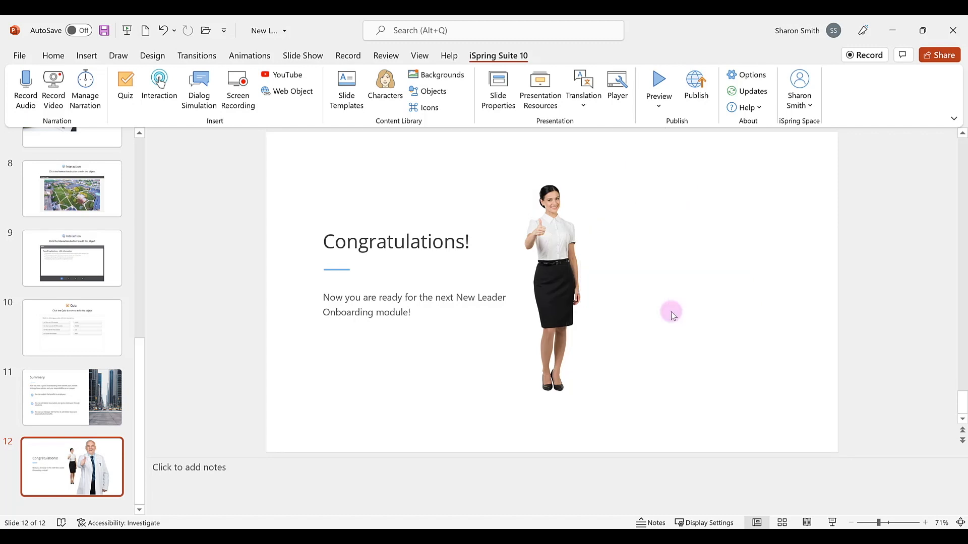
{"action": "left_click", "coordinate": [551, 278]}
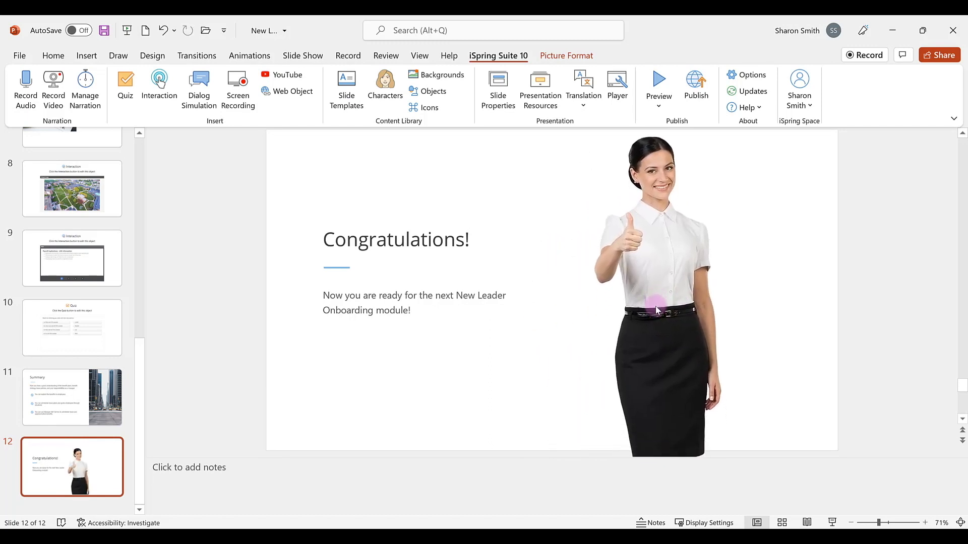
{"action": "left_click", "coordinate": [657, 309]}
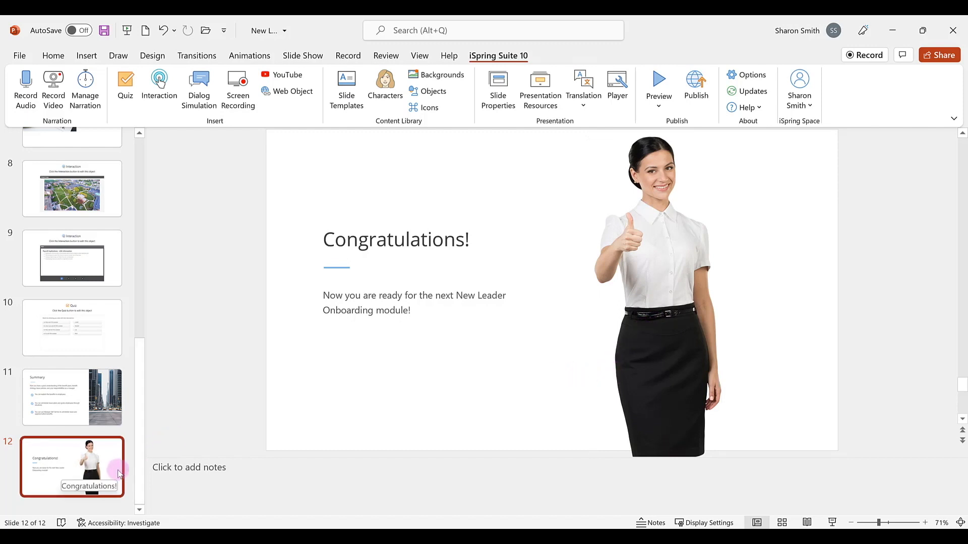
{"action": "mouse_move", "coordinate": [529, 309]}
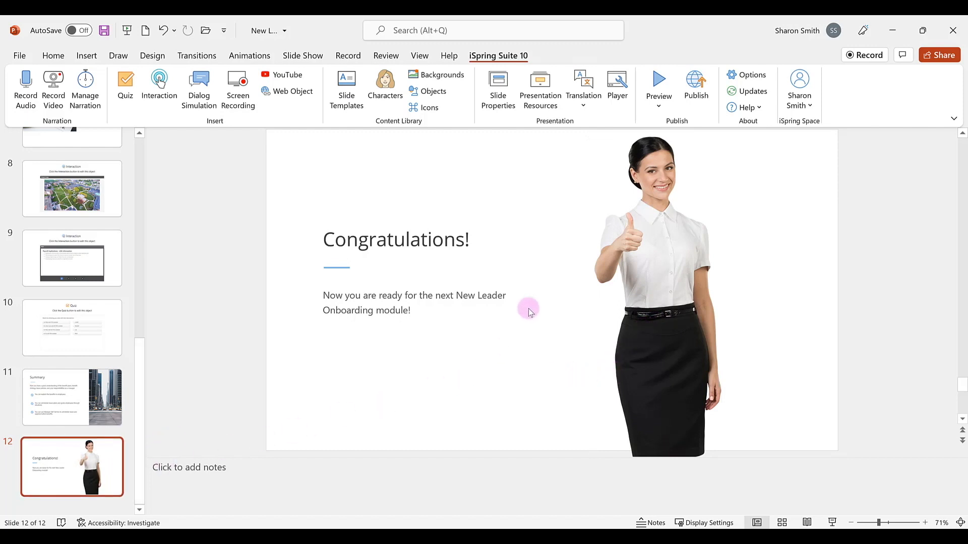
{"action": "mouse_move", "coordinate": [682, 138]}
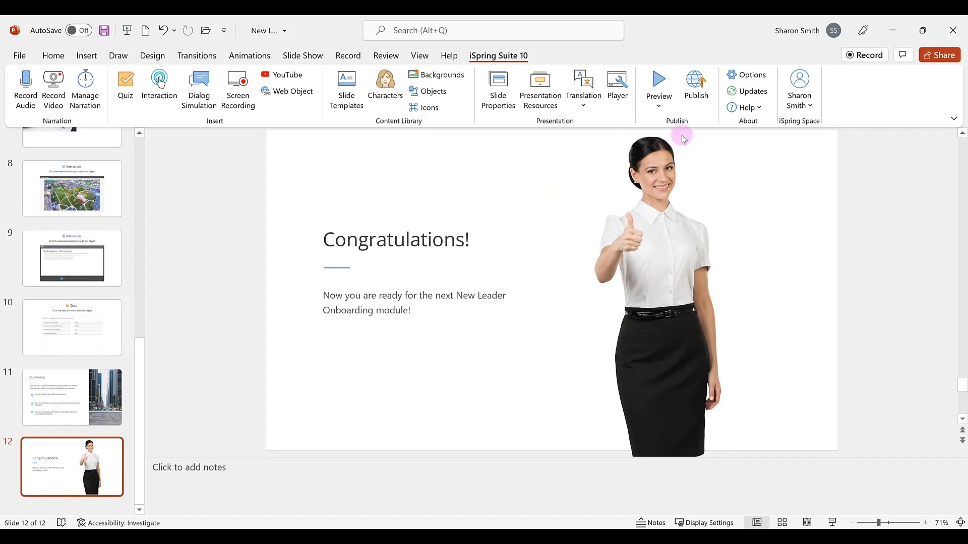
{"action": "mouse_move", "coordinate": [658, 87]}
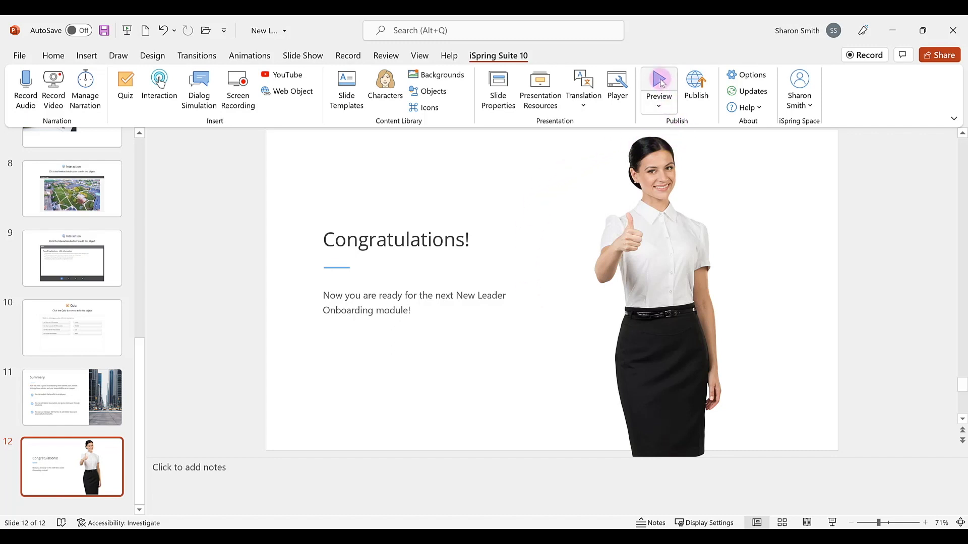
Start the full course preview and advance from the title to Course Objectives.
{"action": "left_click", "coordinate": [659, 86]}
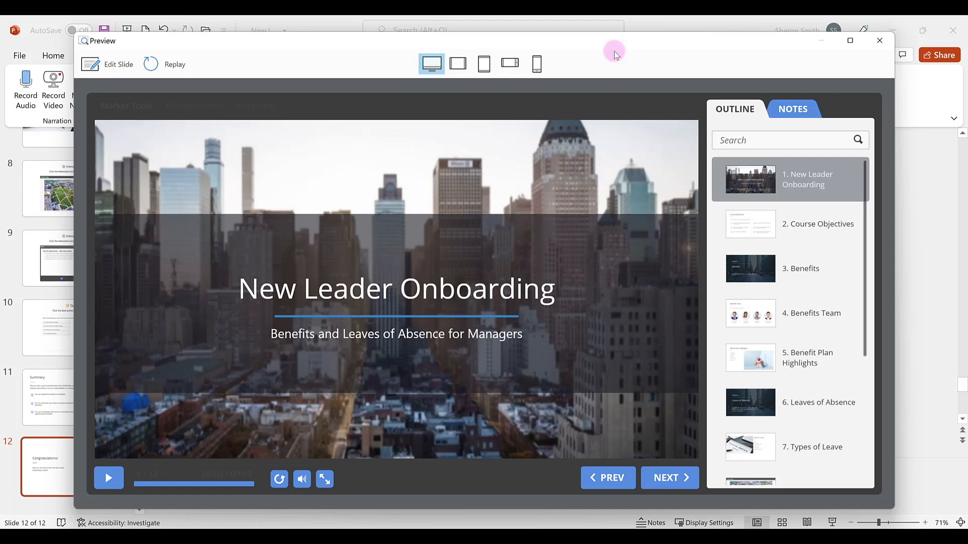
{"action": "mouse_move", "coordinate": [535, 213]}
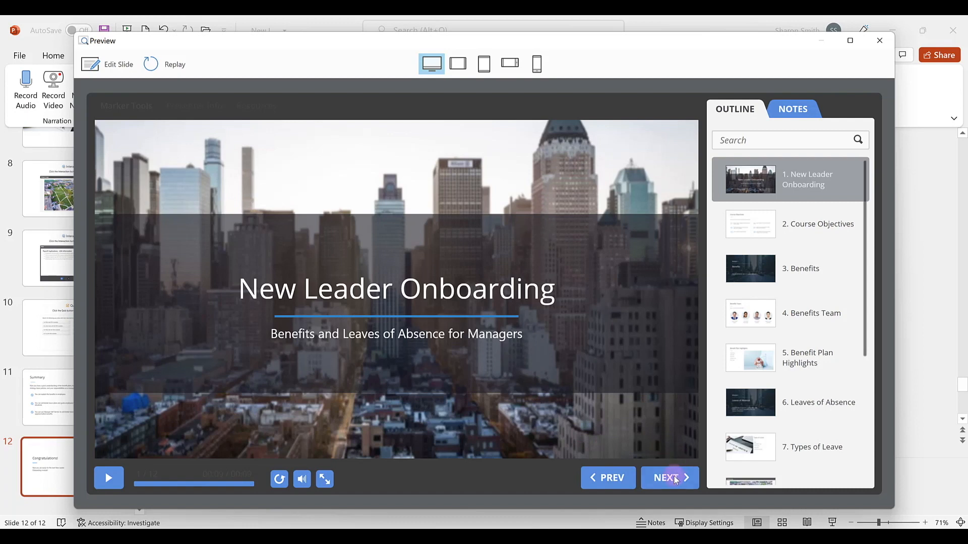
{"action": "left_click", "coordinate": [669, 478]}
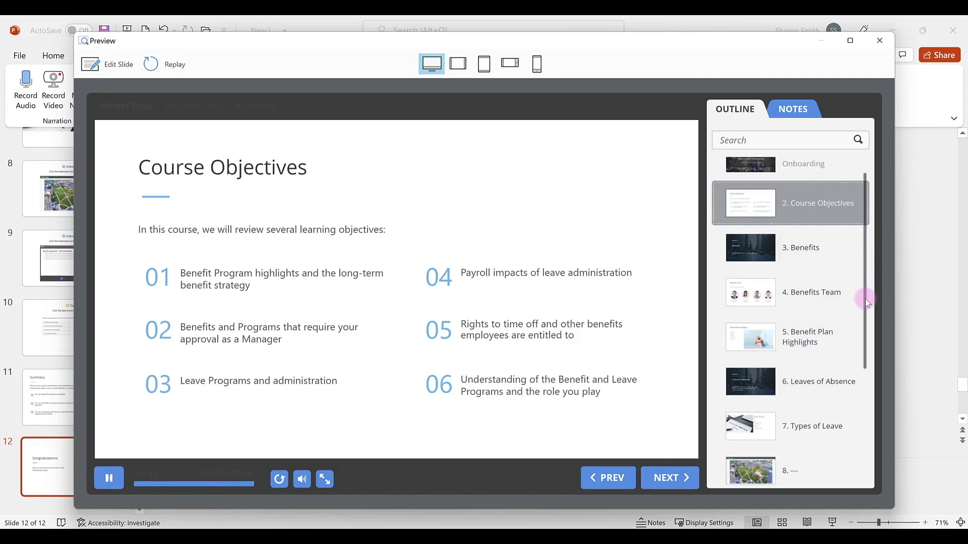
Jump to slide 8's hotspot image and reveal Human Resources, IT Office and Front Office popups.
{"action": "scroll", "scroll_direction": "down", "scroll_amount": 3}
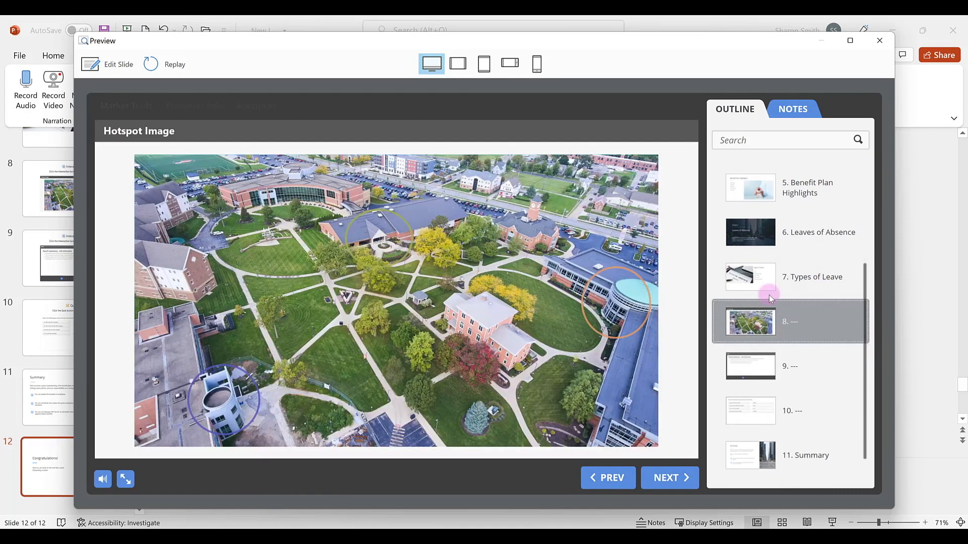
{"action": "mouse_move", "coordinate": [380, 238]}
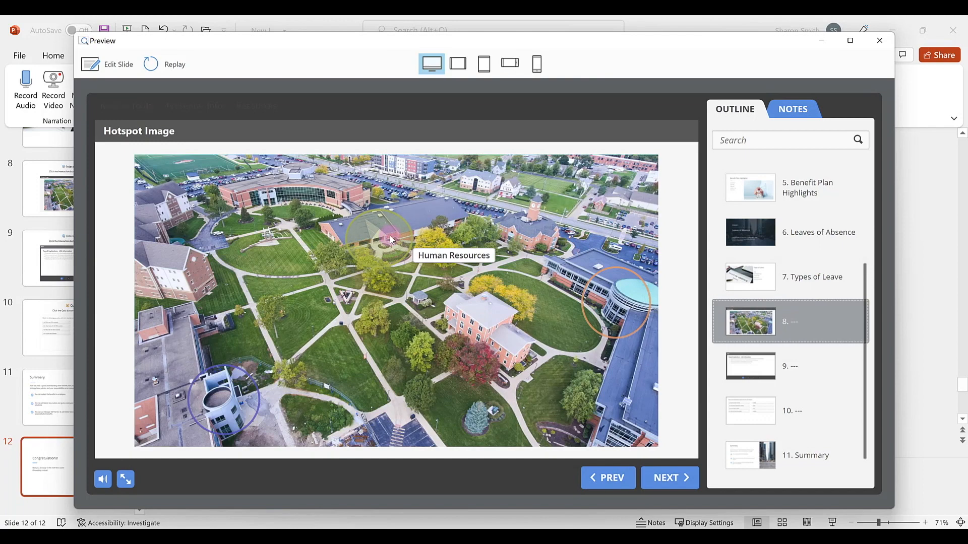
{"action": "left_click", "coordinate": [383, 238]}
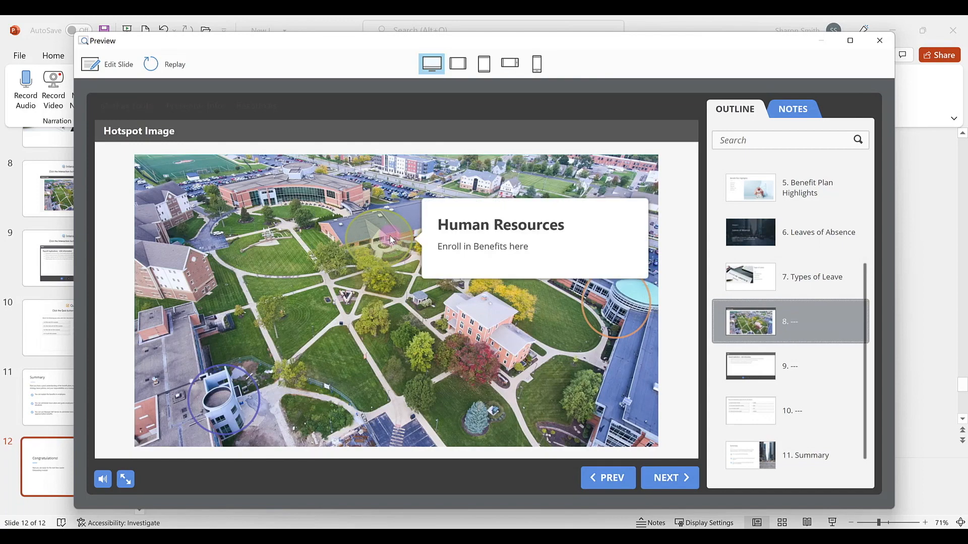
{"action": "mouse_move", "coordinate": [608, 317]}
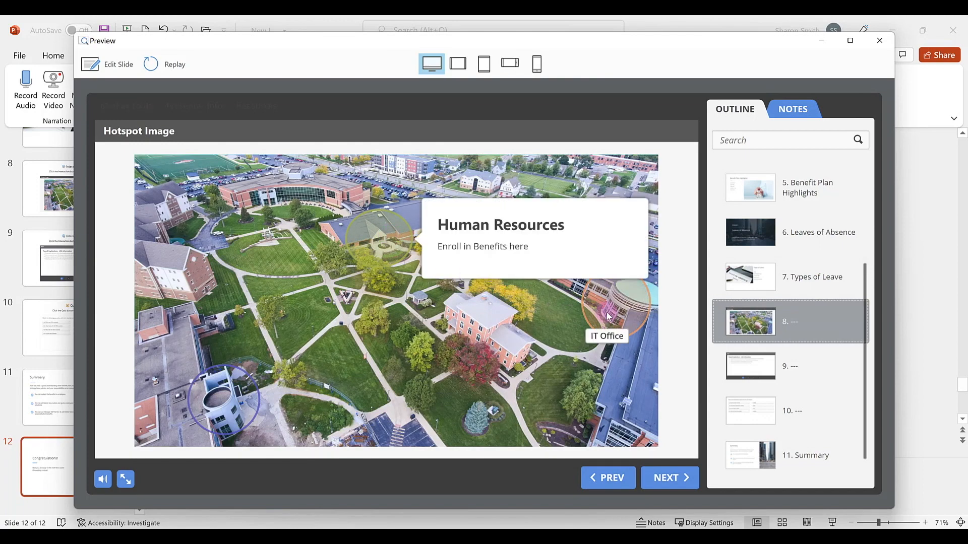
{"action": "left_click", "coordinate": [611, 314]}
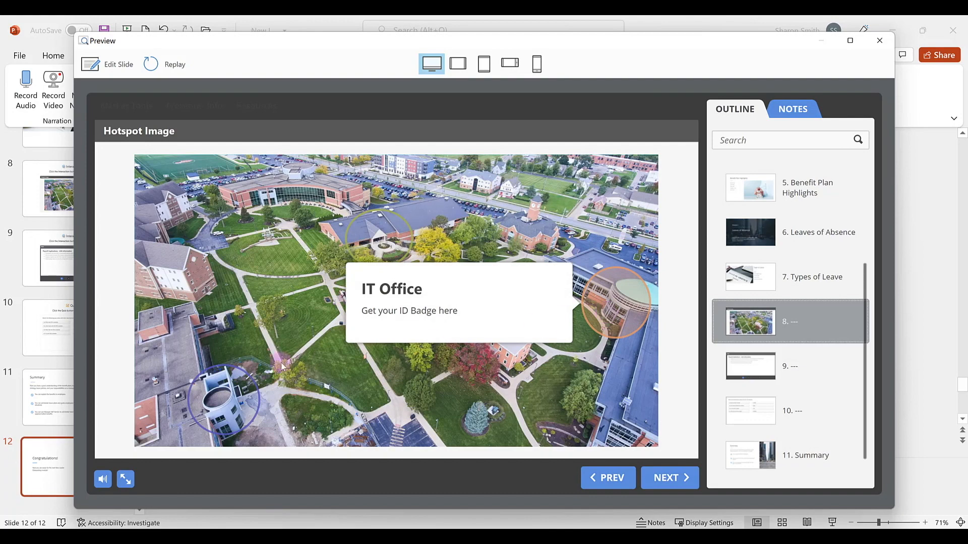
{"action": "left_click", "coordinate": [219, 402]}
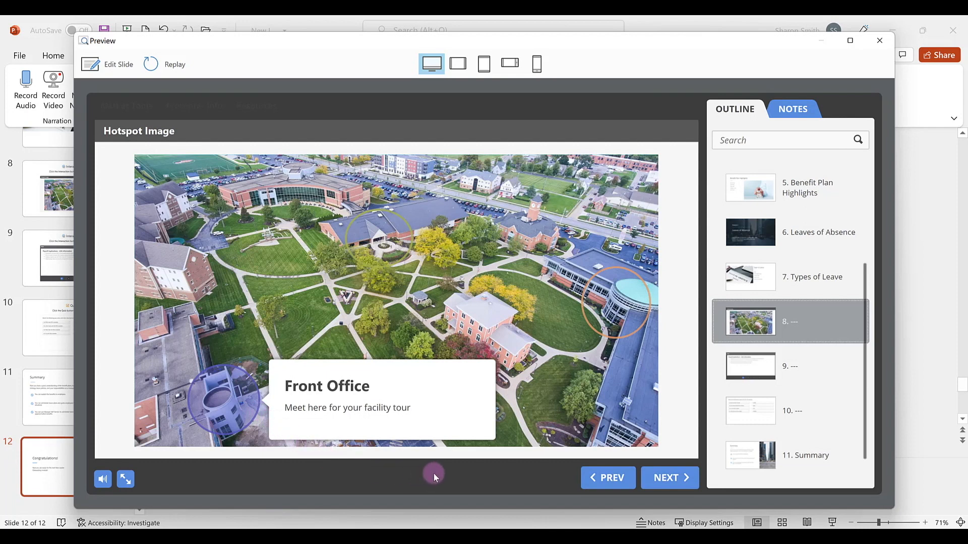
{"action": "mouse_move", "coordinate": [602, 389]}
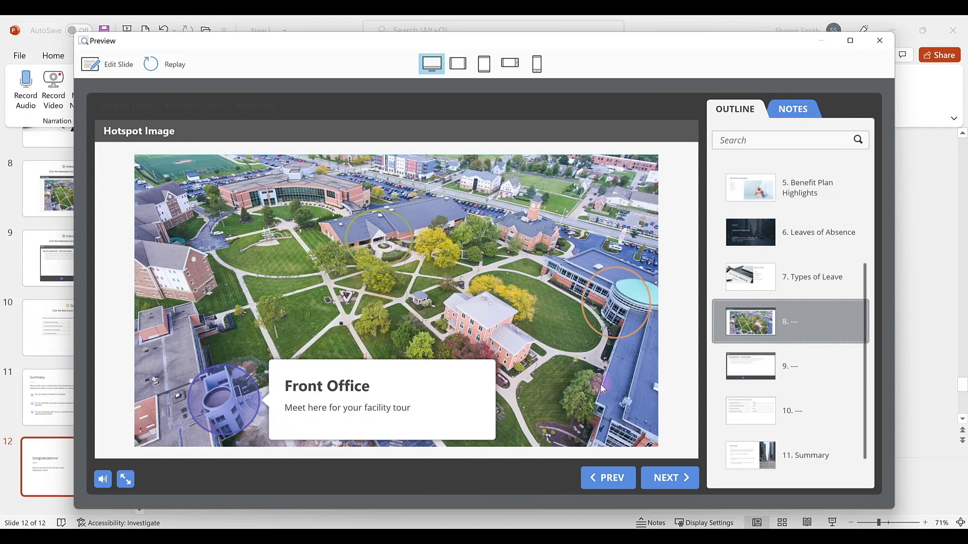
{"action": "mouse_move", "coordinate": [620, 314]}
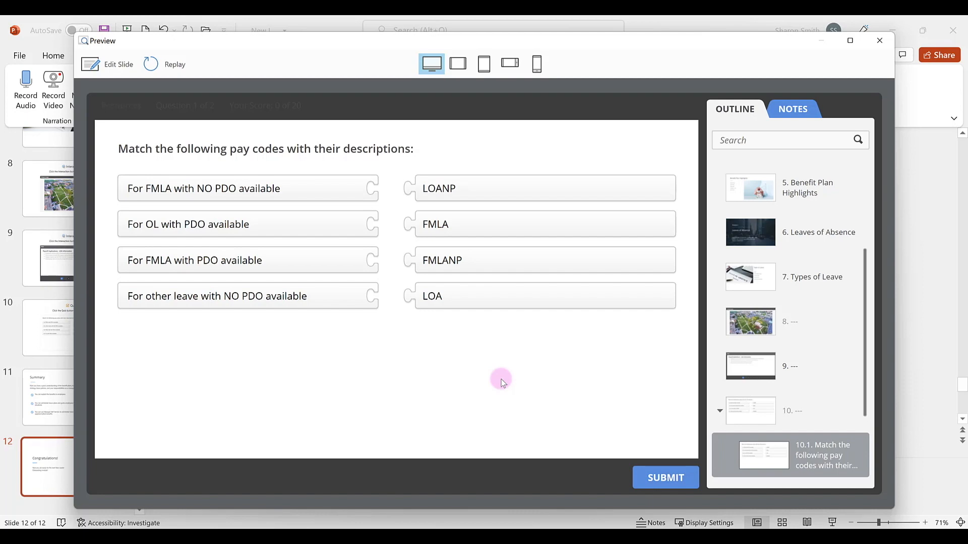
{"action": "mouse_move", "coordinate": [457, 189]}
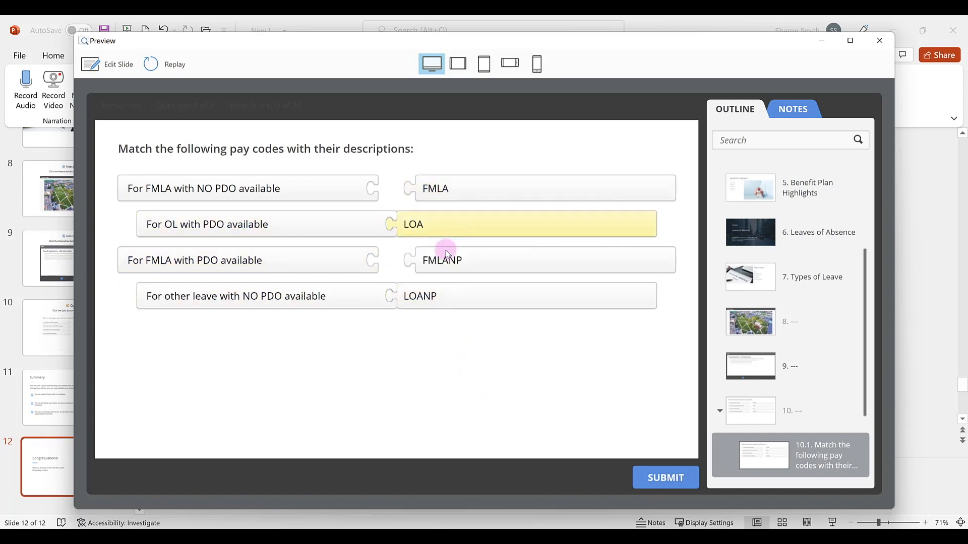
Submit the pay-code matches, then answer False on the true/false question and submit.
{"action": "left_click", "coordinate": [665, 477]}
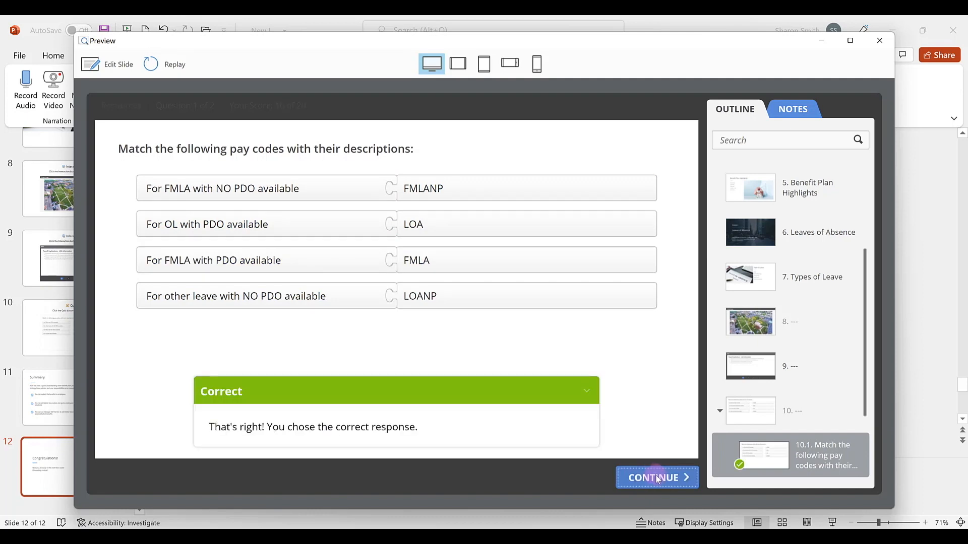
{"action": "left_click", "coordinate": [656, 477]}
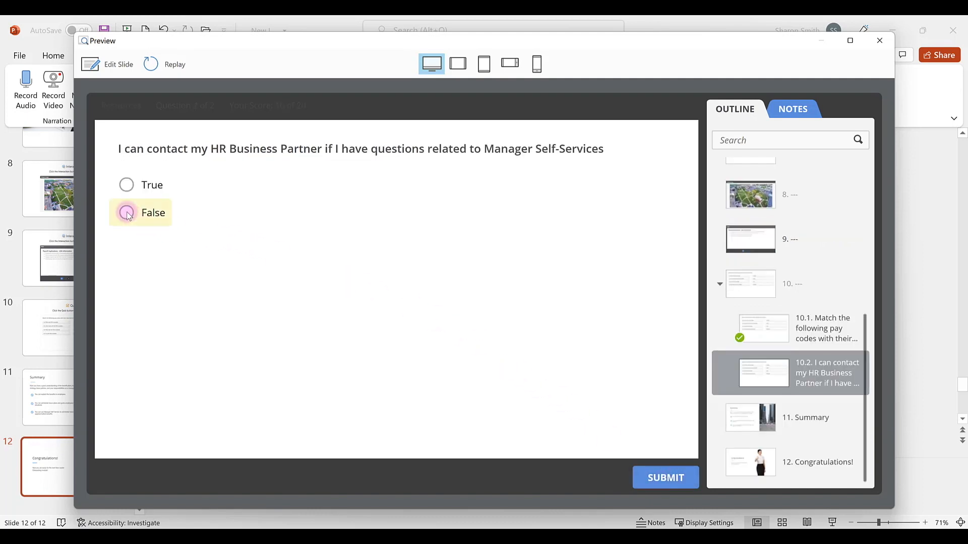
{"action": "left_click", "coordinate": [126, 212]}
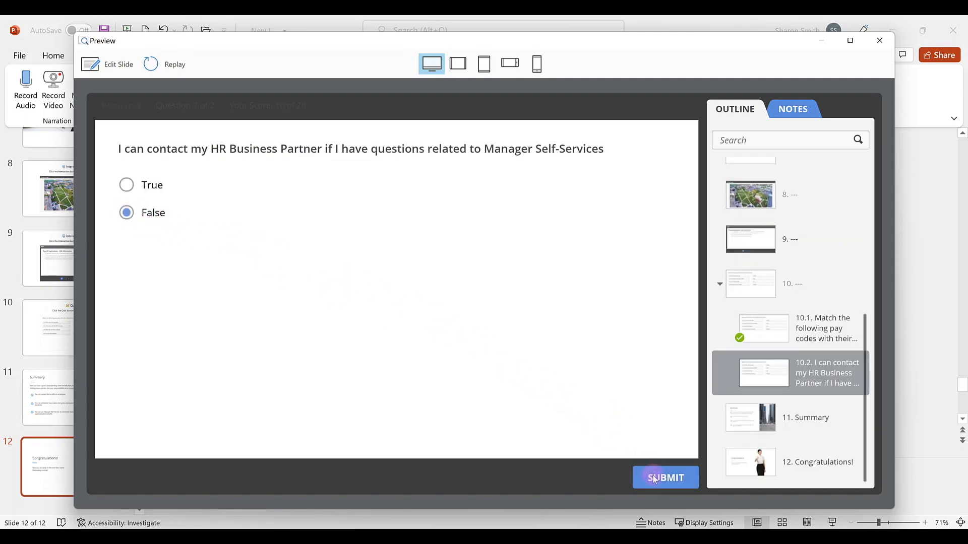
{"action": "left_click", "coordinate": [665, 477]}
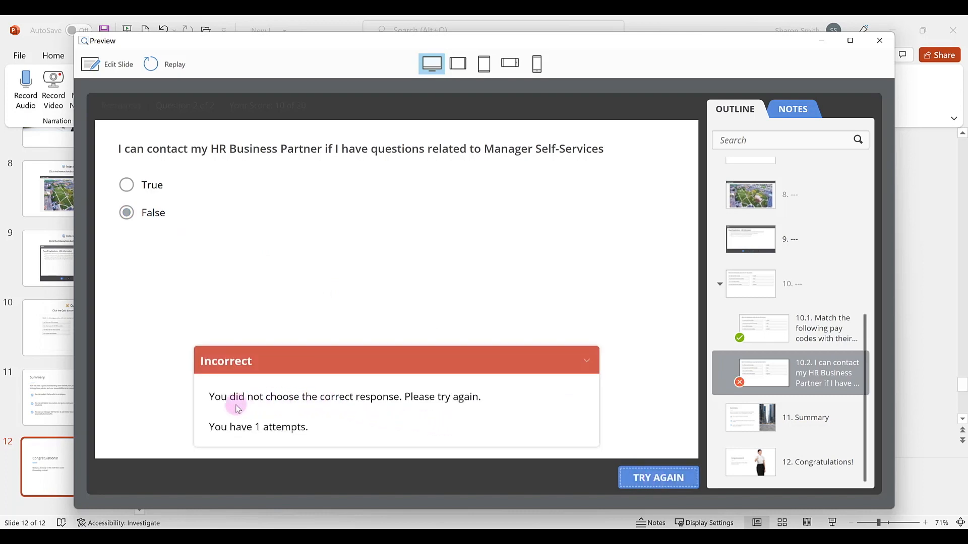
{"action": "mouse_move", "coordinate": [363, 409]}
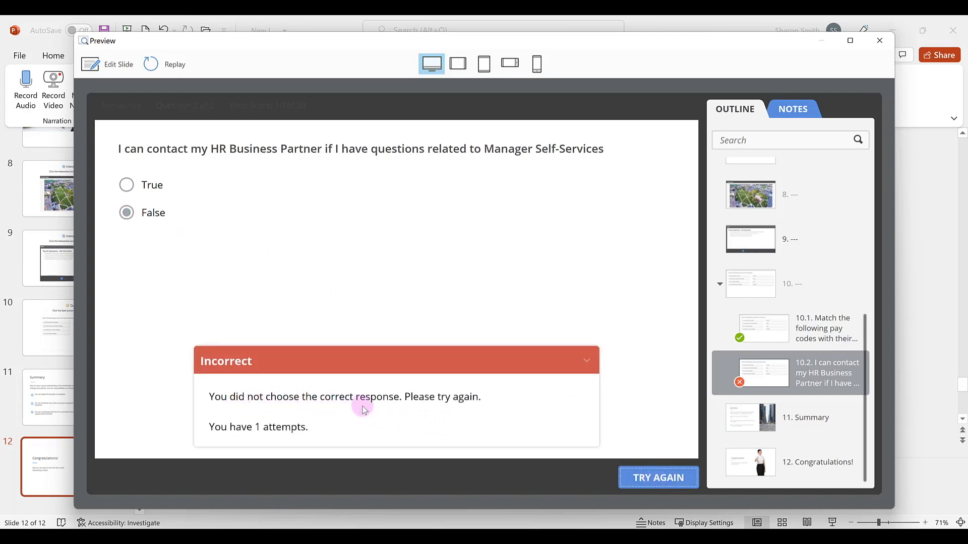
{"action": "mouse_move", "coordinate": [321, 433]}
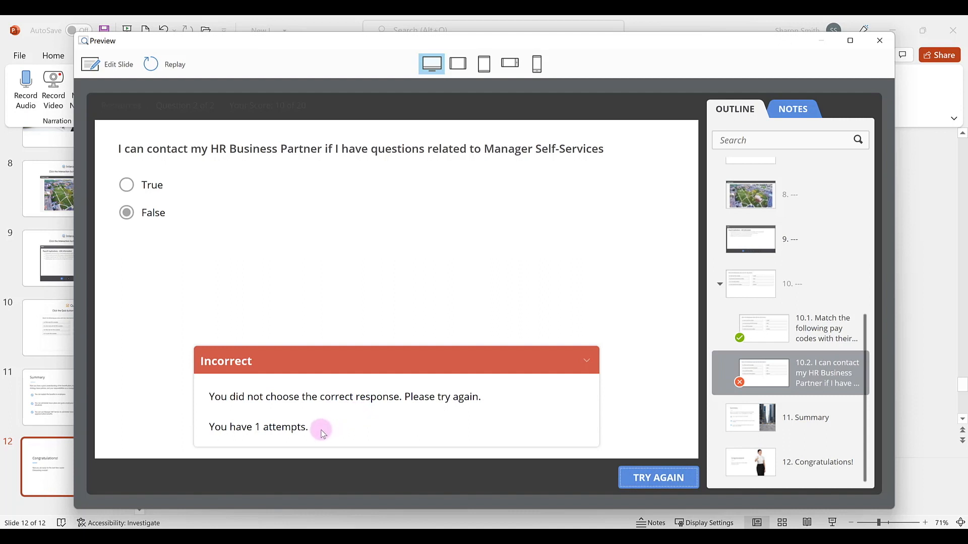
Retry the question with True to finish the quiz at a 100% pass.
{"action": "left_click", "coordinate": [127, 185]}
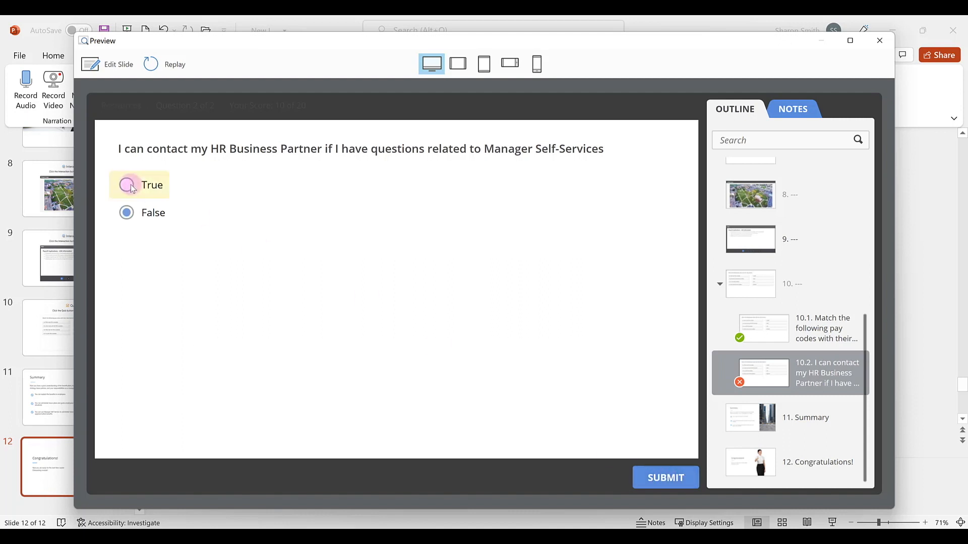
{"action": "left_click", "coordinate": [665, 477]}
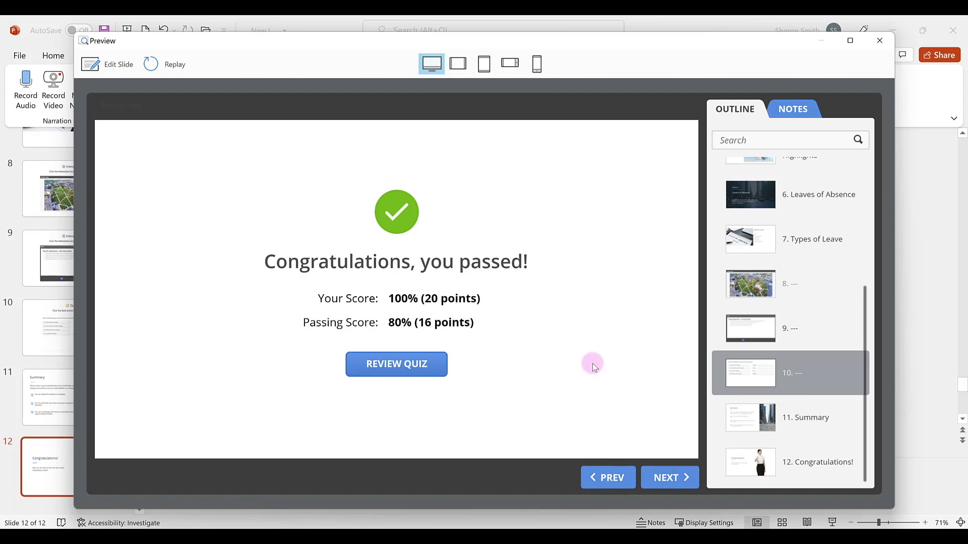
{"action": "mouse_move", "coordinate": [646, 224]}
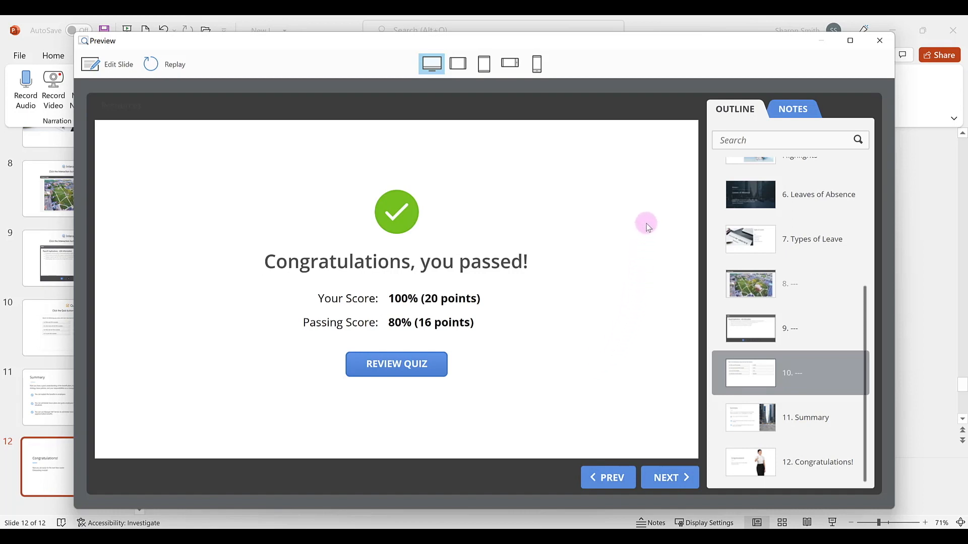
{"action": "mouse_move", "coordinate": [864, 130]}
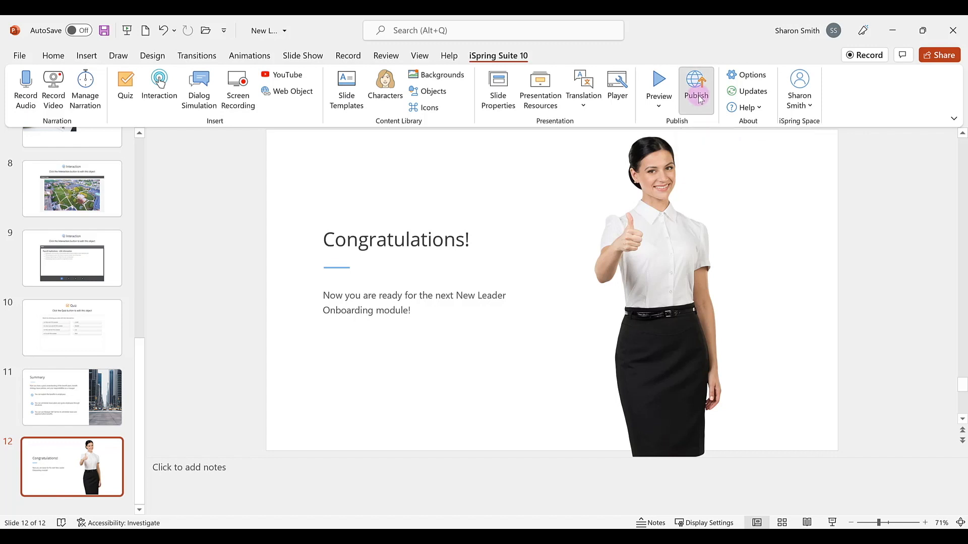
Bring up the Publish dialog for New Leader Onboarding and review the My Computer and iSpring Space destinations.
{"action": "left_click", "coordinate": [695, 87]}
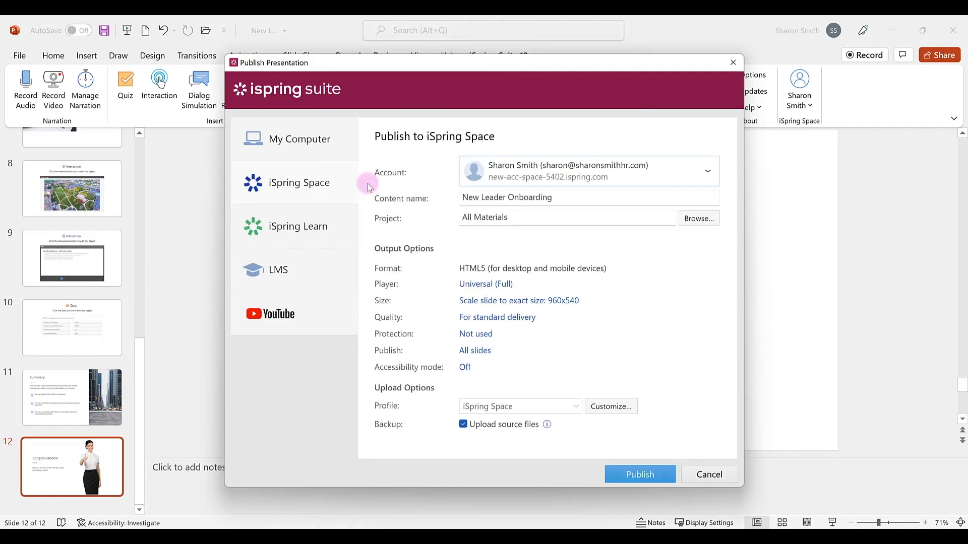
{"action": "left_click", "coordinate": [300, 139]}
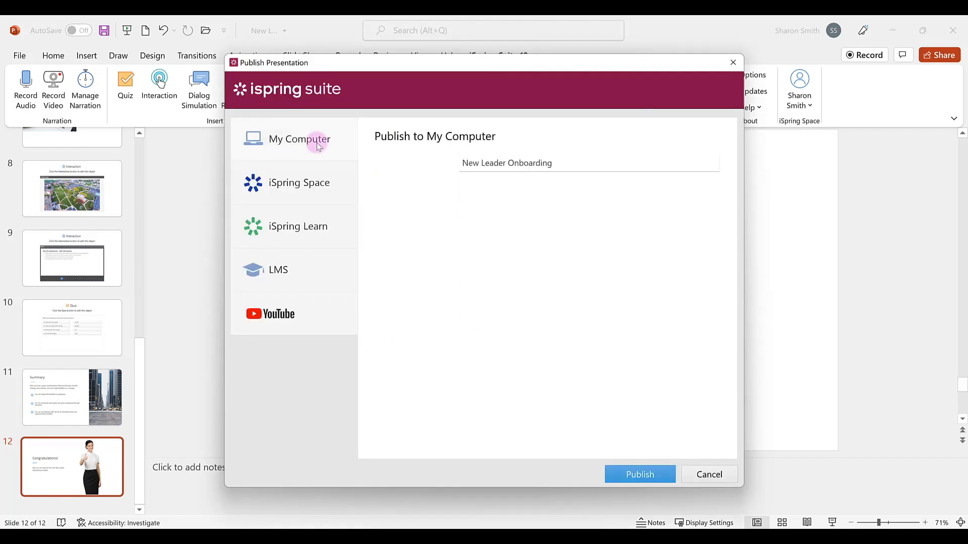
{"action": "left_click", "coordinate": [299, 139]}
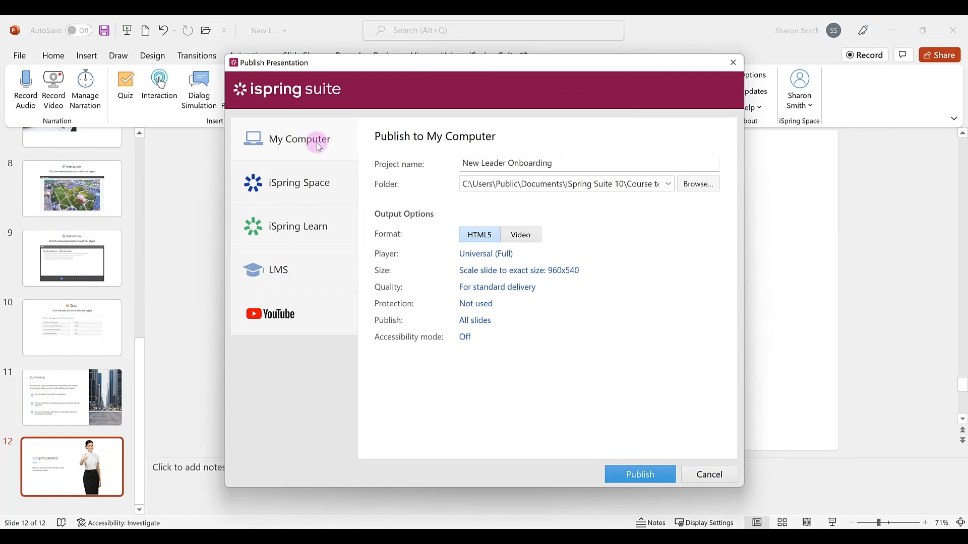
{"action": "mouse_move", "coordinate": [324, 187]}
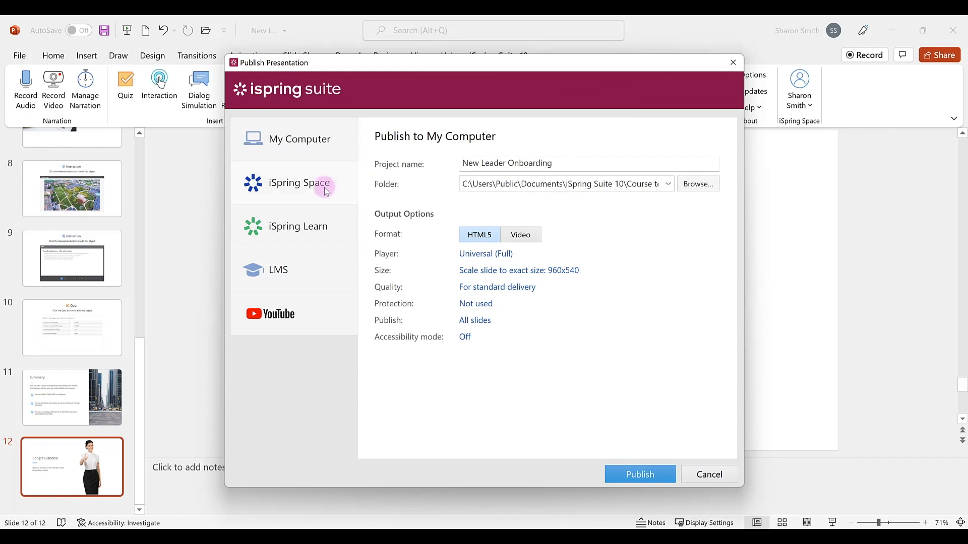
{"action": "left_click", "coordinate": [294, 184]}
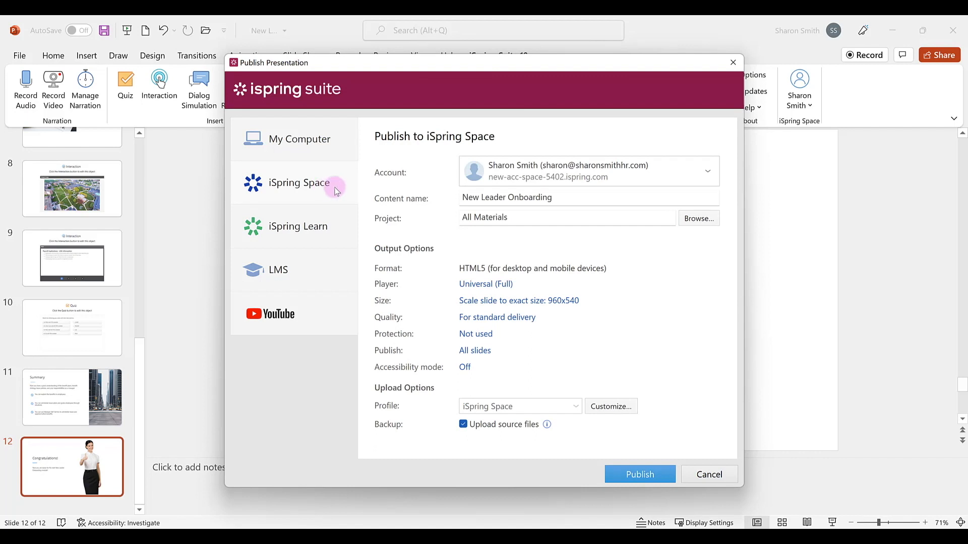
Compare the iSpring Learn, LMS and YouTube destinations, then settle on iSpring Space in HTML5.
{"action": "left_click", "coordinate": [298, 226]}
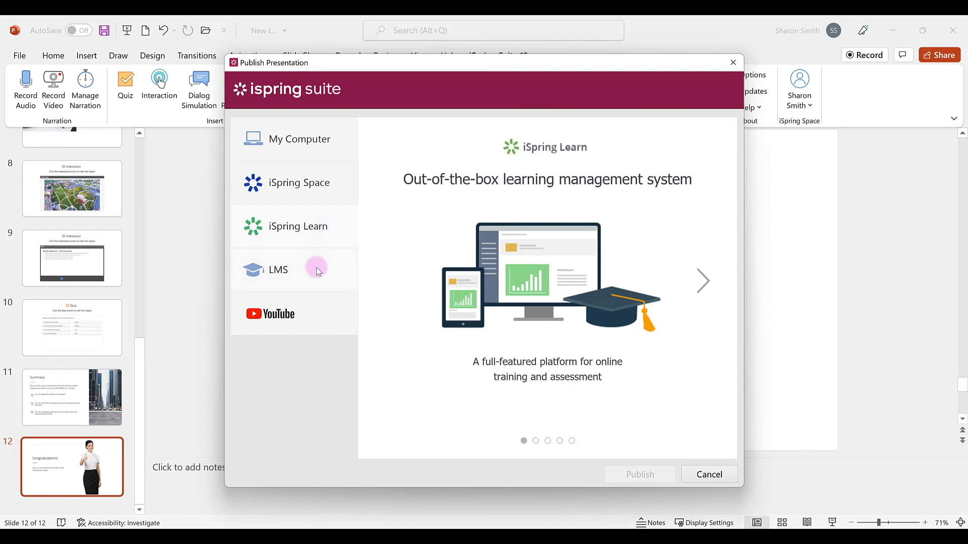
{"action": "left_click", "coordinate": [279, 270]}
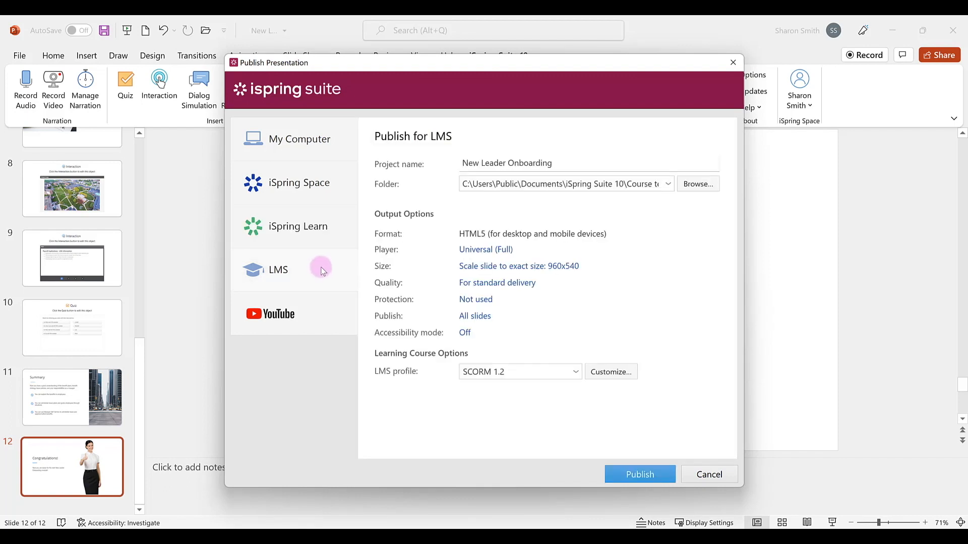
{"action": "mouse_move", "coordinate": [320, 279]}
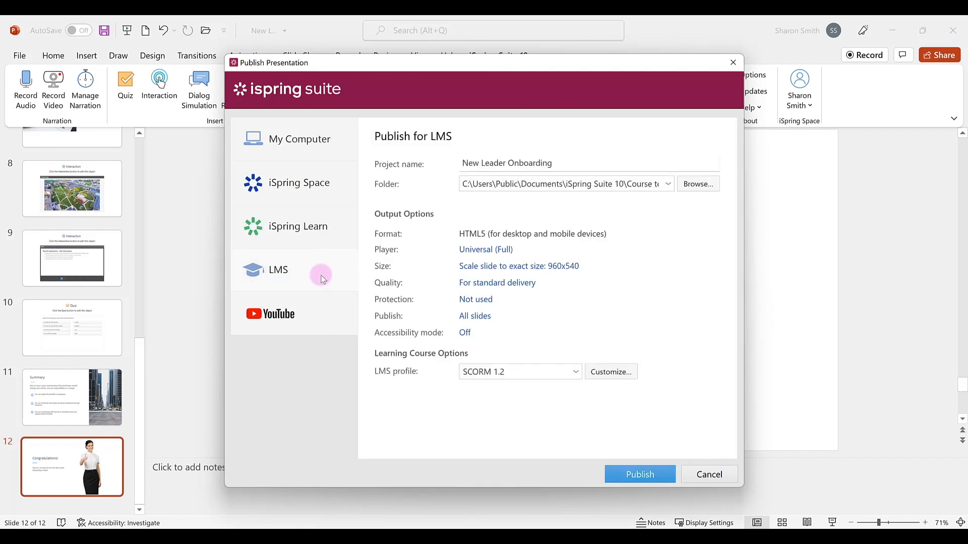
{"action": "left_click", "coordinate": [279, 314]}
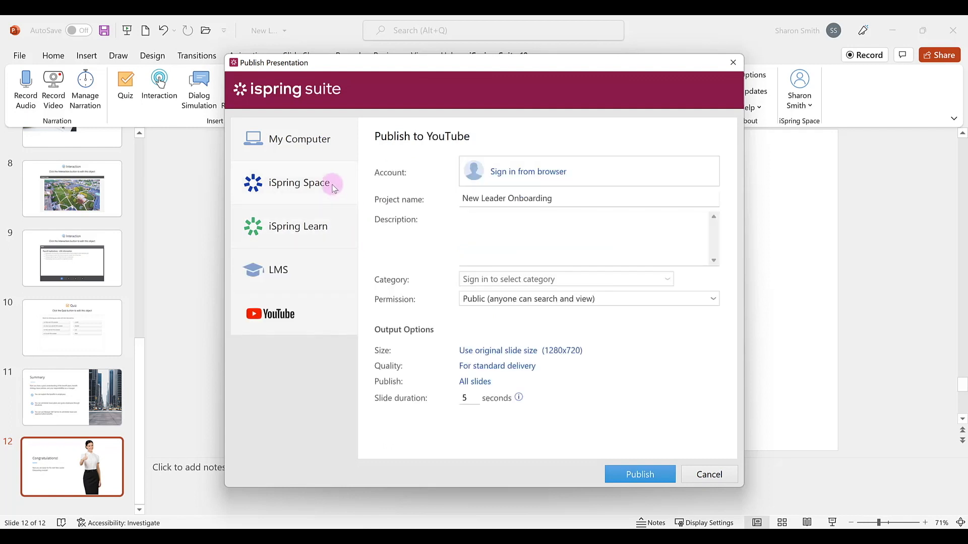
{"action": "left_click", "coordinate": [300, 182]}
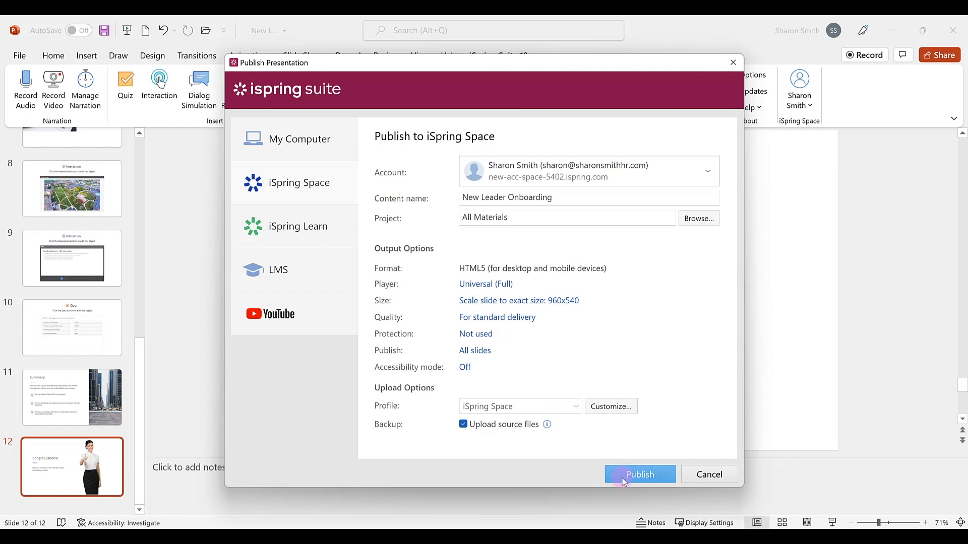
{"action": "mouse_move", "coordinate": [709, 475]}
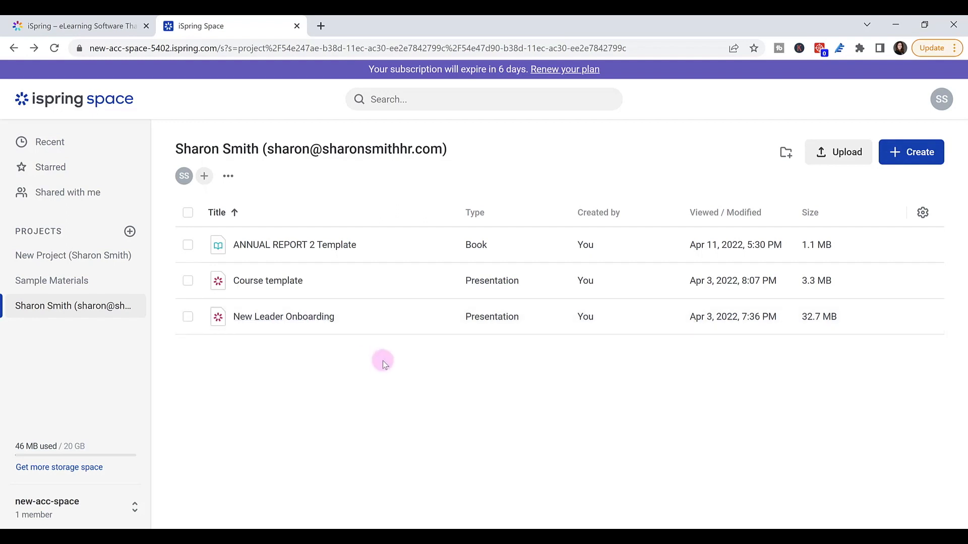
{"action": "mouse_move", "coordinate": [642, 496]}
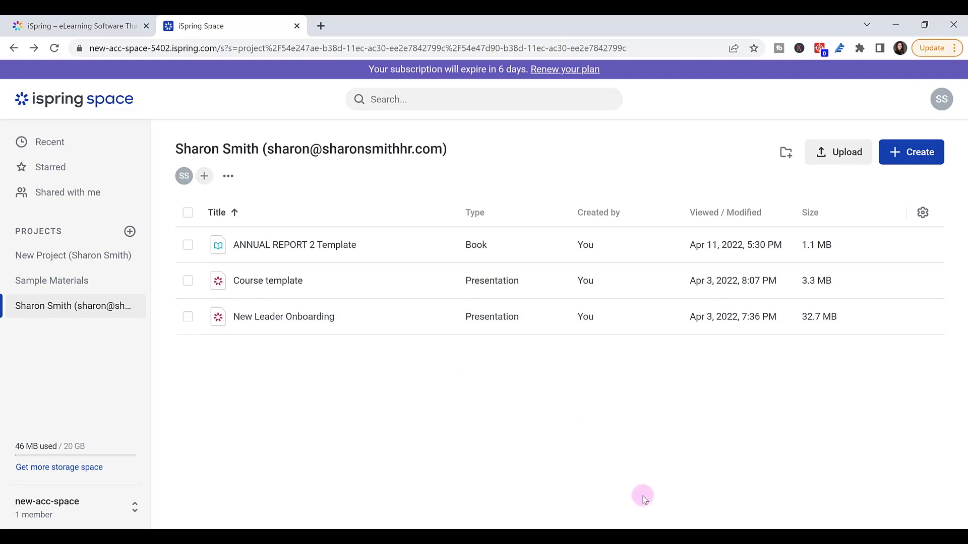
{"action": "left_click", "coordinate": [911, 152]}
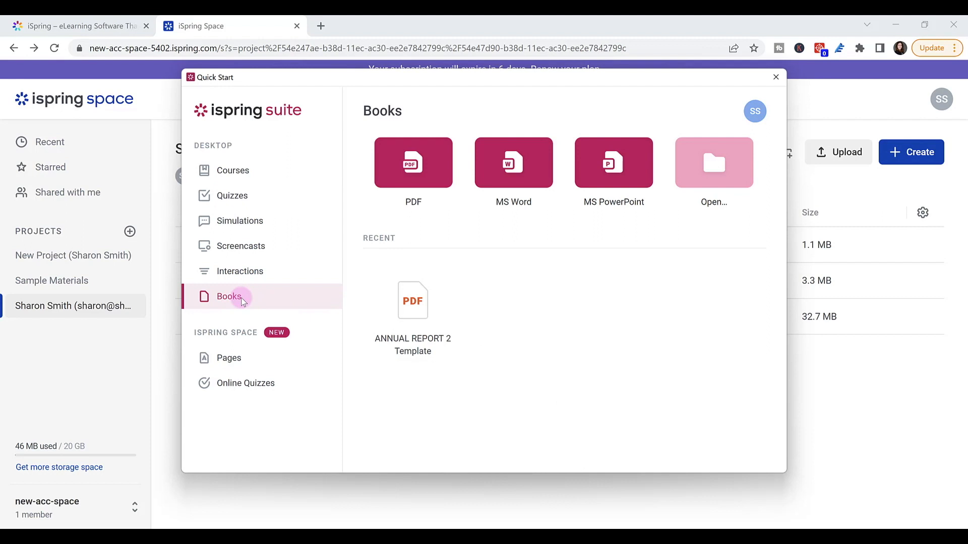
{"action": "mouse_move", "coordinate": [468, 185]}
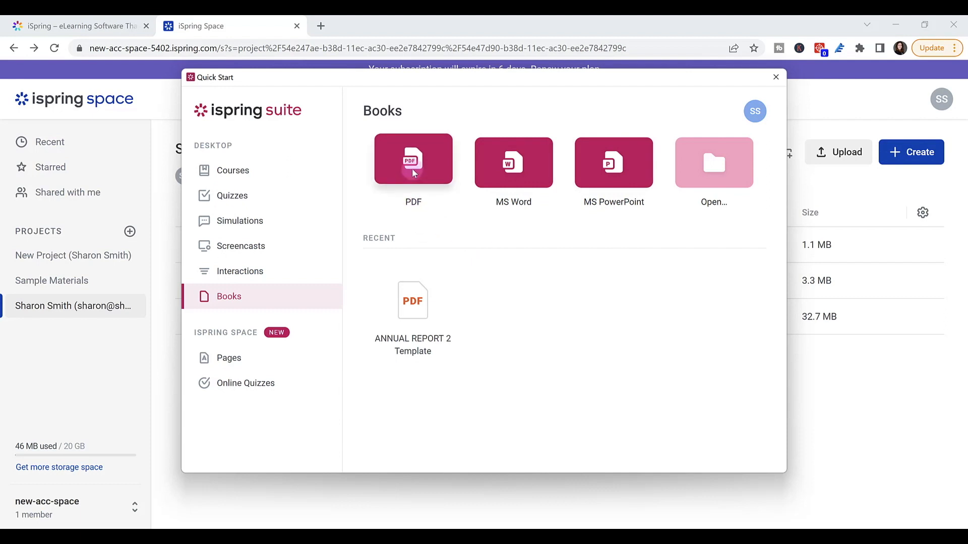
{"action": "left_click", "coordinate": [413, 160]}
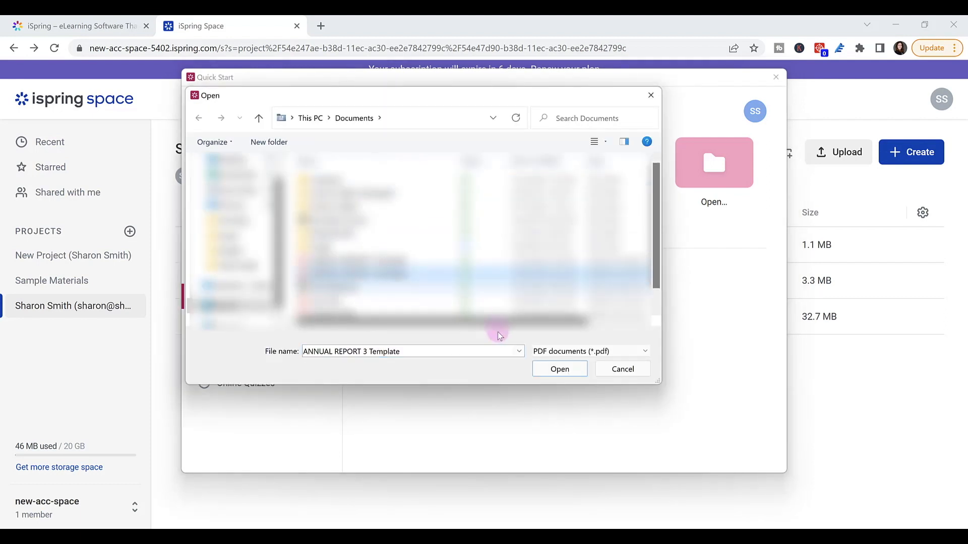
{"action": "left_click", "coordinate": [558, 369]}
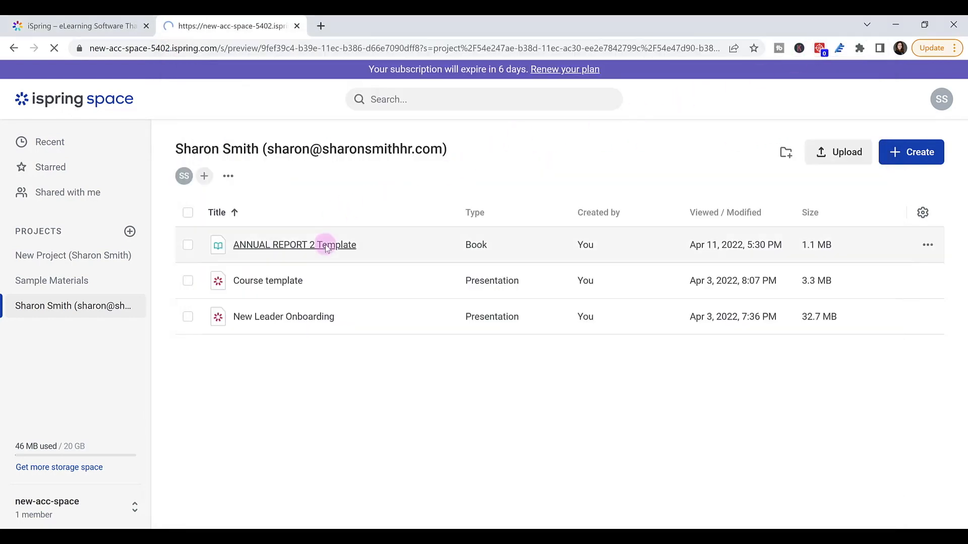
View the ANNUAL REPORT 2 Template flipbook and page forward to page 5.
{"action": "left_click", "coordinate": [293, 244]}
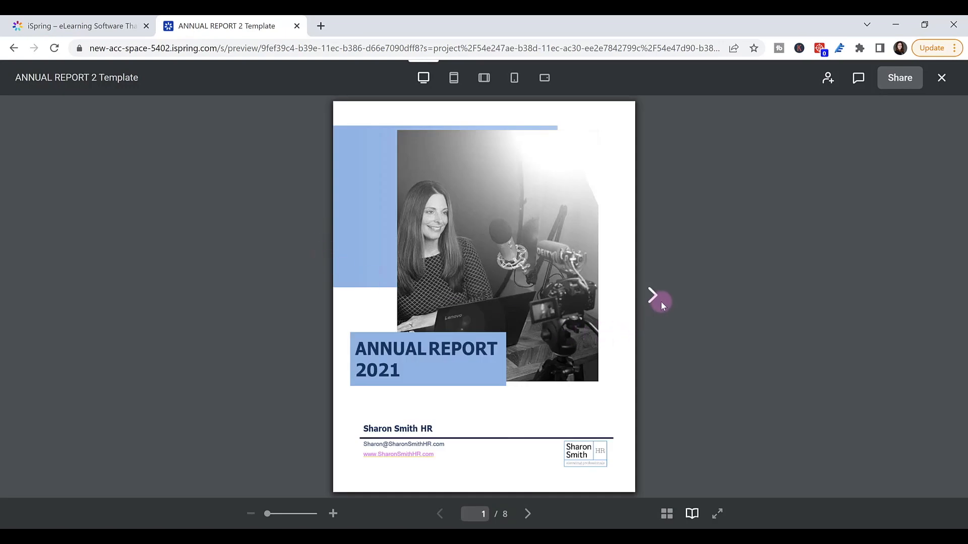
{"action": "left_click", "coordinate": [658, 296]}
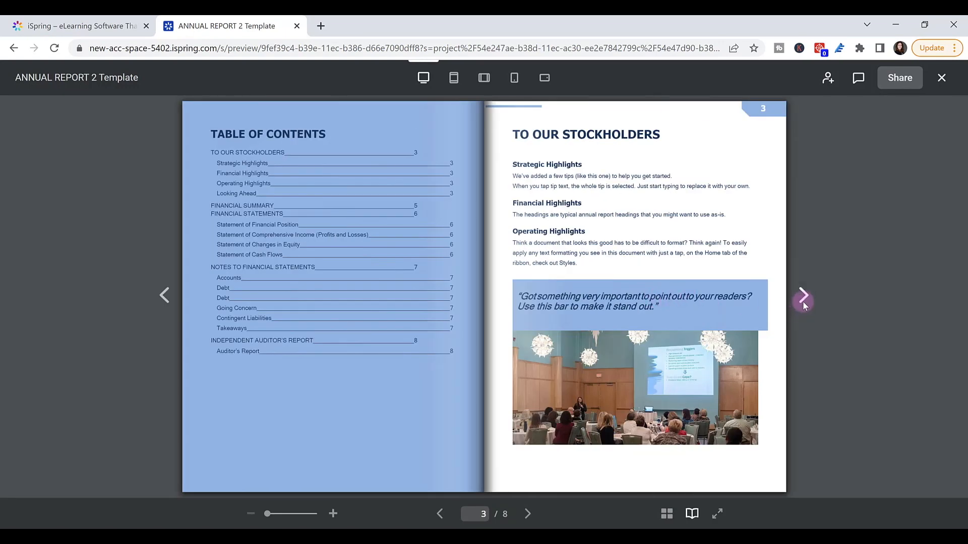
{"action": "left_click", "coordinate": [804, 295]}
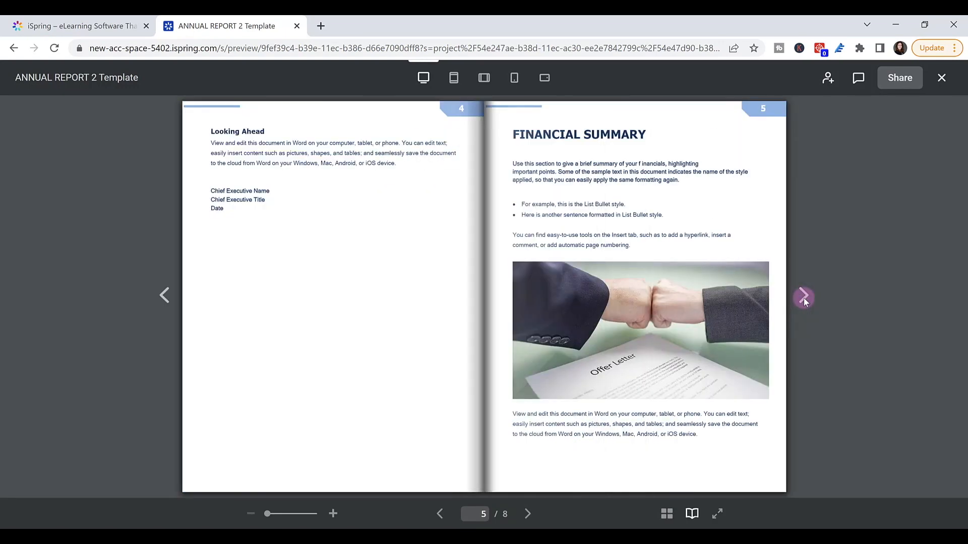
Show the flipbook in phone layout, then close its preview.
{"action": "left_click", "coordinate": [512, 78]}
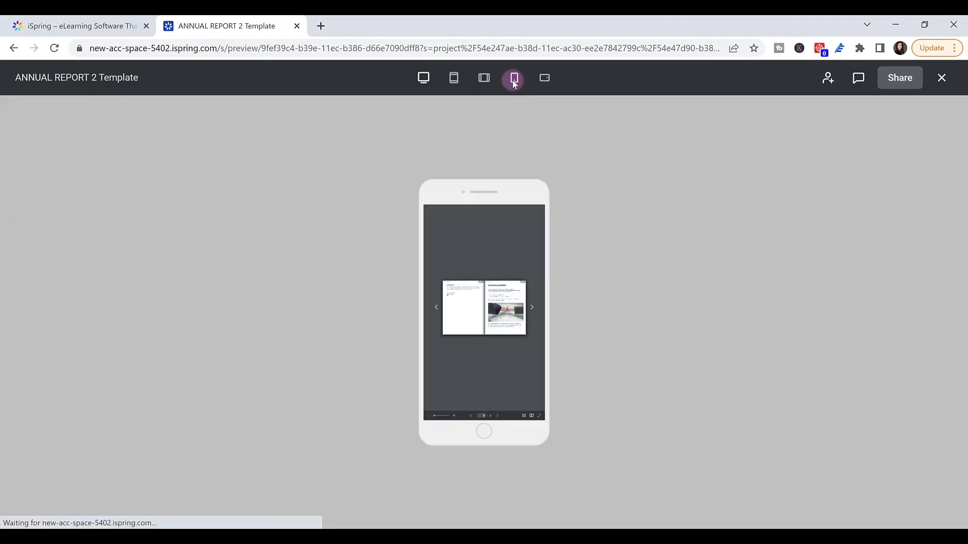
{"action": "left_click", "coordinate": [512, 78]}
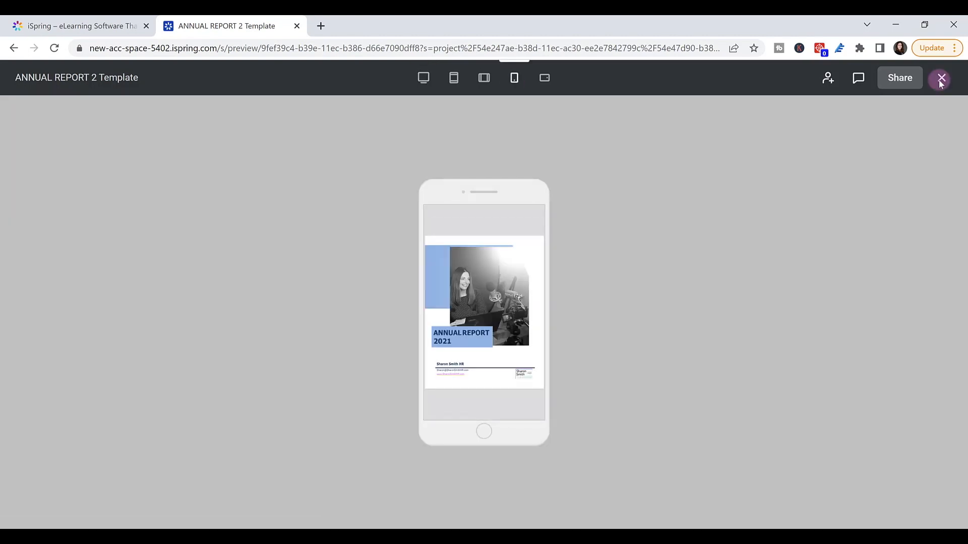